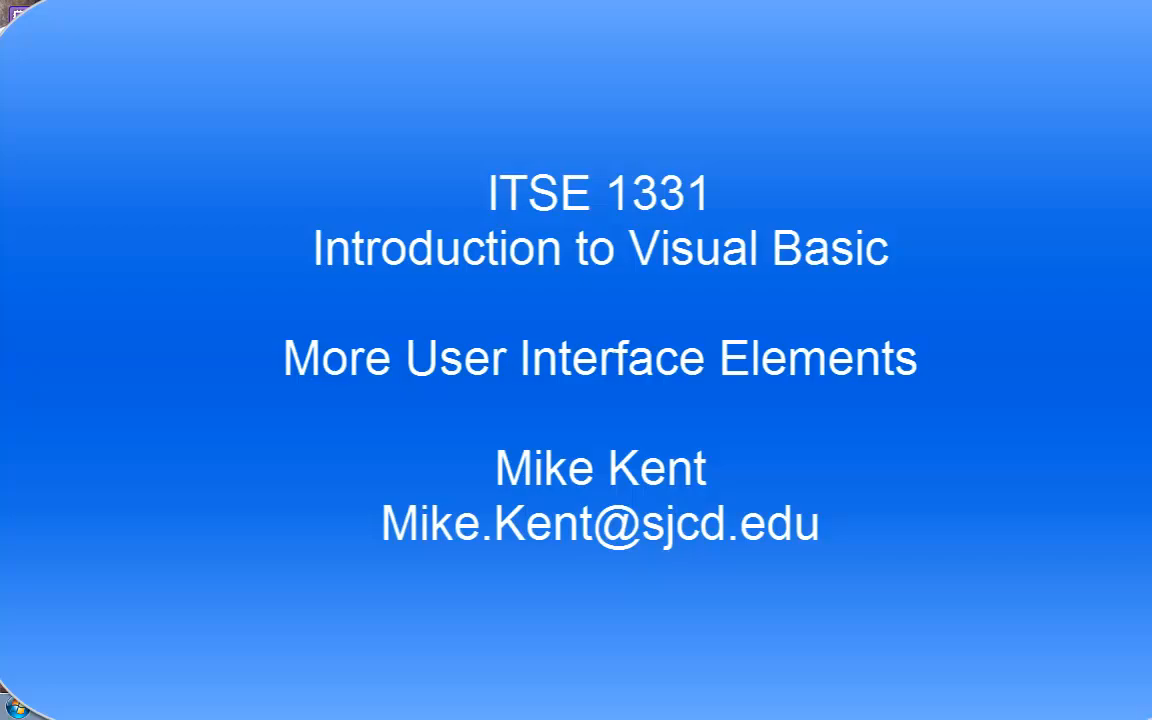
Leave the PowerPoint Visual Basic title slide and open the Windows Start menu
left_click(18, 699)
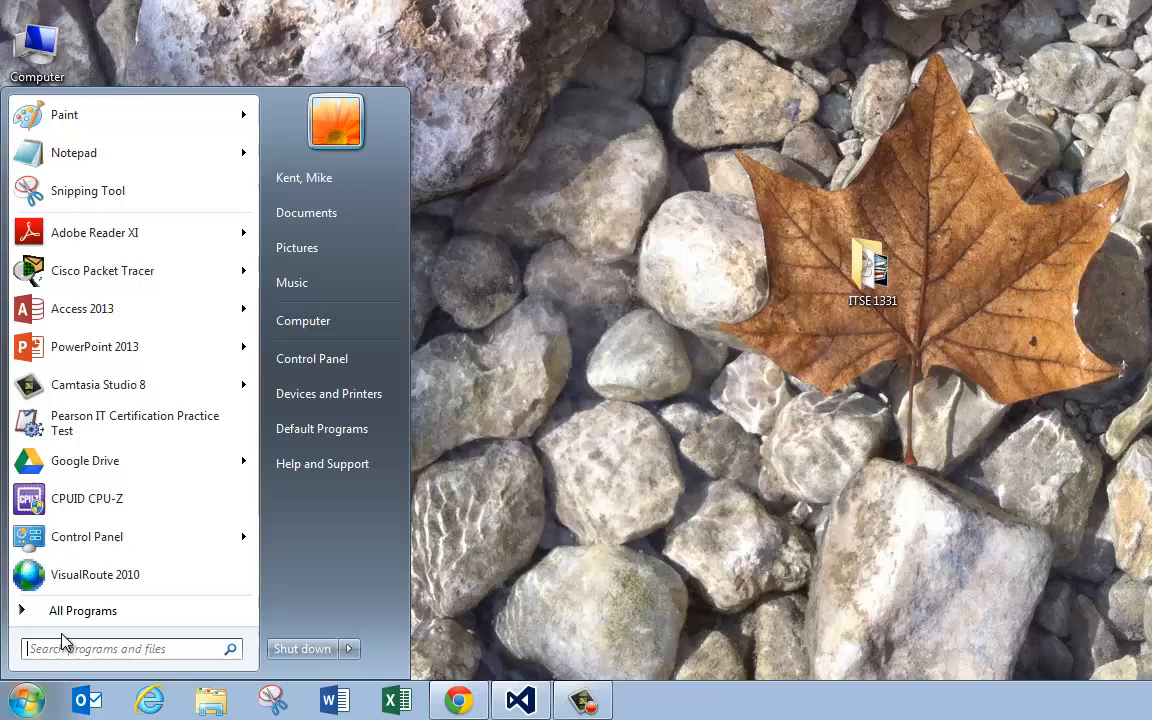
Launch VS Express 2013 for Desktop from the Visual Studio 2013 folder in All Programs
left_click(82, 610)
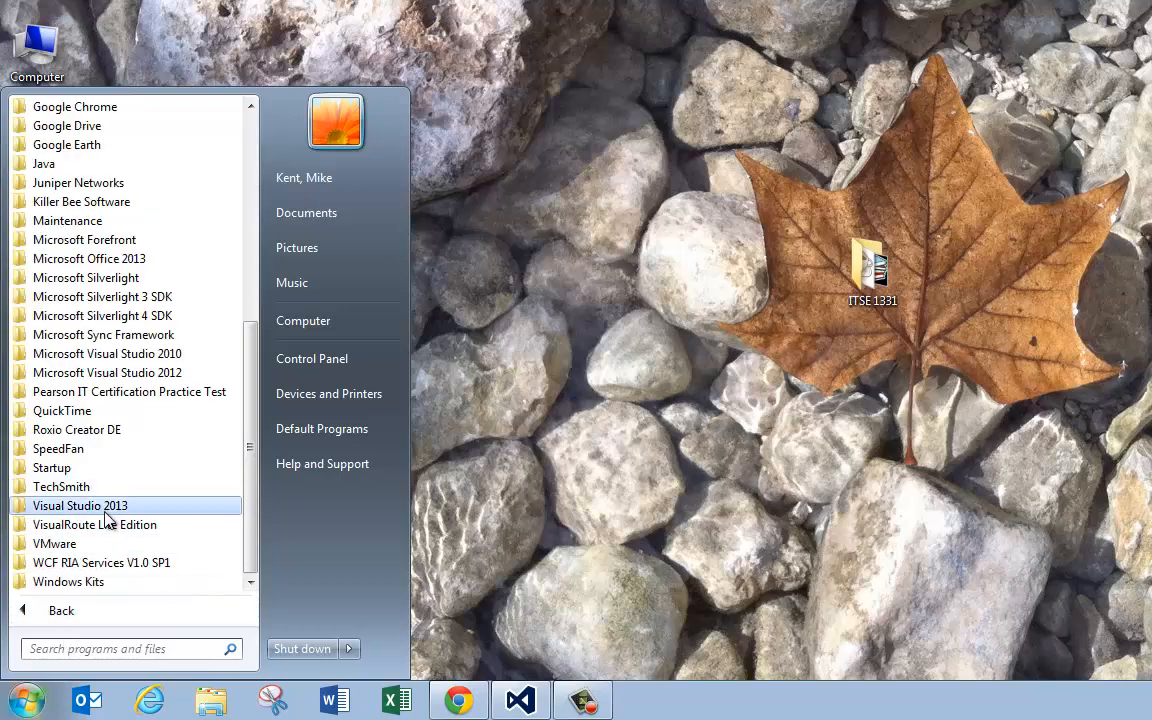
left_click(80, 505)
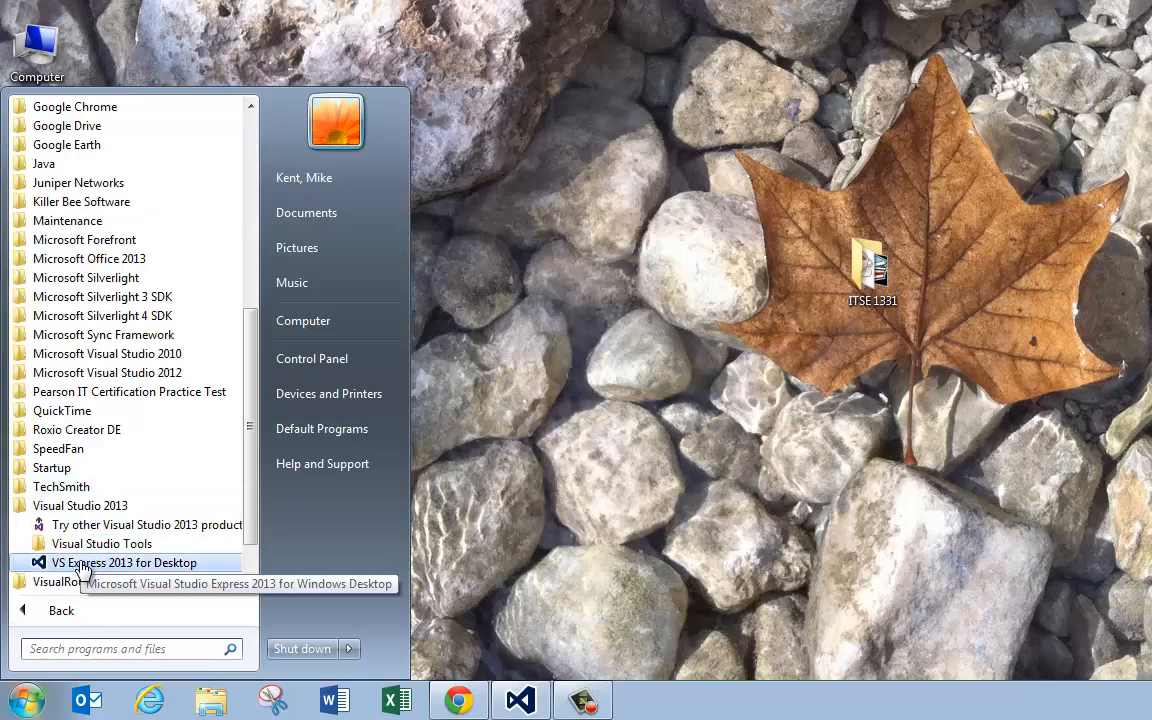
left_click(124, 562)
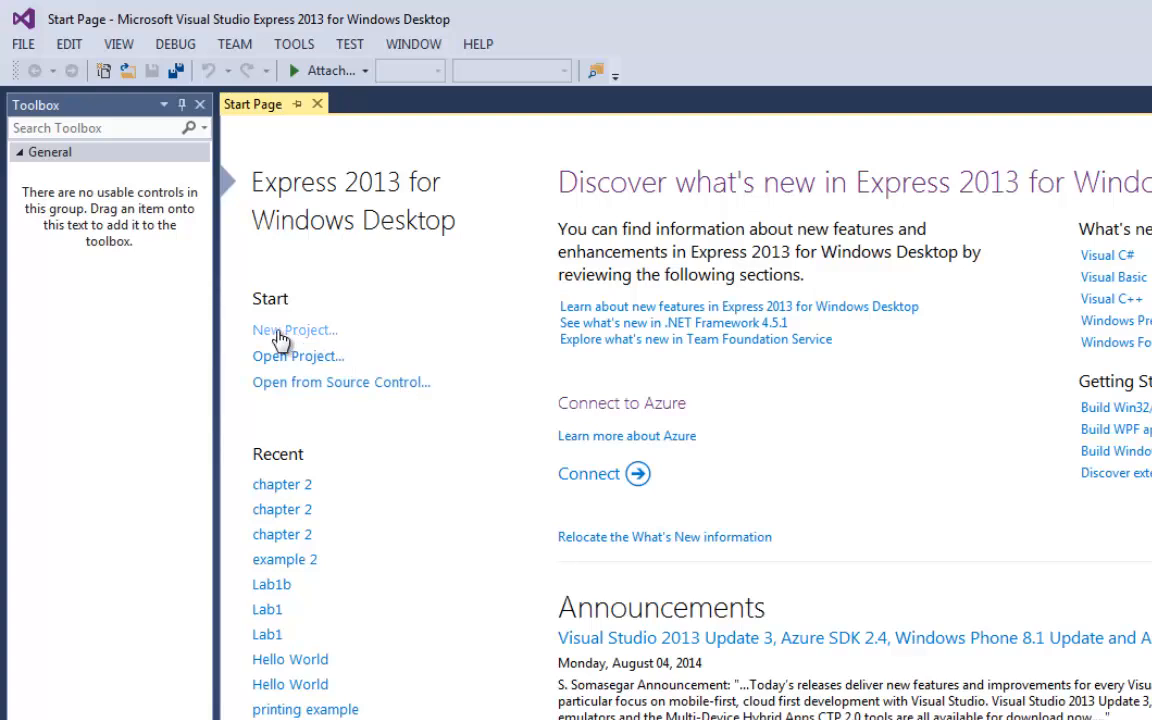
mouse_move(240, 112)
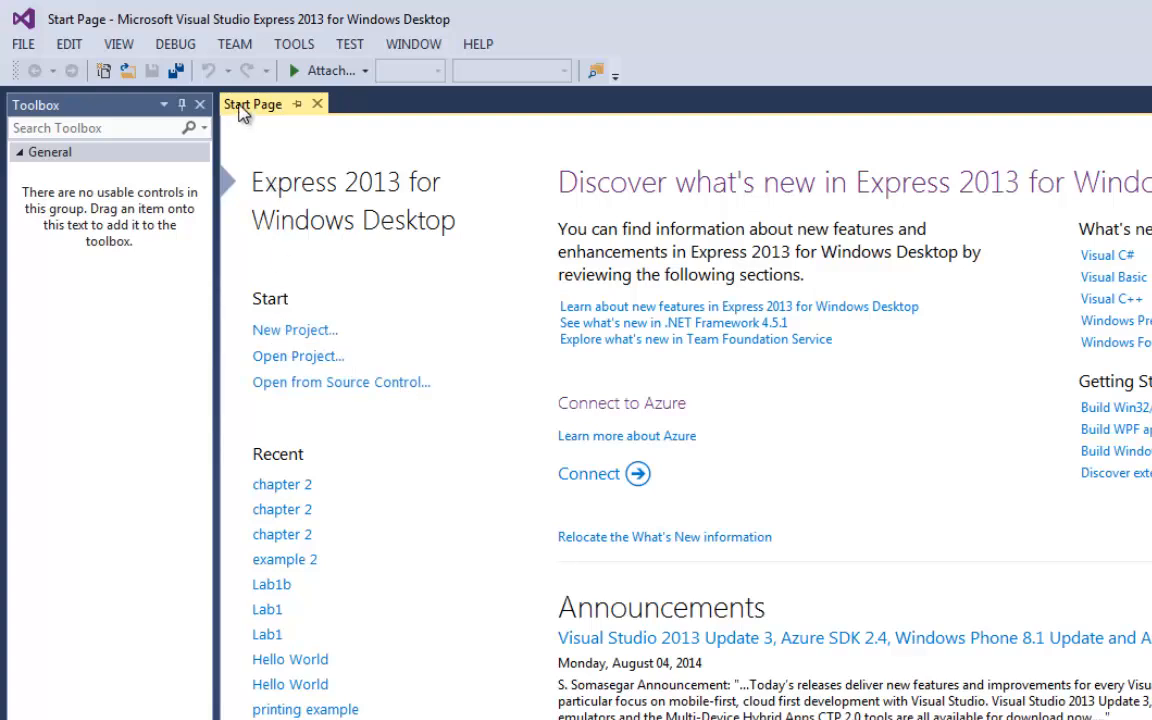
Create a Visual Basic Windows Forms Application project named 'Example 2'
left_click(318, 104)
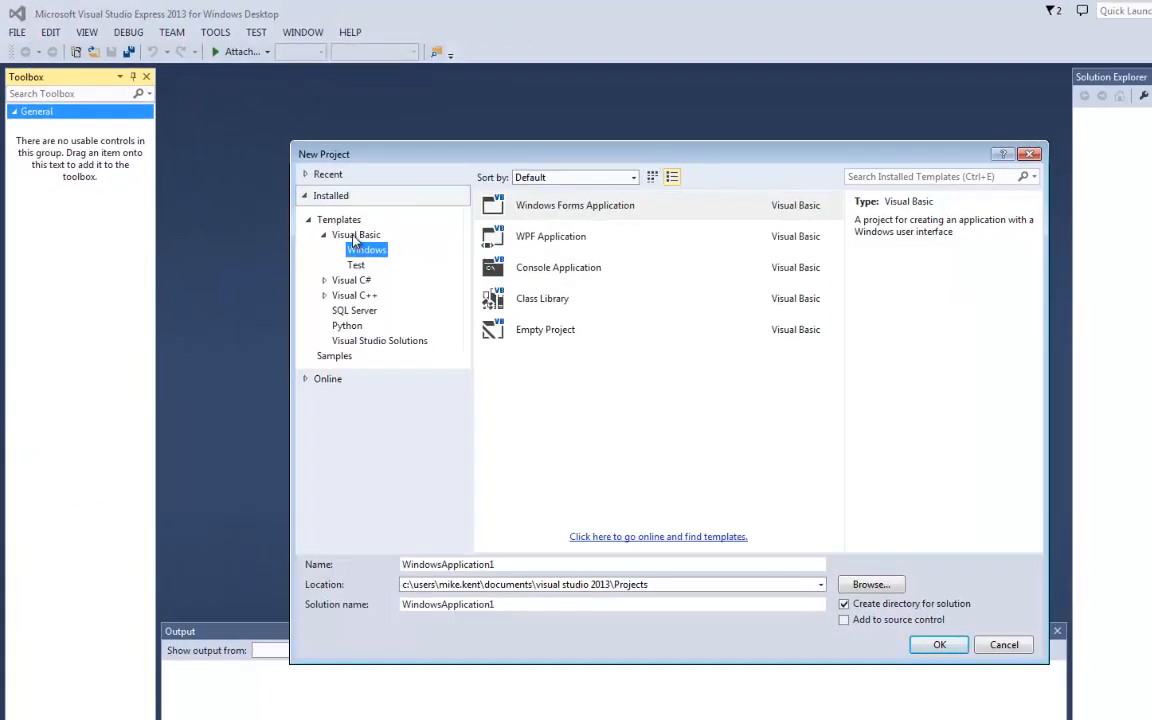
mouse_move(337, 267)
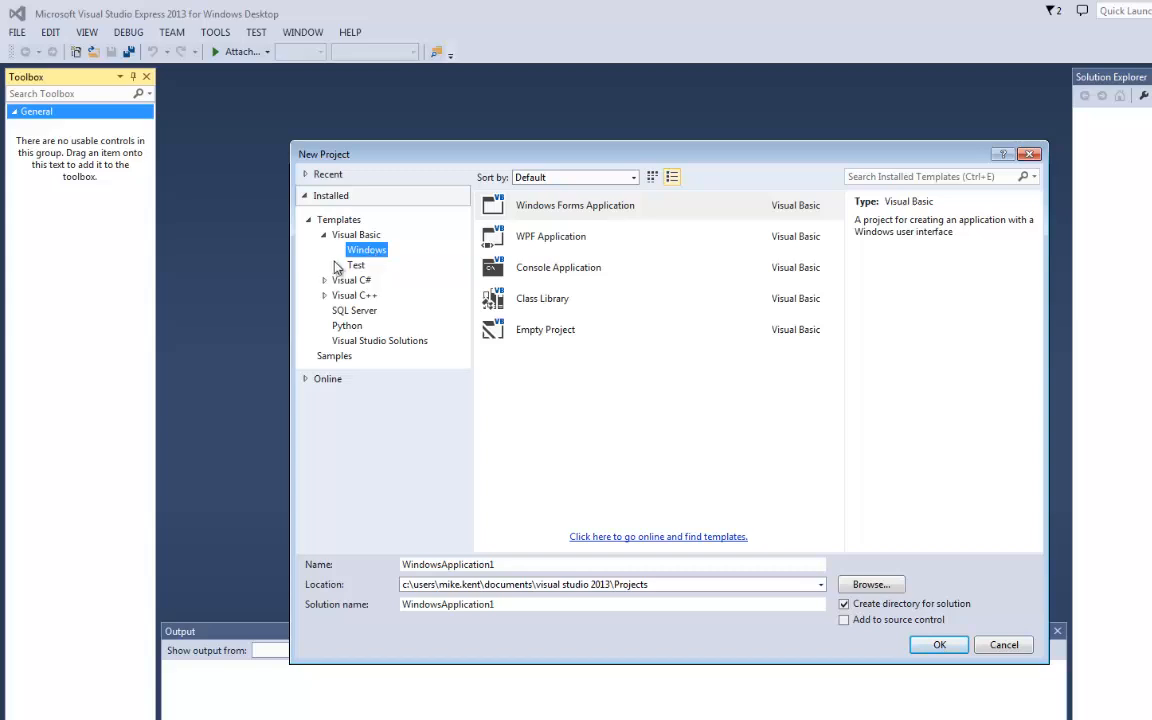
left_click(575, 205)
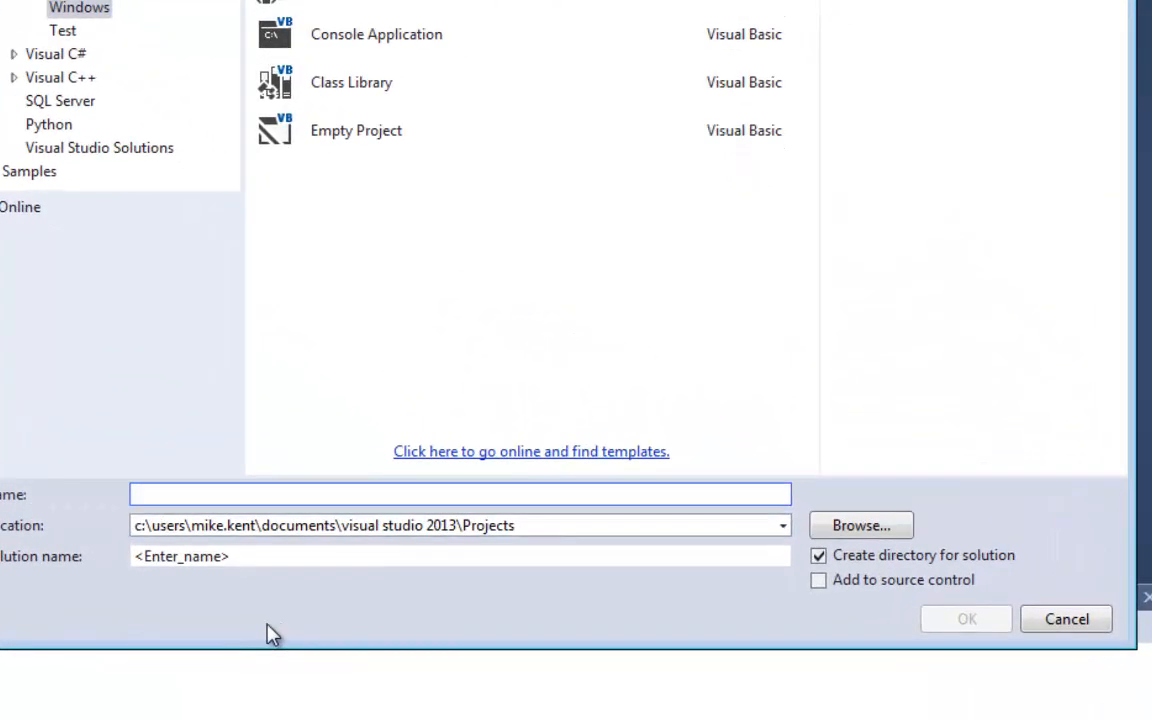
type("Example 2")
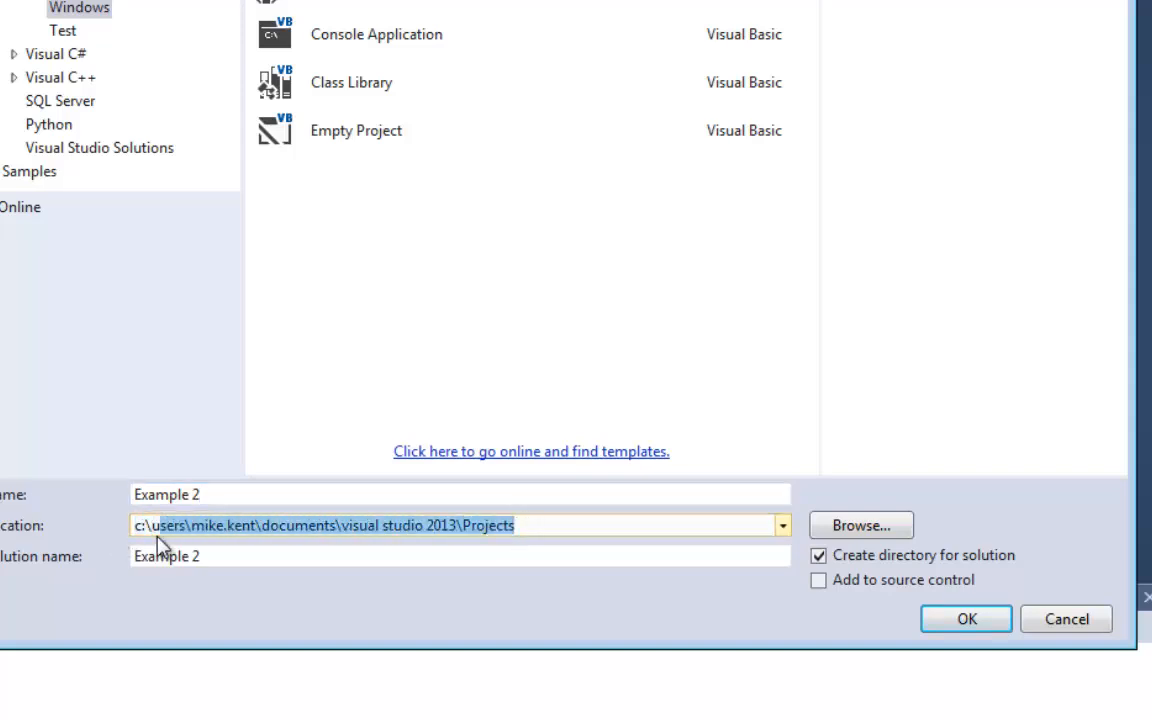
left_click(461, 525)
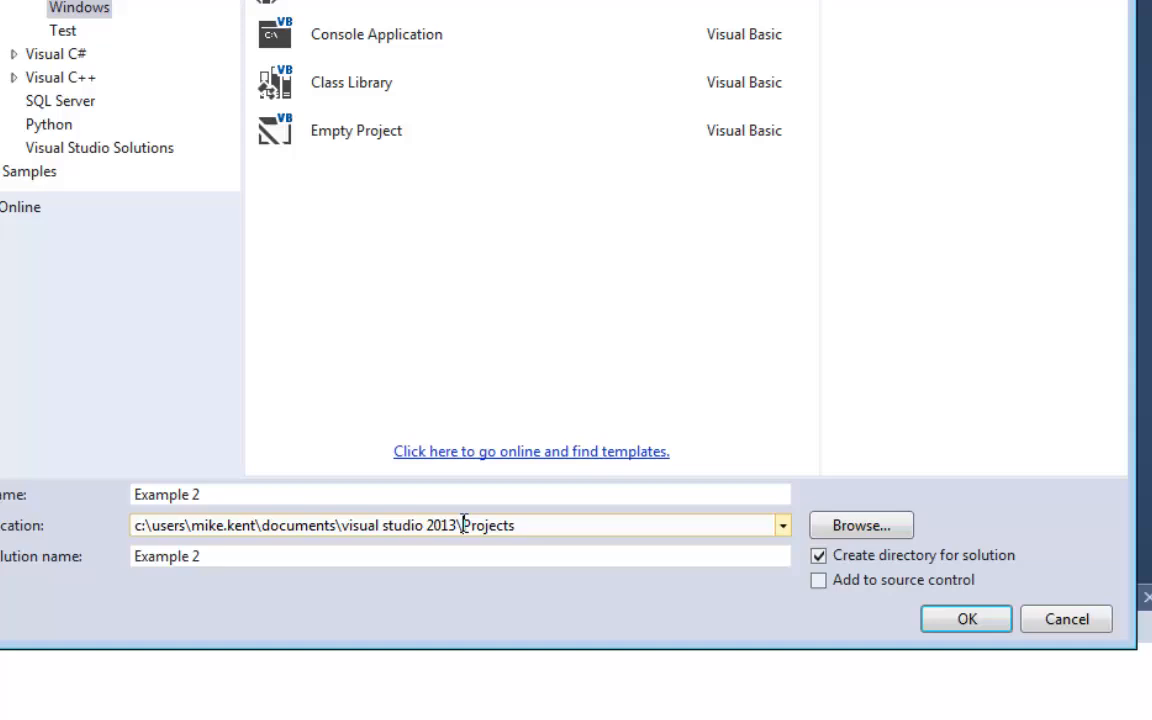
double_click(296, 525)
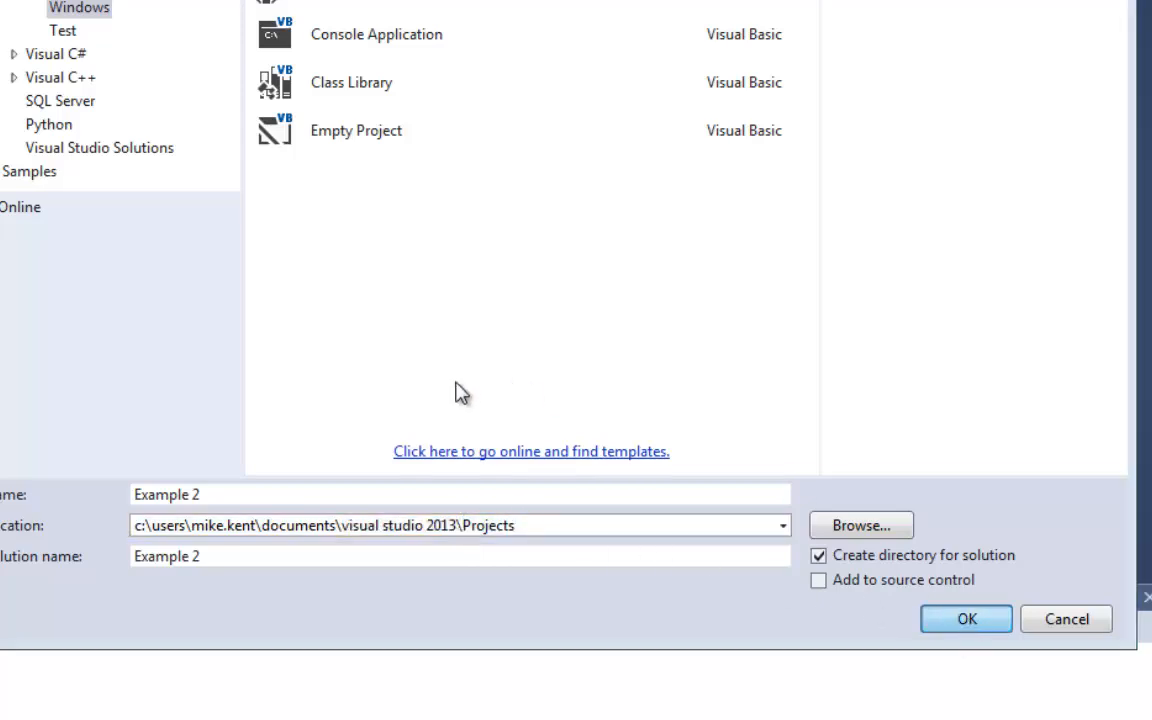
left_click(964, 618)
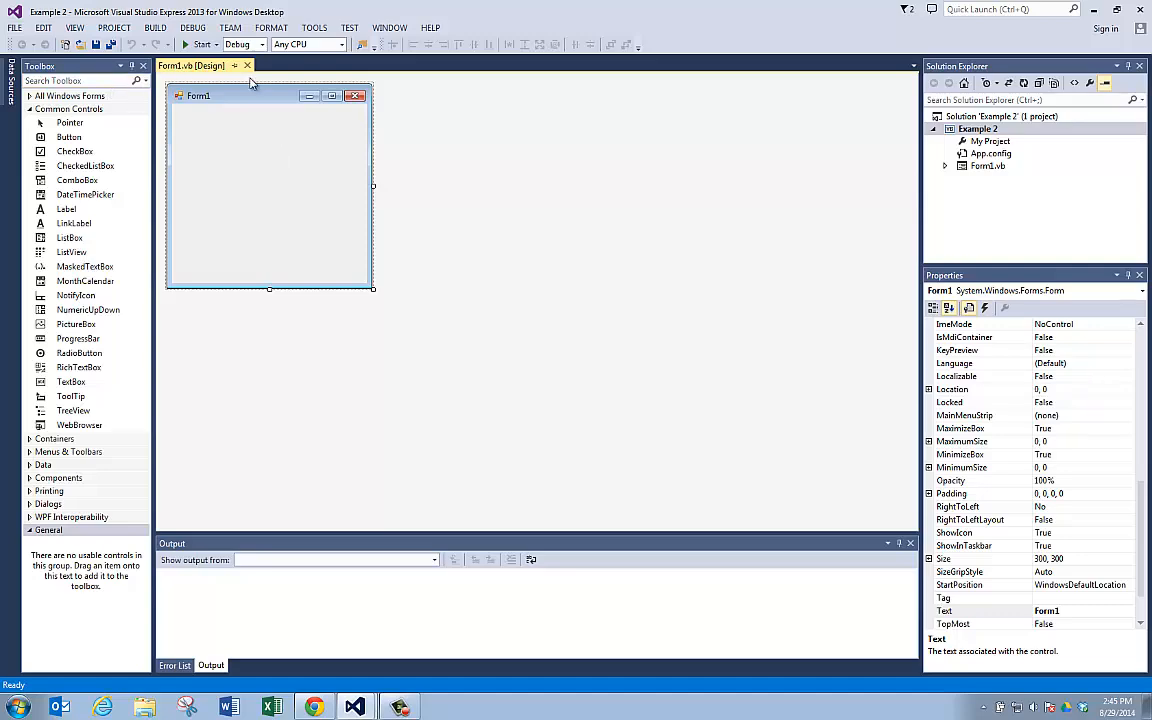
mouse_move(247, 66)
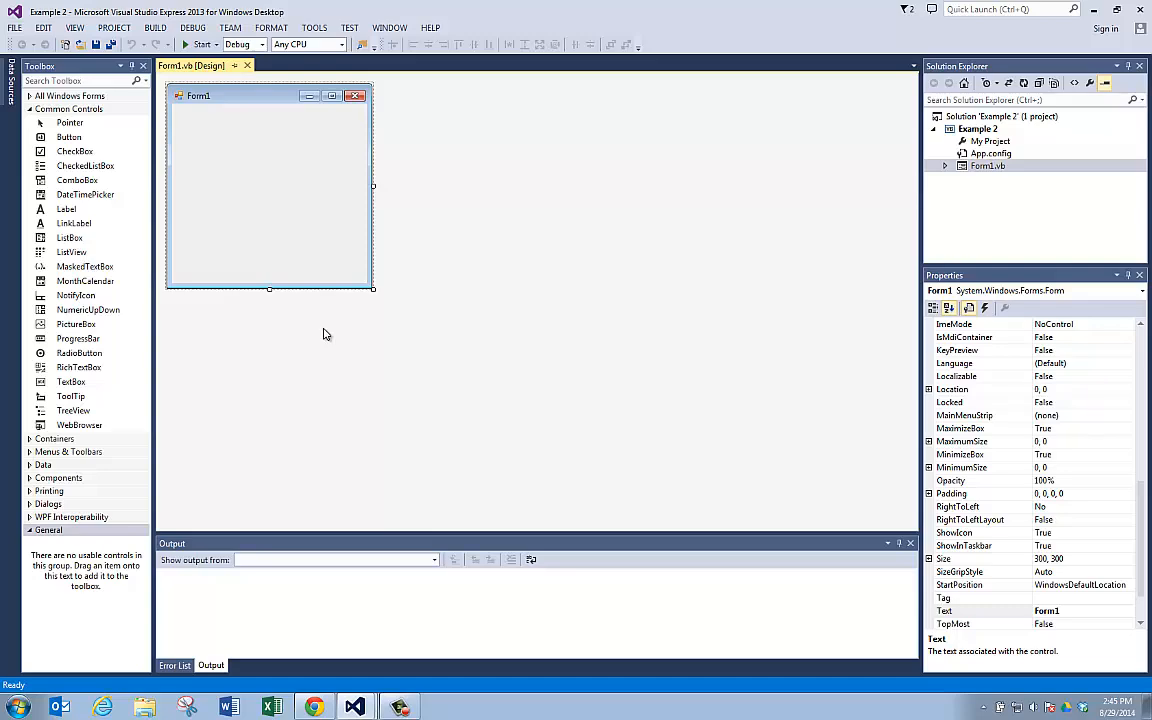
mouse_move(199, 211)
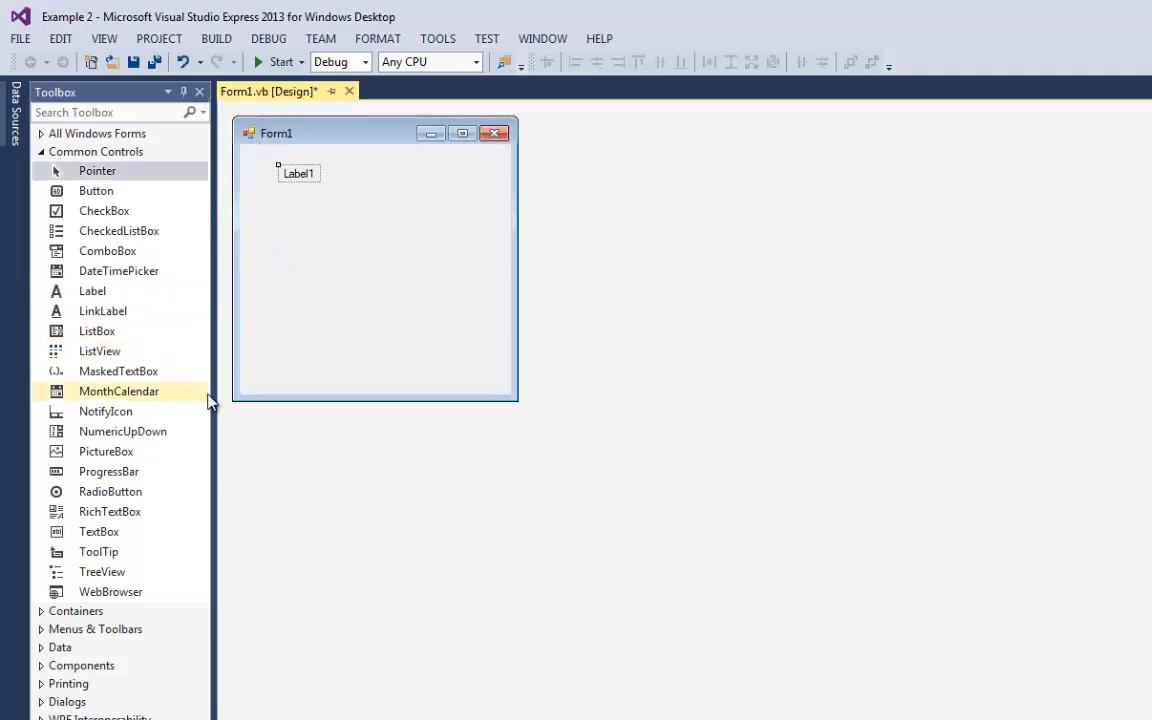
Place Button1 below Label1 and a text box near the top of Form1
left_click(96, 190)
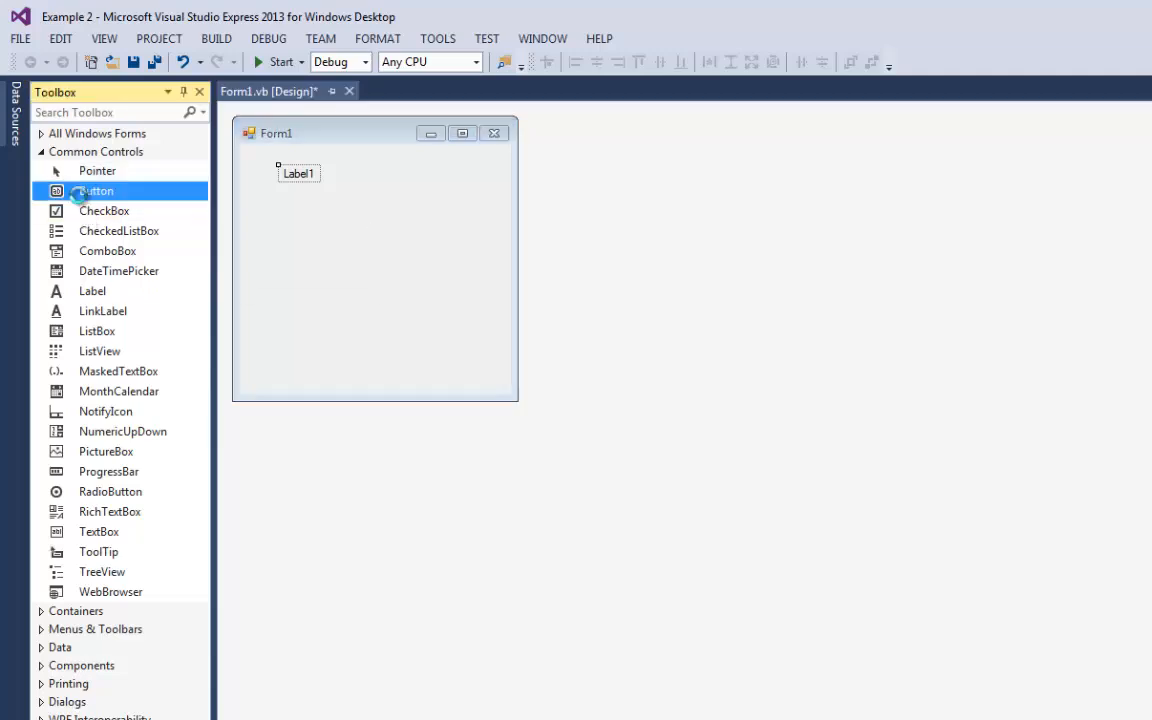
left_click_drag(96, 191, 318, 220)
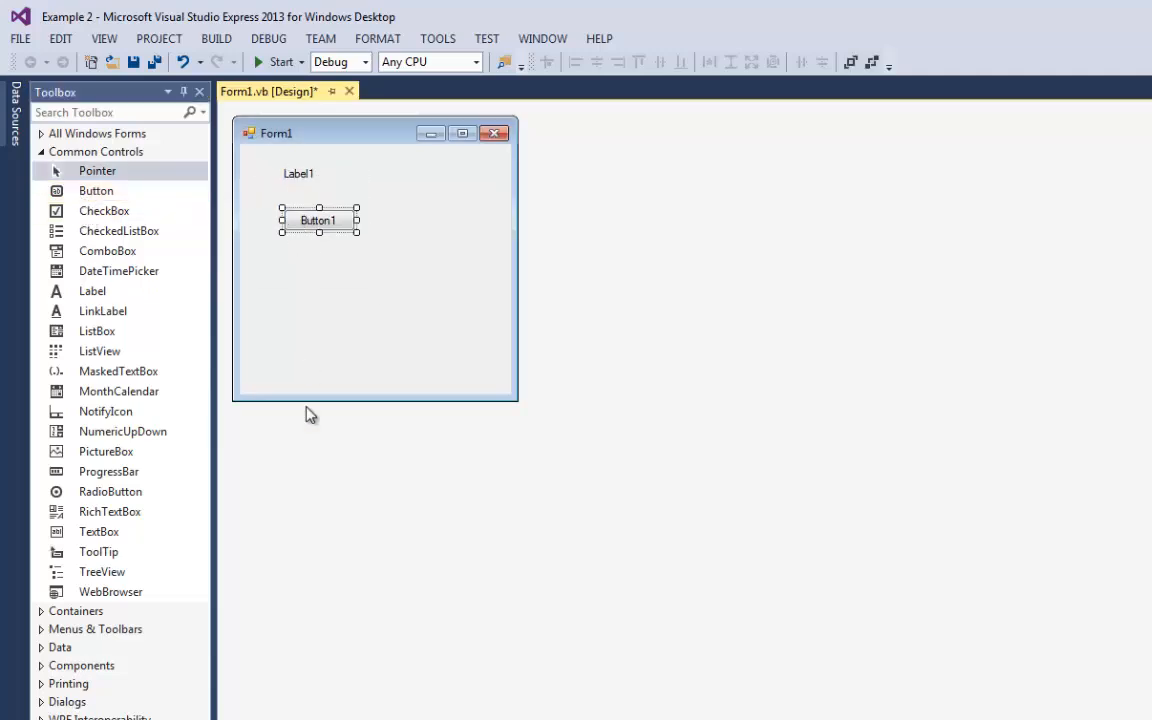
left_click(98, 531)
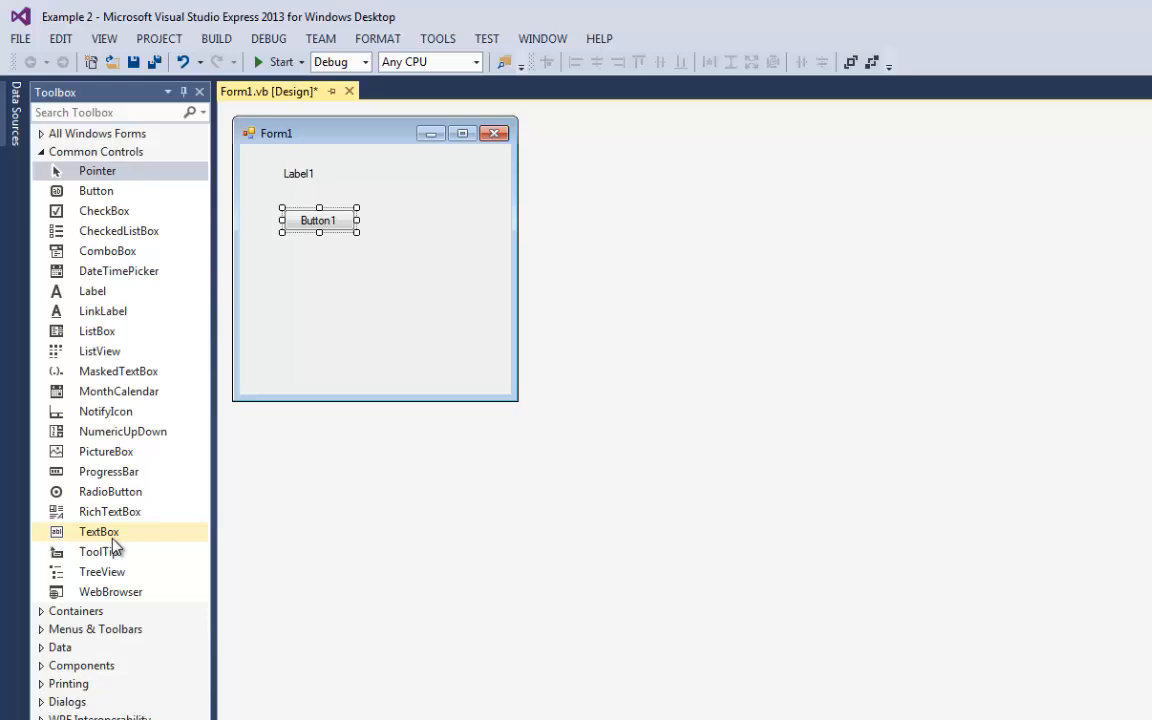
left_click(98, 531)
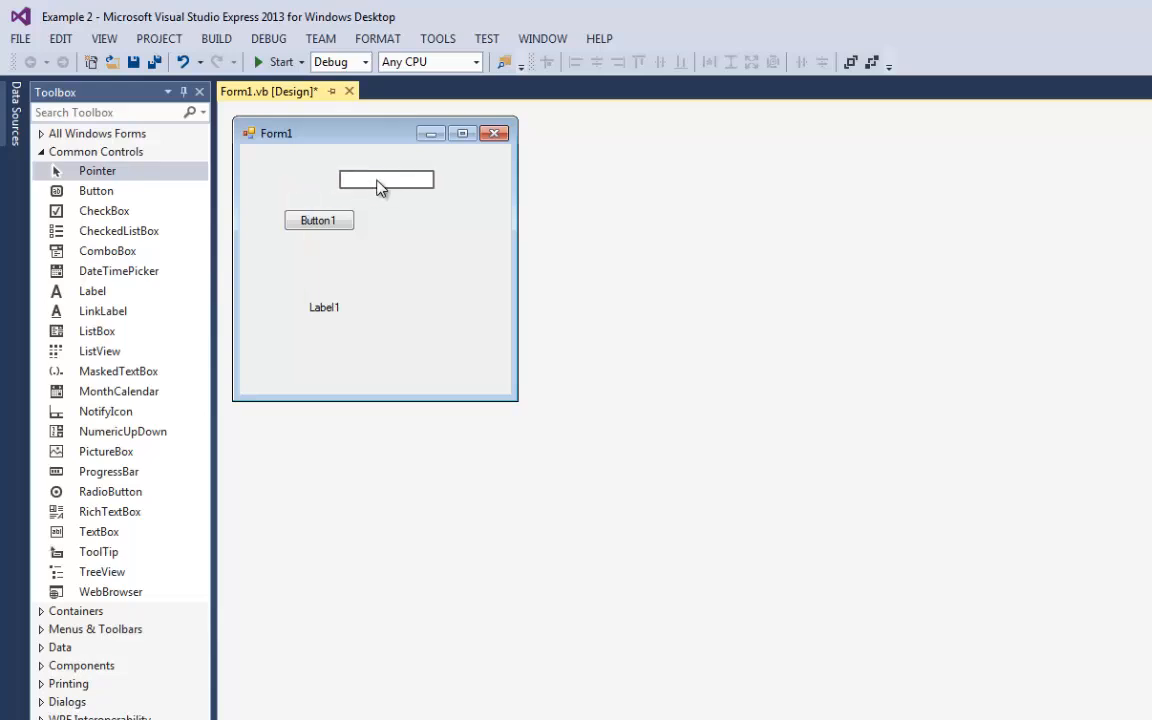
left_click(386, 179)
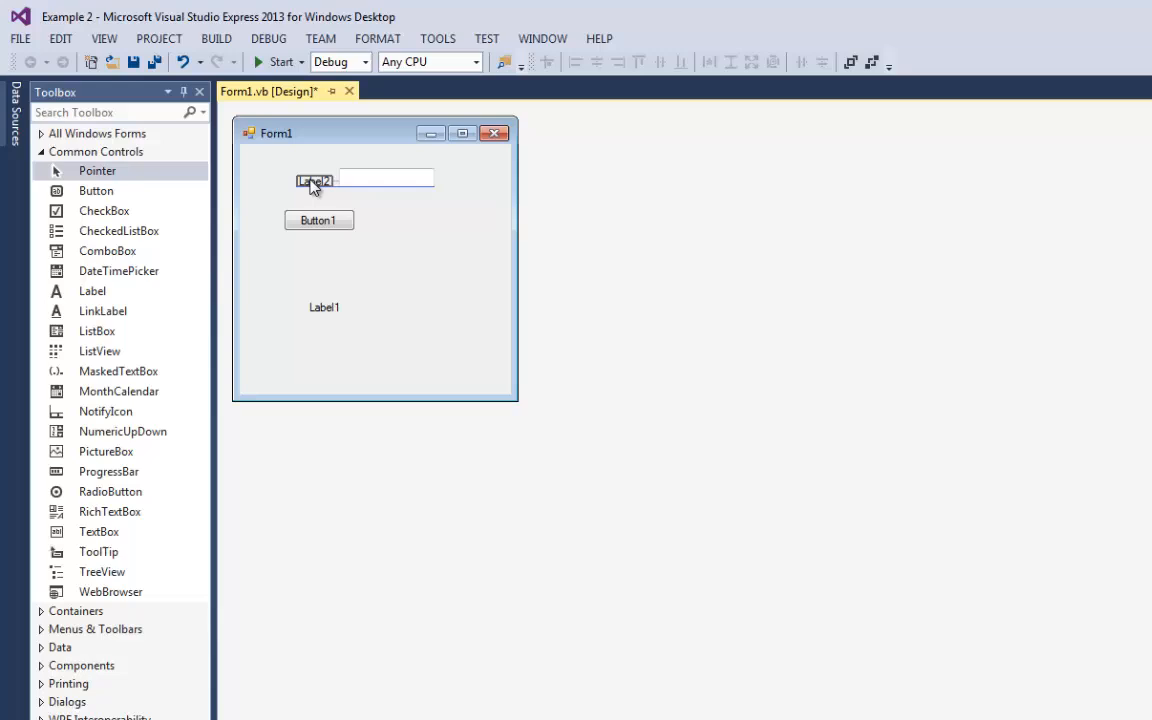
Arrange Label2 beside the text box, with Button1 under it and Label1 beneath Button1
left_click(313, 181)
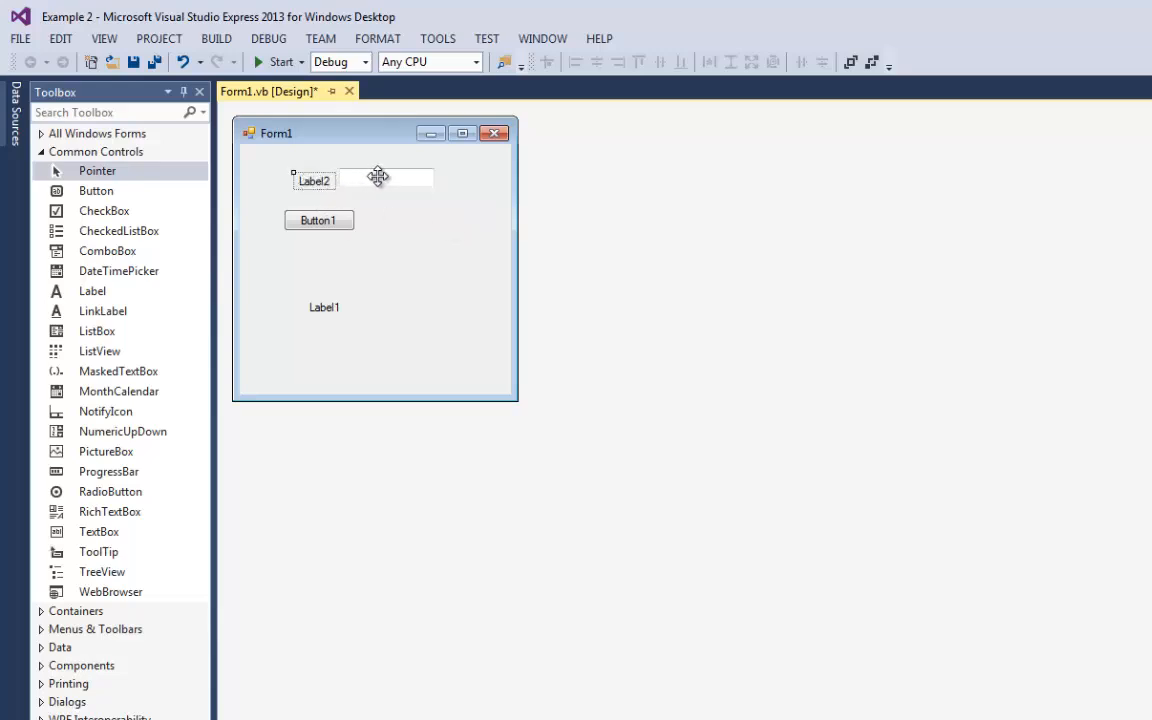
left_click(324, 307)
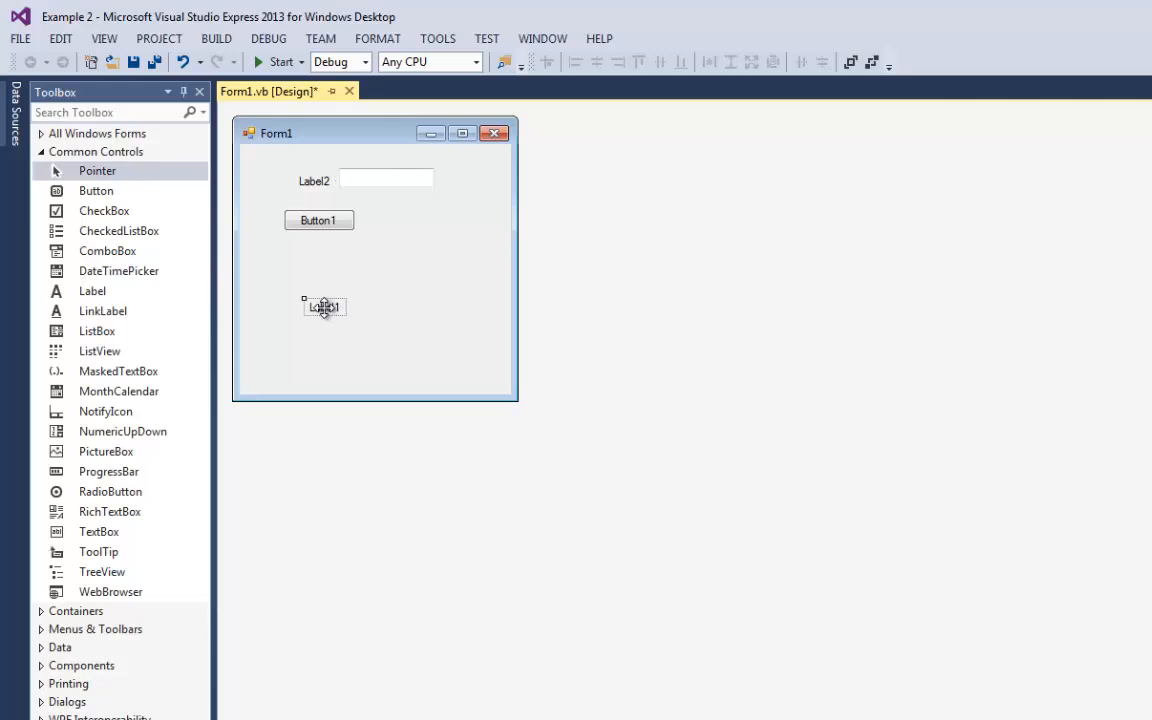
left_click_drag(319, 220, 374, 220)
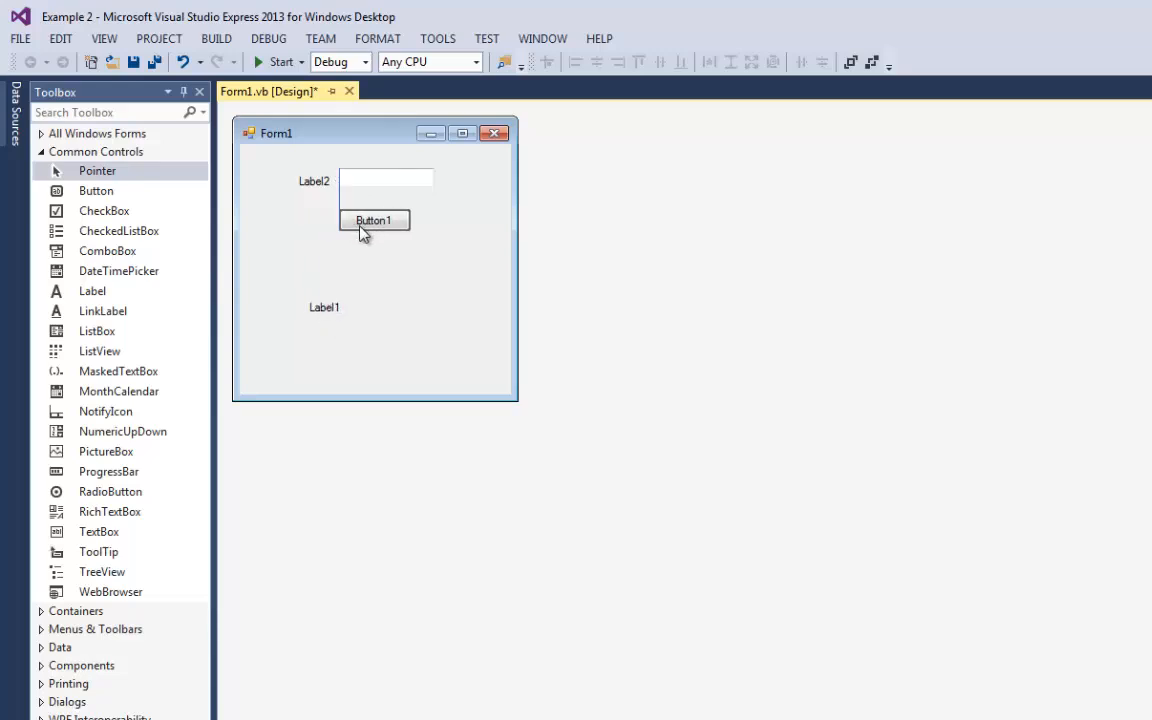
left_click_drag(324, 307, 353, 268)
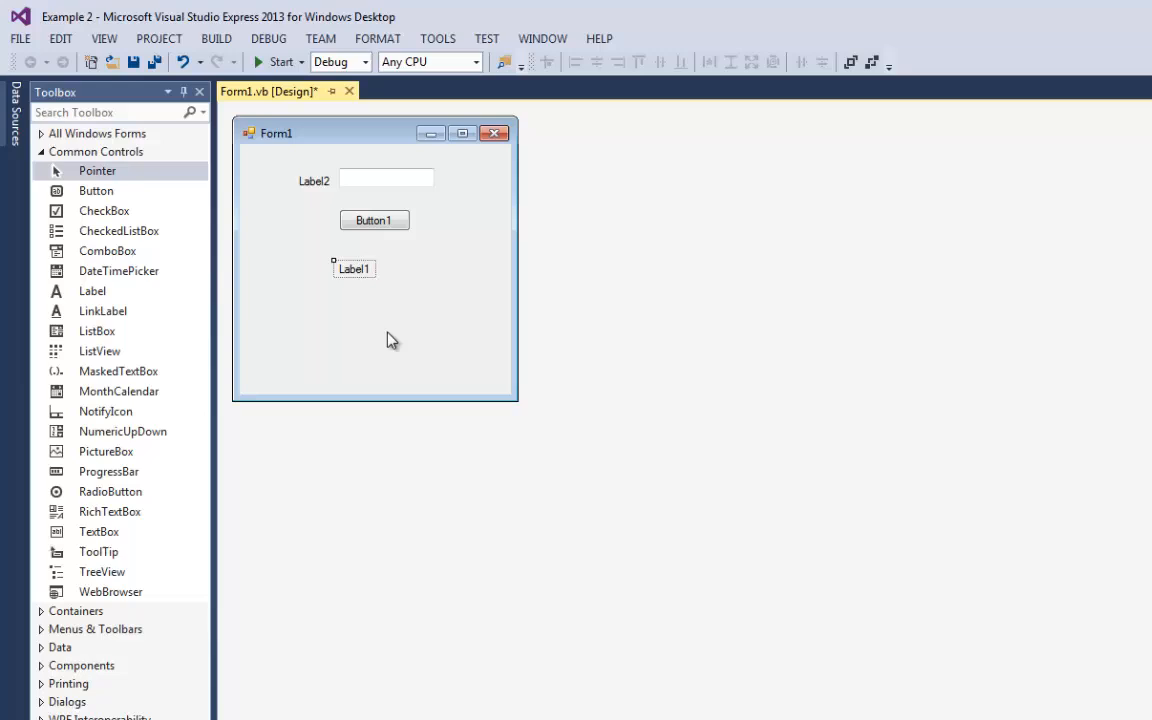
mouse_move(423, 352)
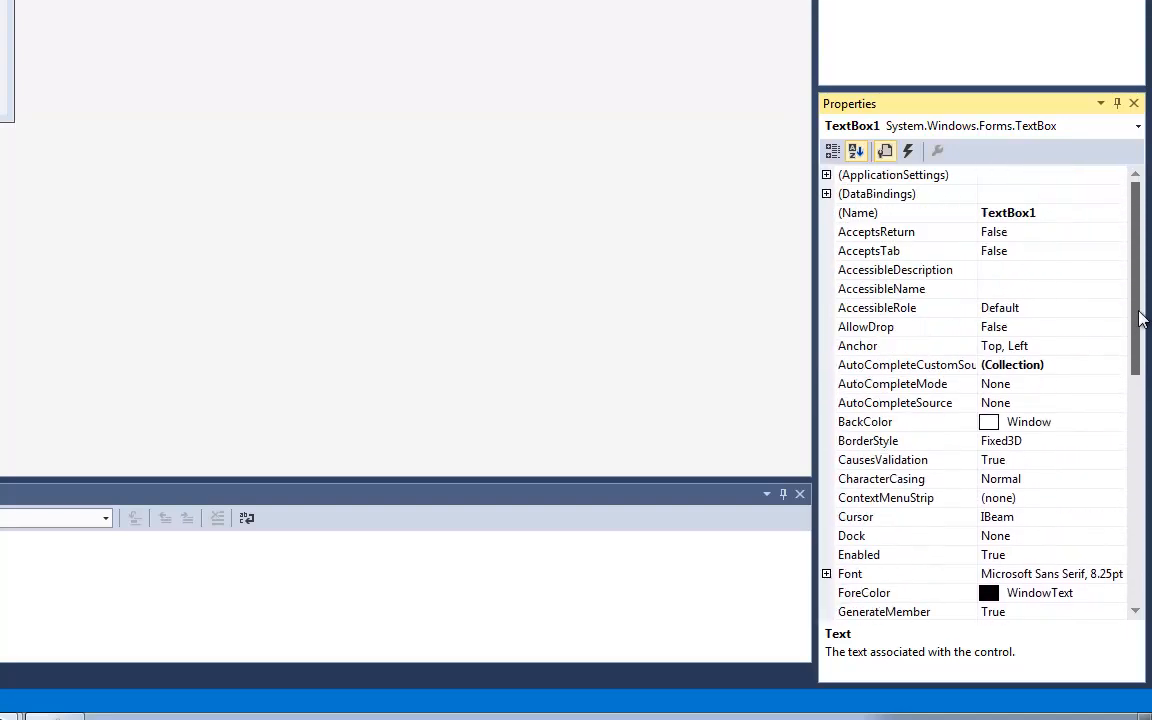
mouse_move(1045, 222)
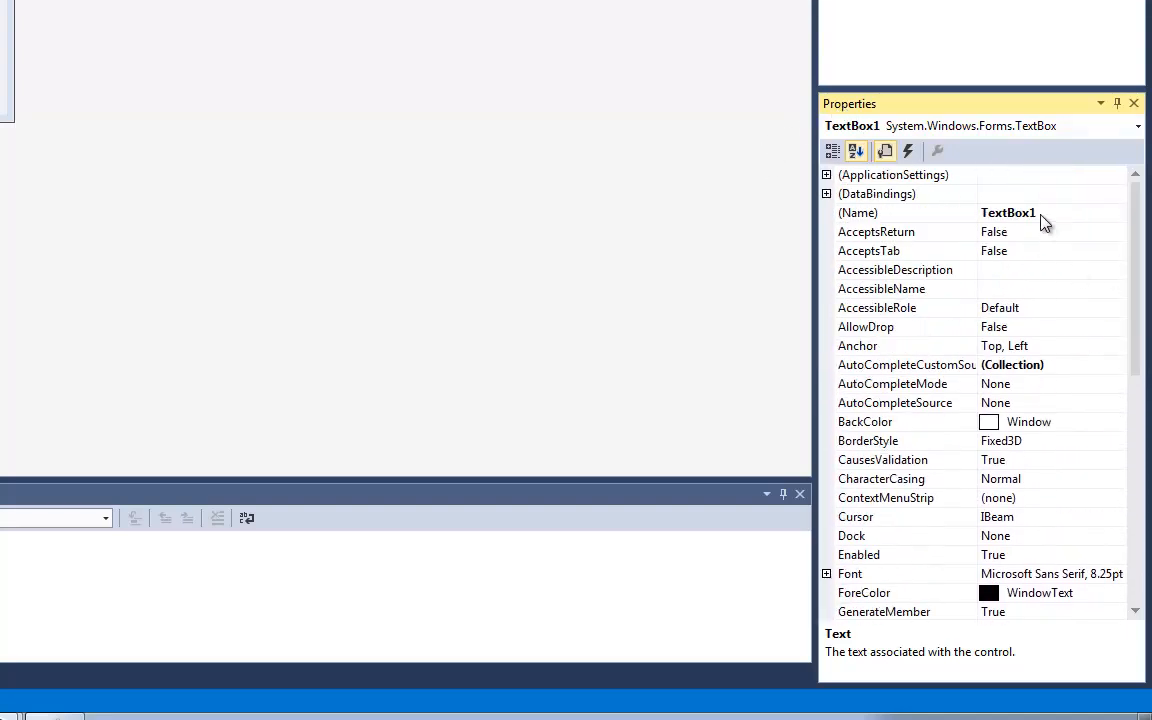
Set TextBox1's (Name) property to NameTextBox
left_click(857, 212)
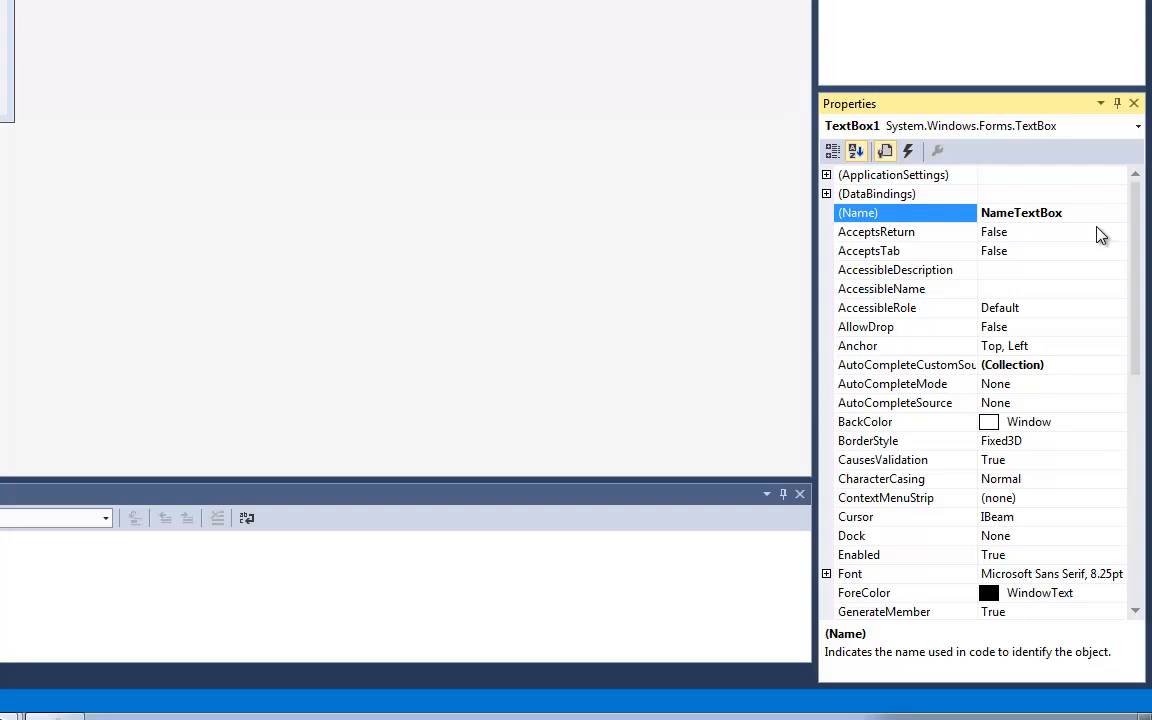
double_click(994, 212)
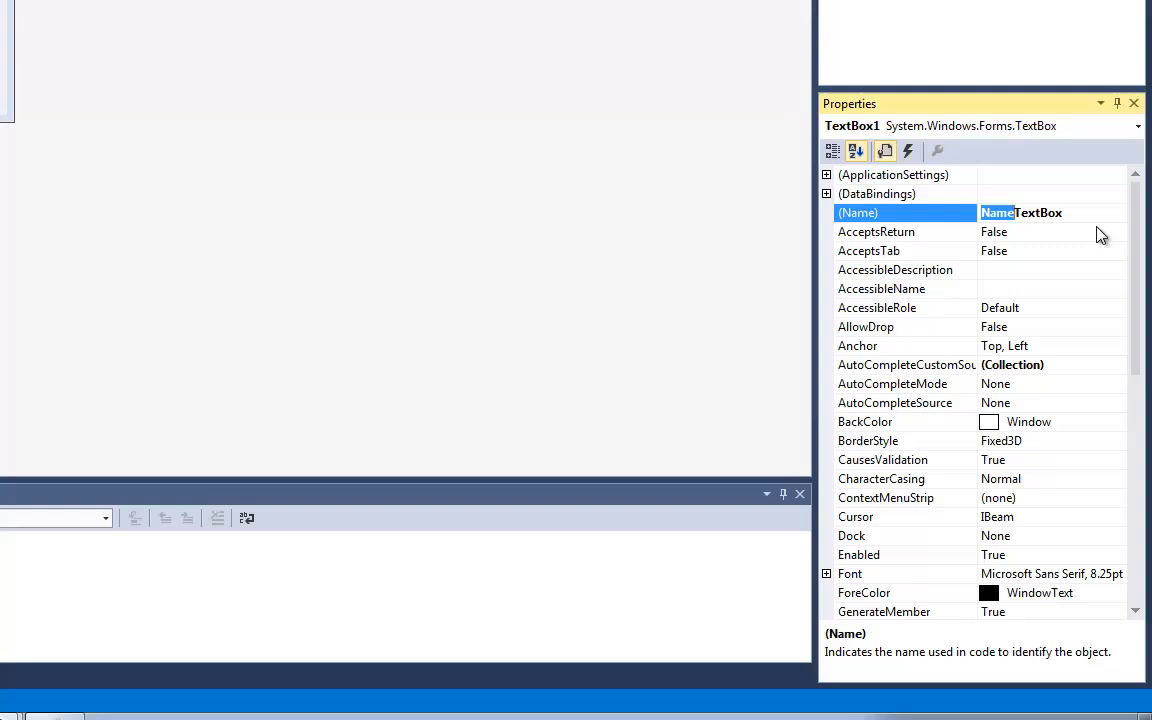
type("NameTextBox")
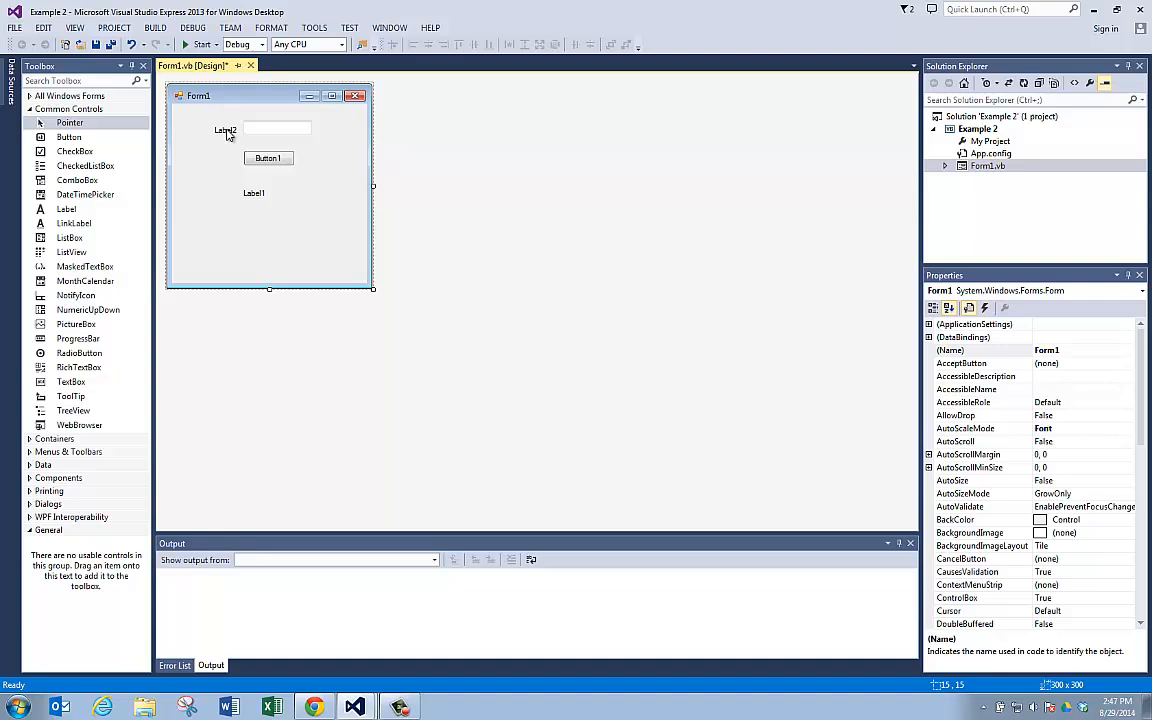
Set Button1's (Name) property to DisplayButton
left_click(225, 129)
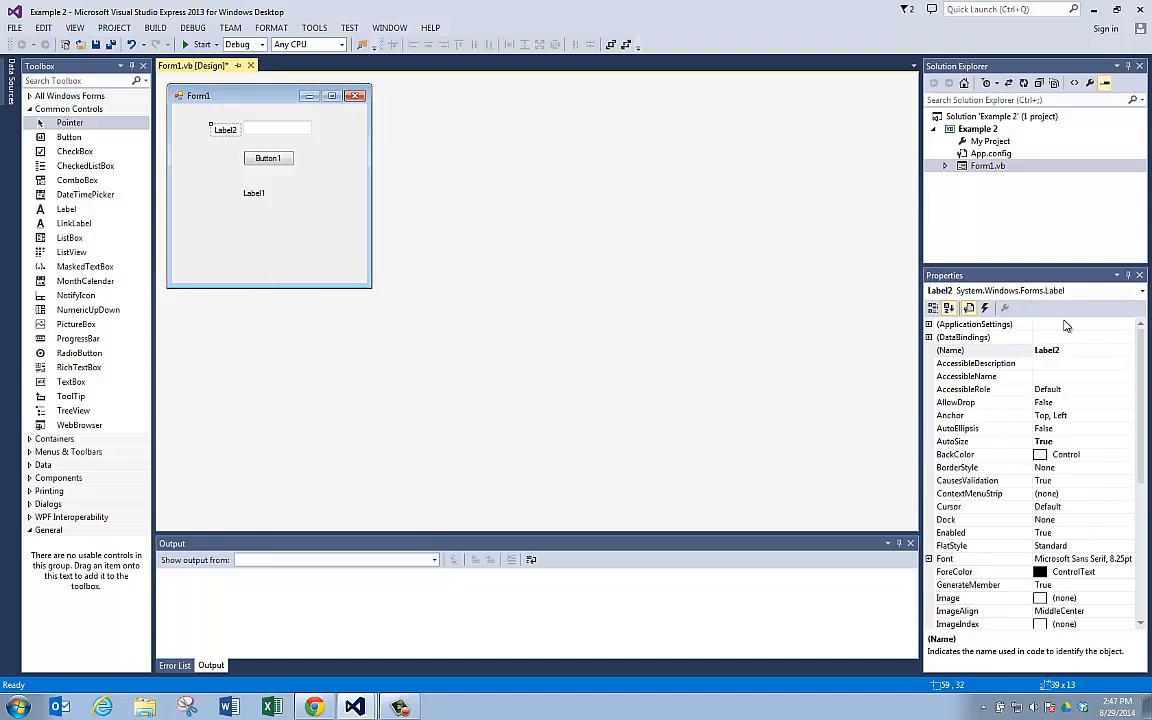
mouse_move(260, 133)
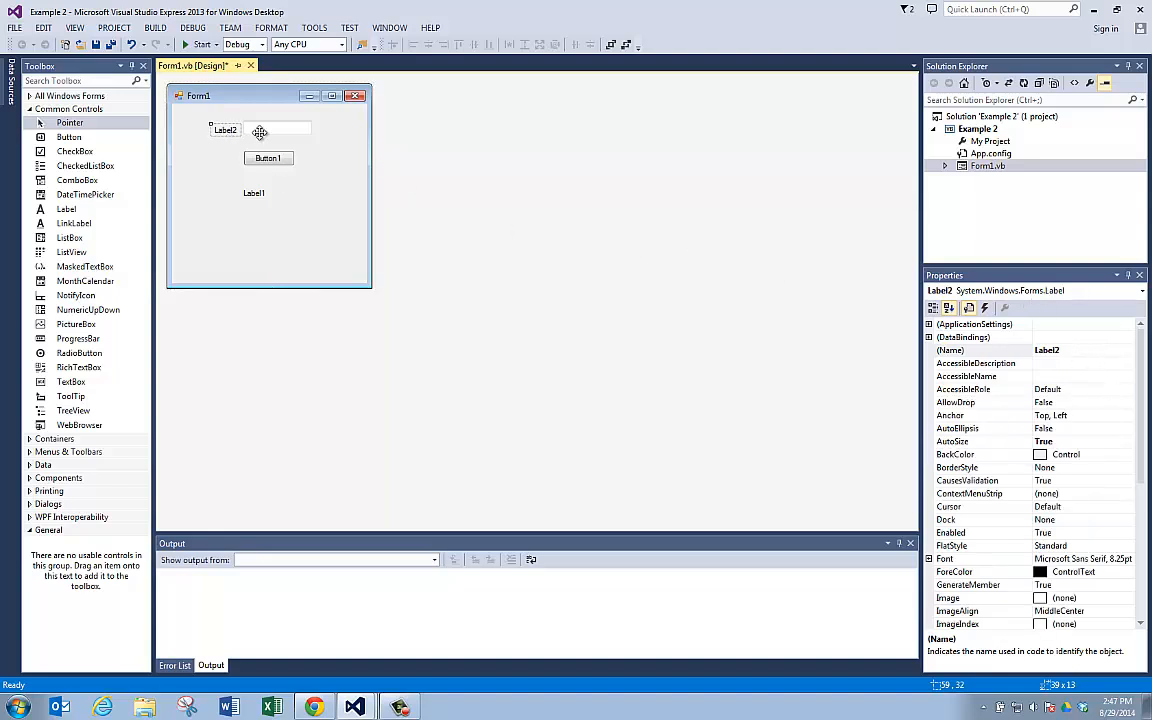
left_click(280, 128)
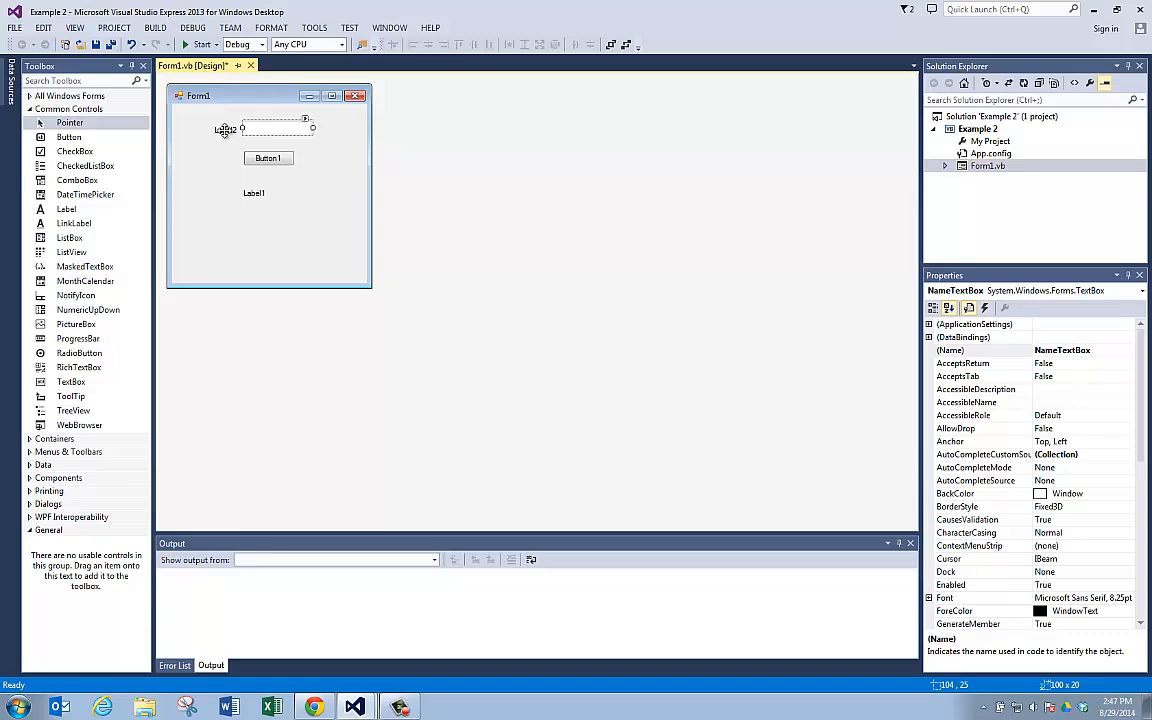
left_click(224, 129)
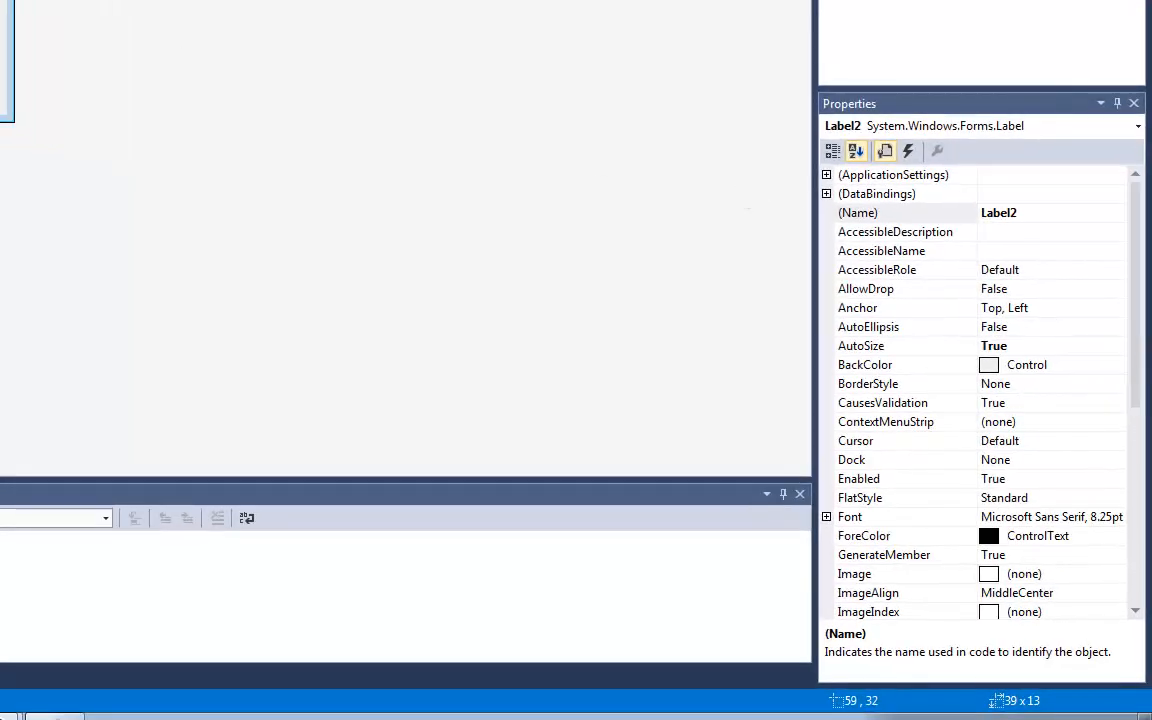
left_click(877, 193)
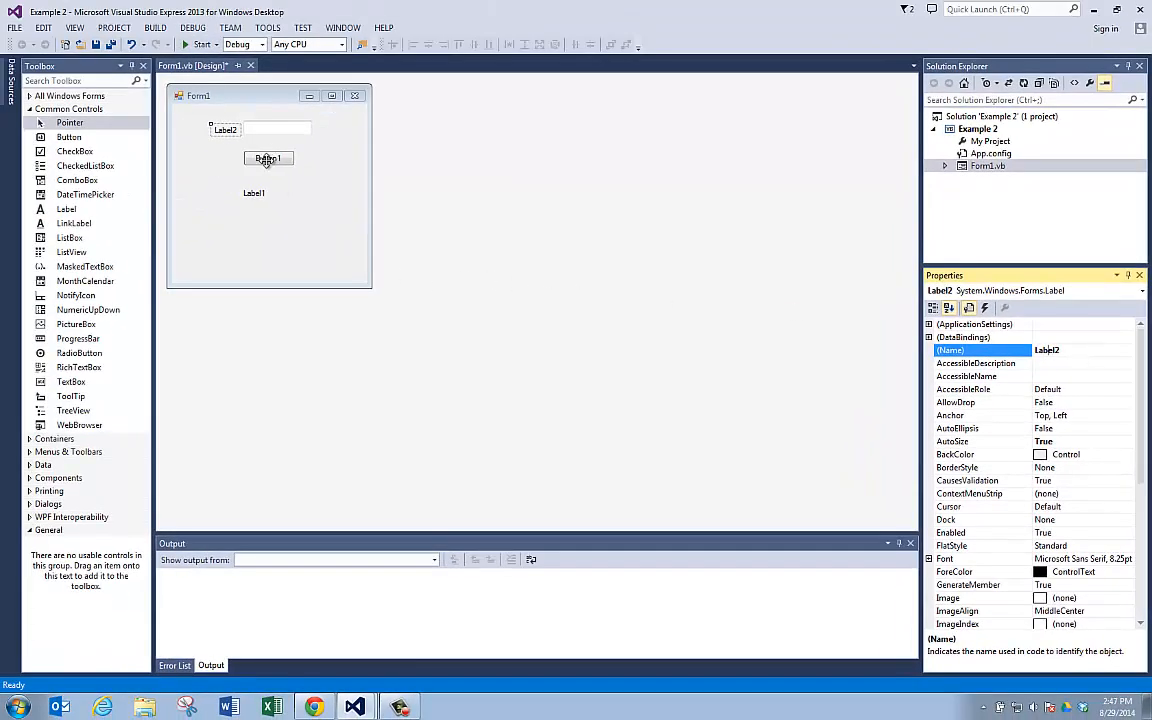
left_click(268, 158)
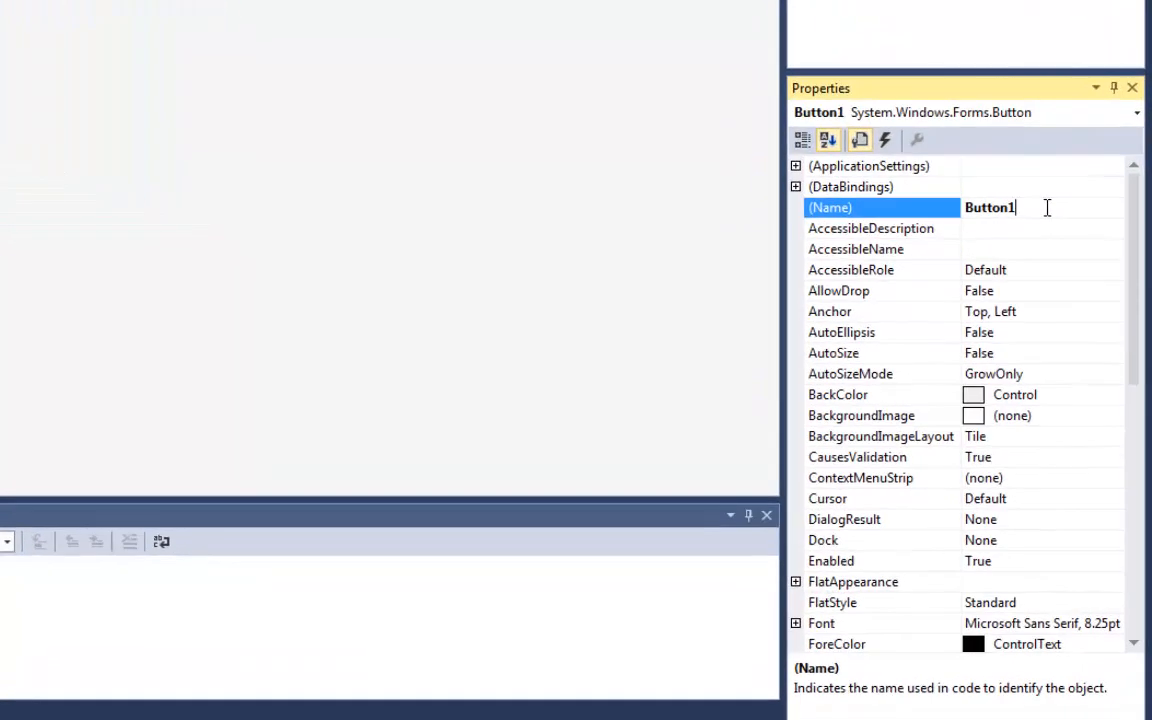
key("BackSpace")
type("Display")
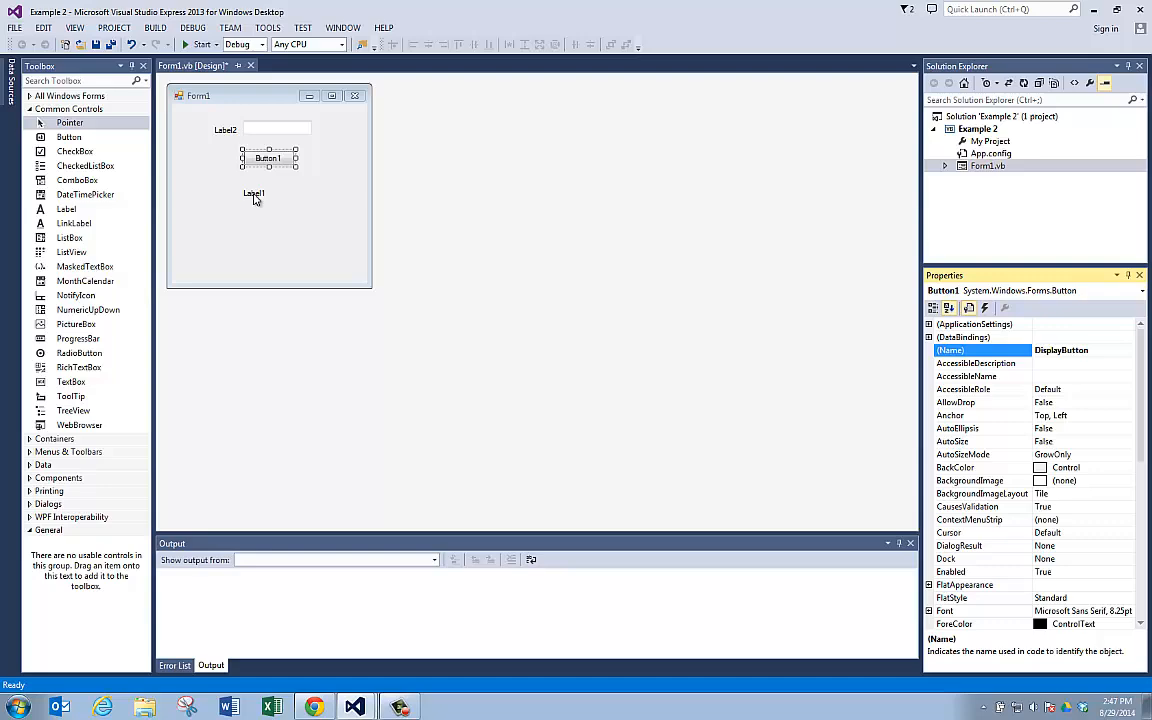
Select Label1 and set its (Name) property to MessageLabel
left_click(253, 192)
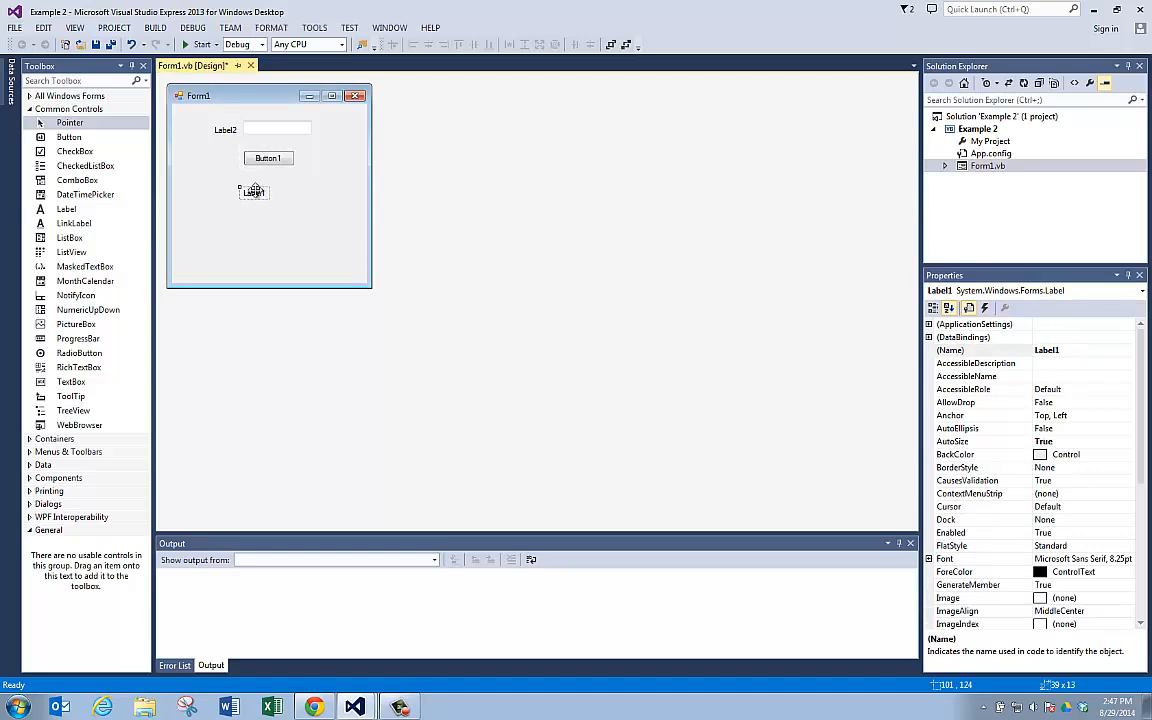
left_click_drag(253, 191, 218, 193)
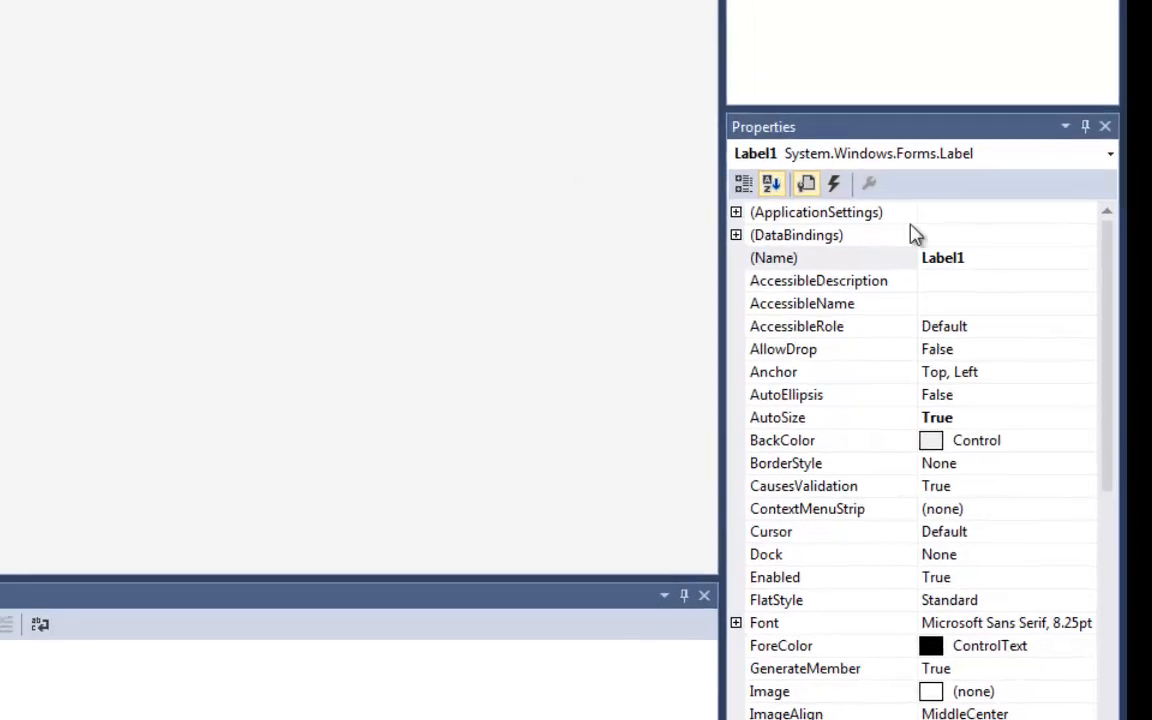
left_click(1000, 257)
type("Mss")
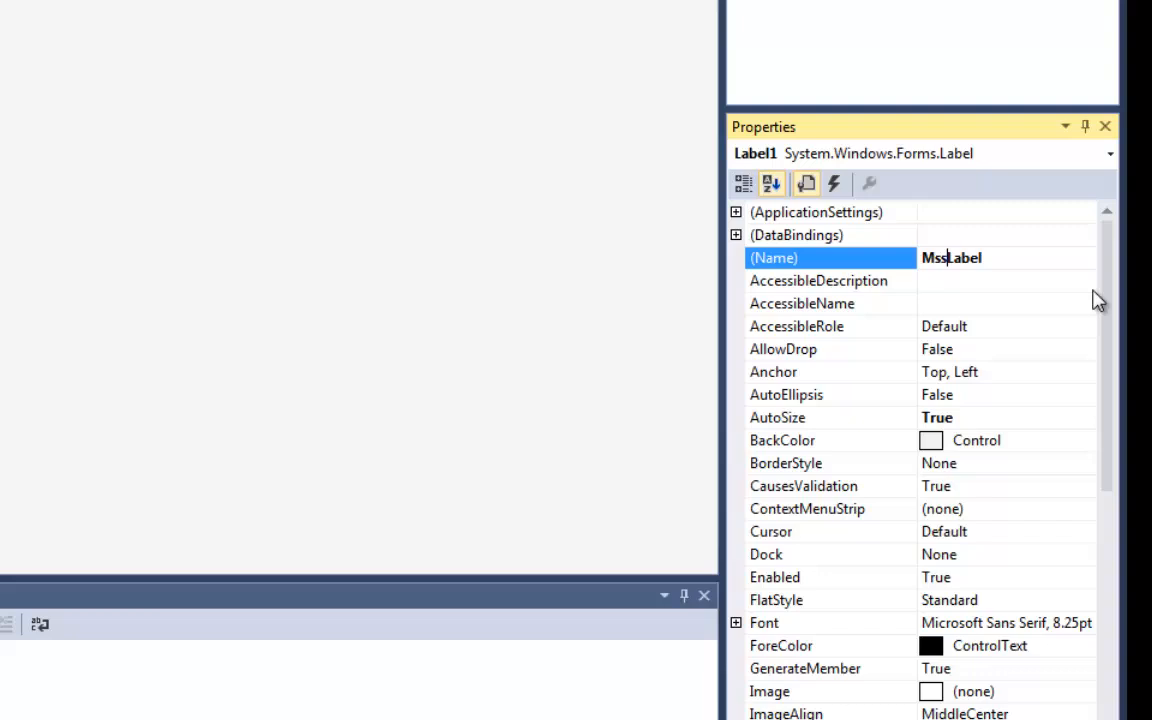
key("Backspace")
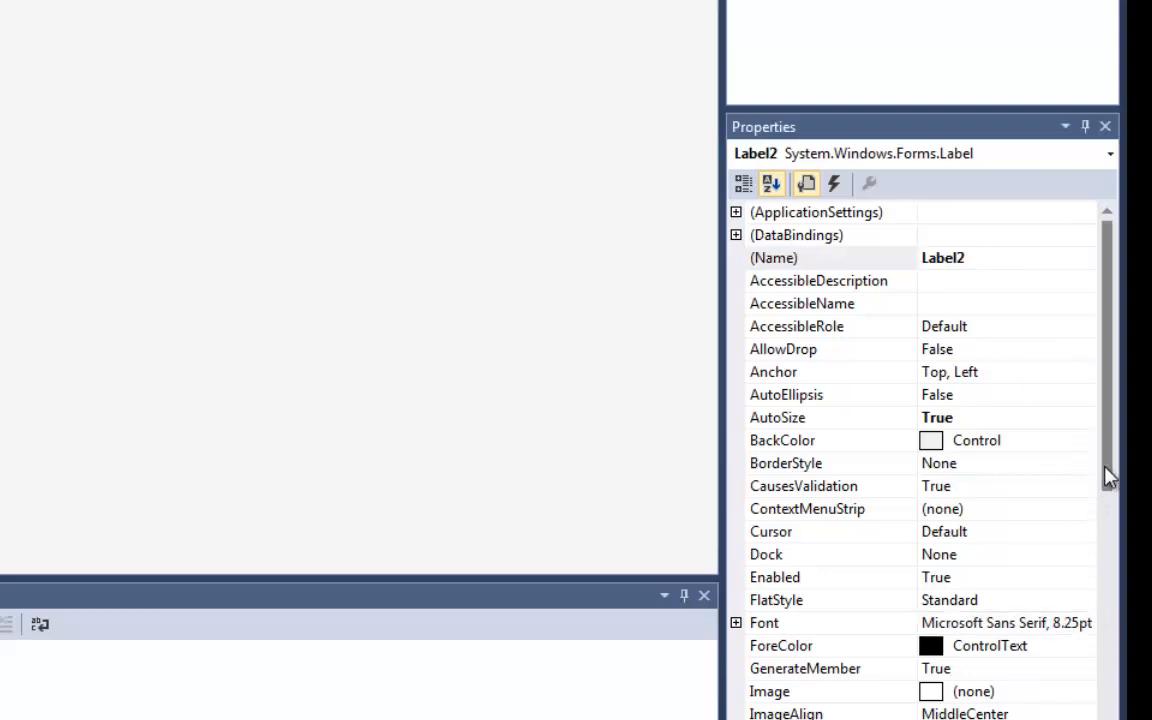
Replace Label2's Text property value with 'Name:'
scroll("down", 3)
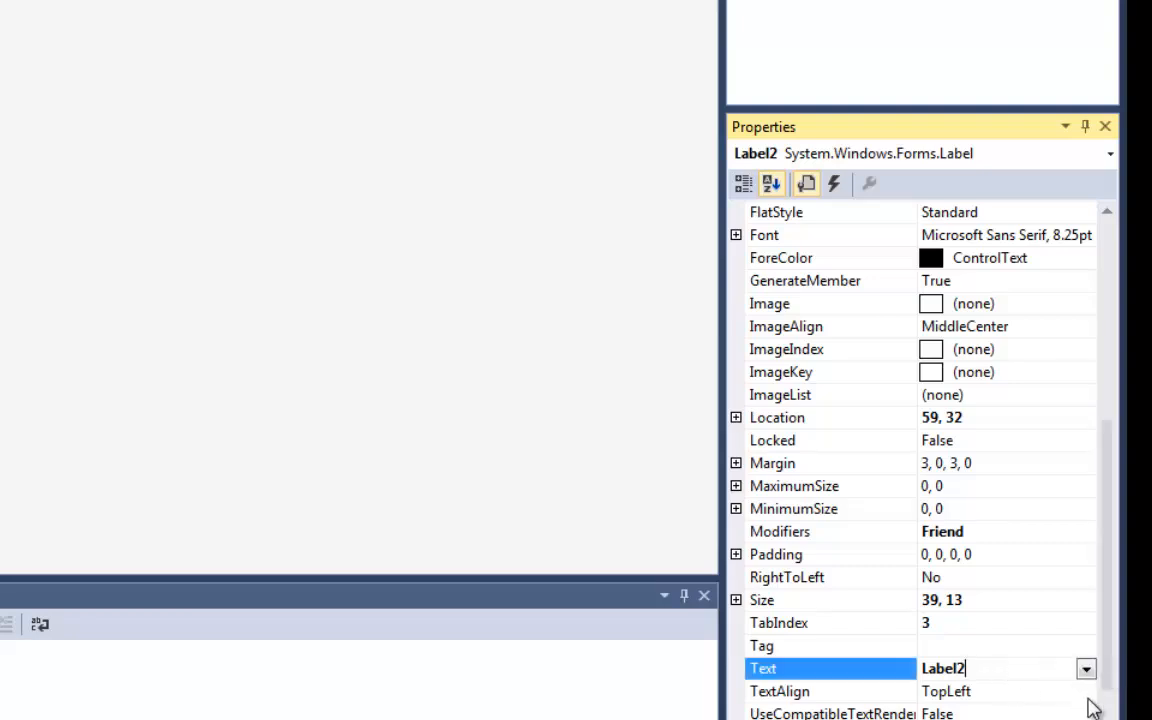
key("ctrl+a")
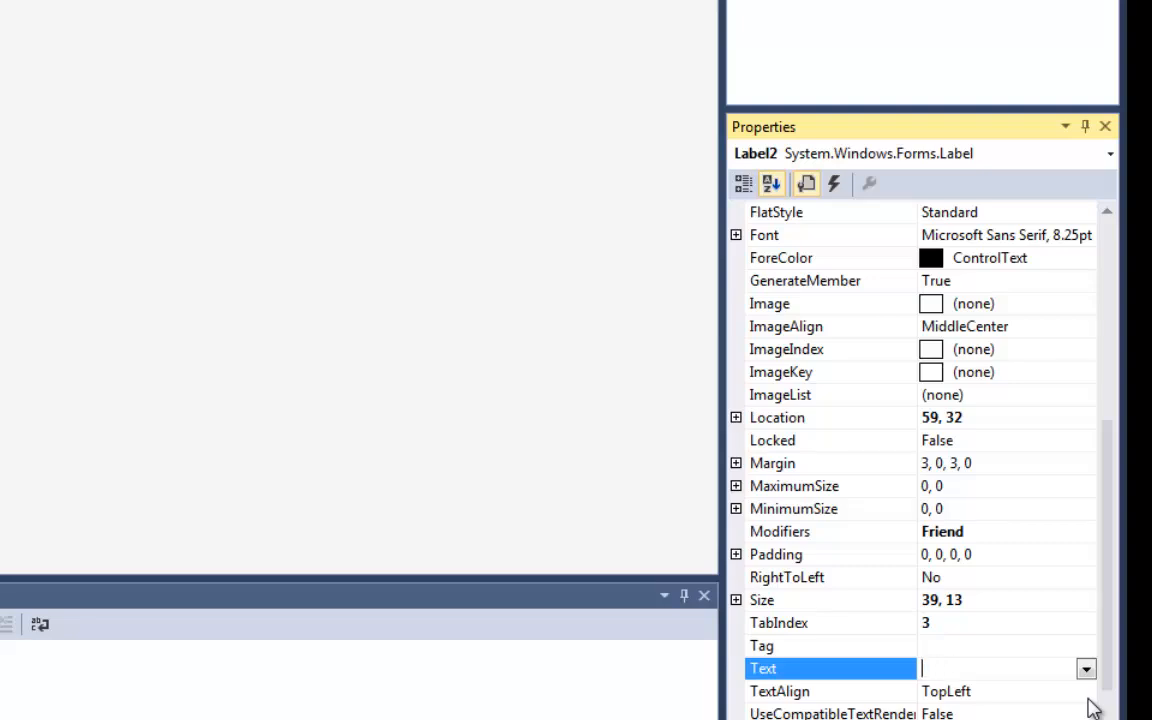
type("Name:")
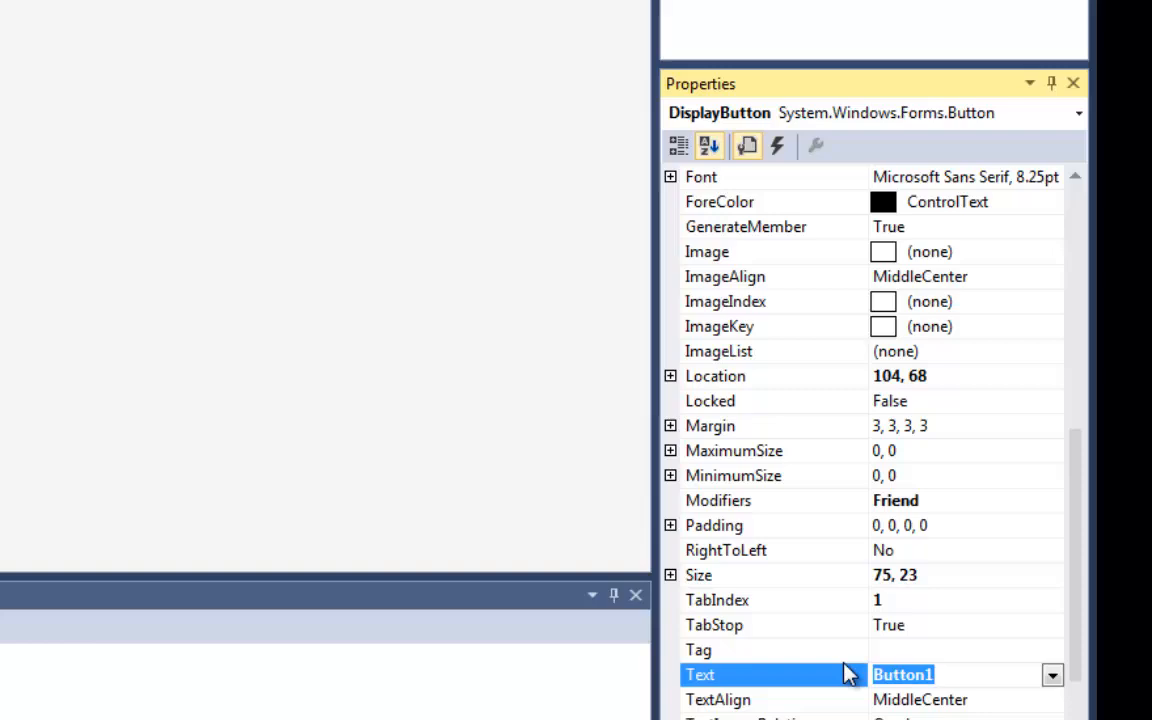
Enter 'Display' as DisplayButton's Text property
type("Display")
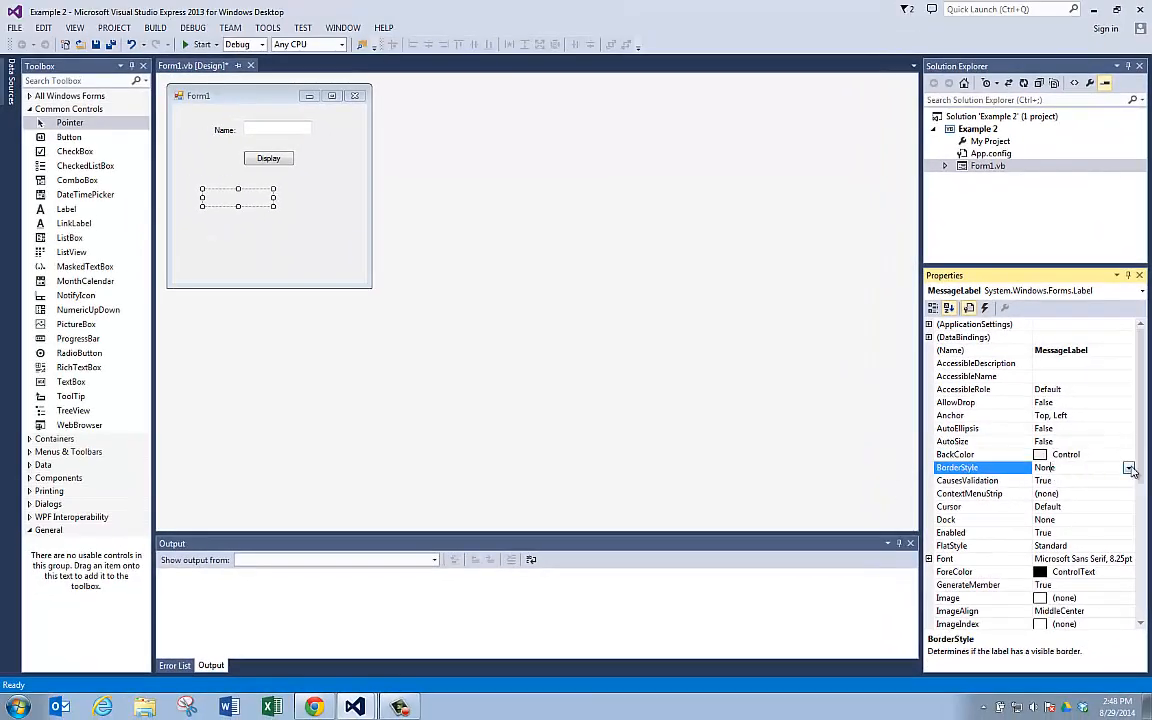
Set MessageLabel's BorderStyle to Fixed3D and stretch it into a wide box
left_click(1129, 467)
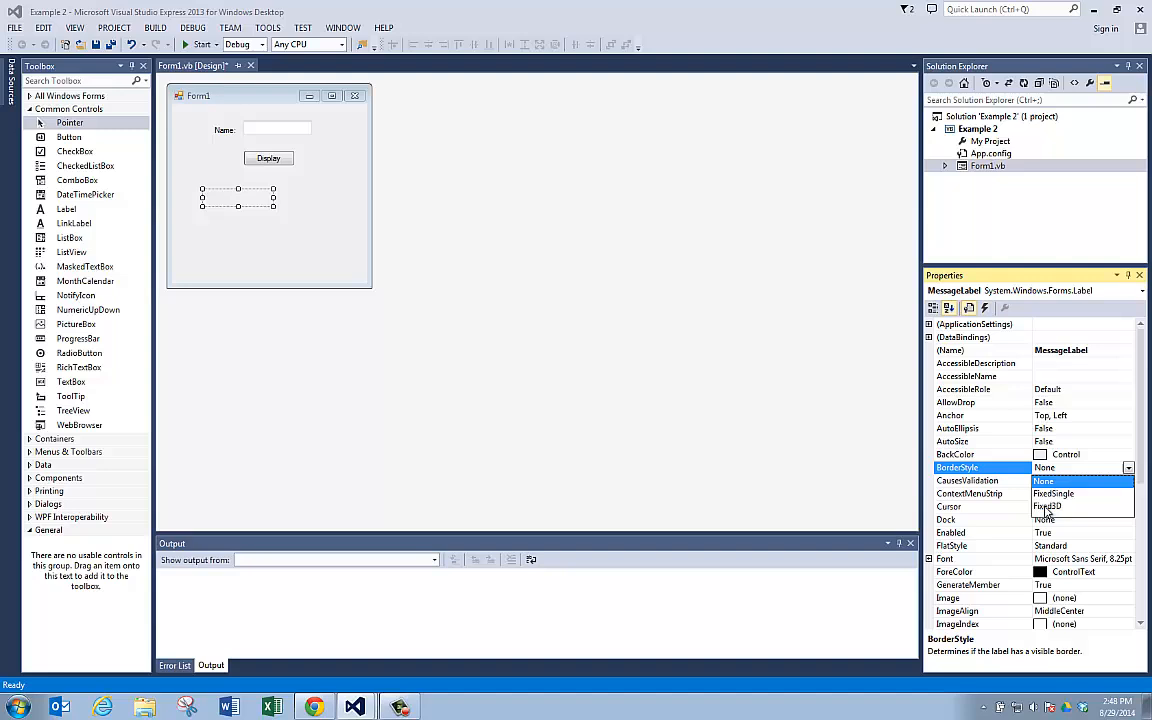
left_click(1047, 506)
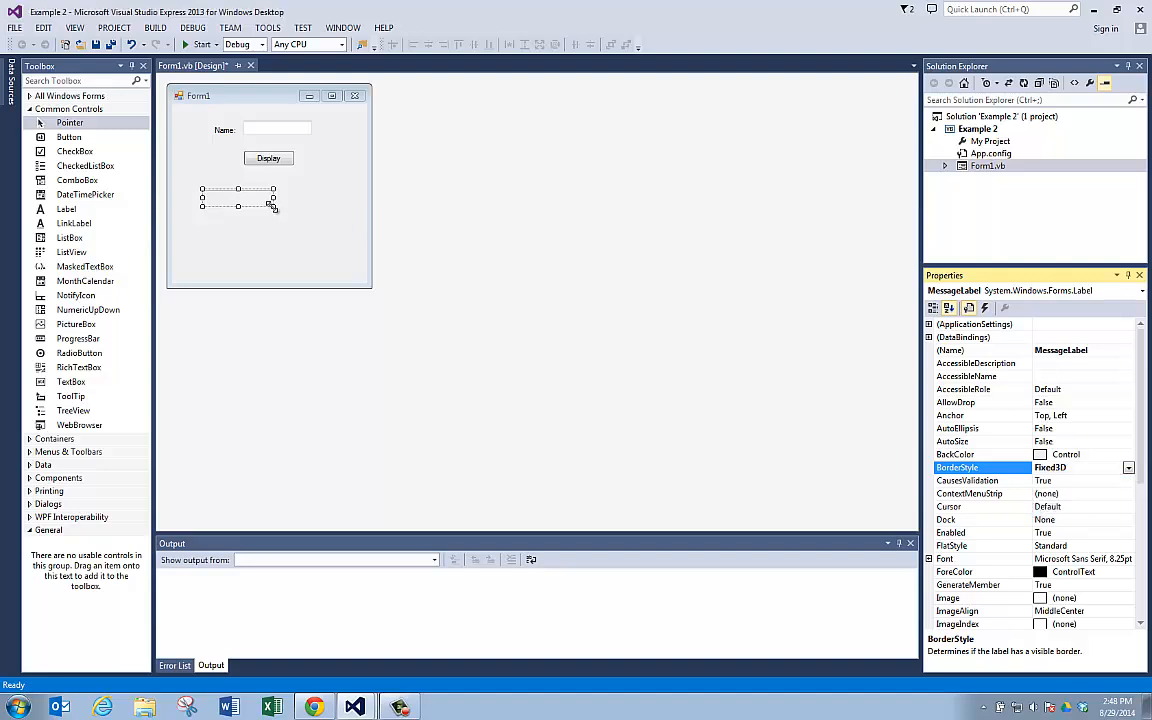
left_click_drag(273, 206, 347, 216)
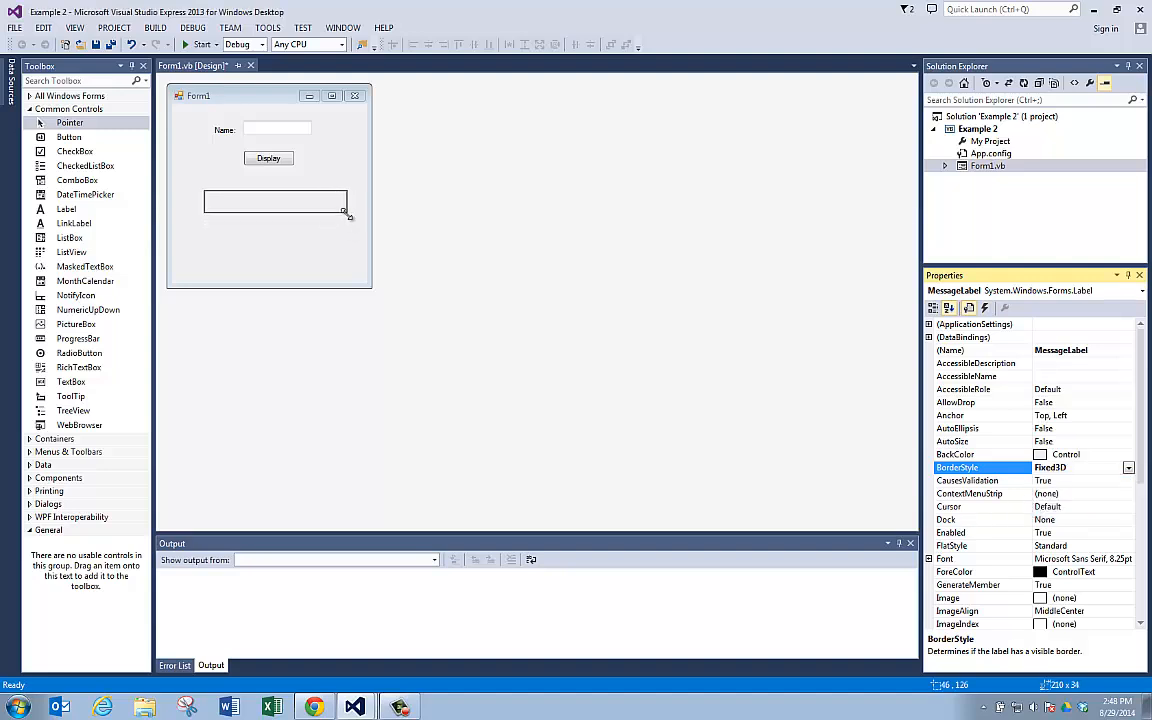
left_click(320, 250)
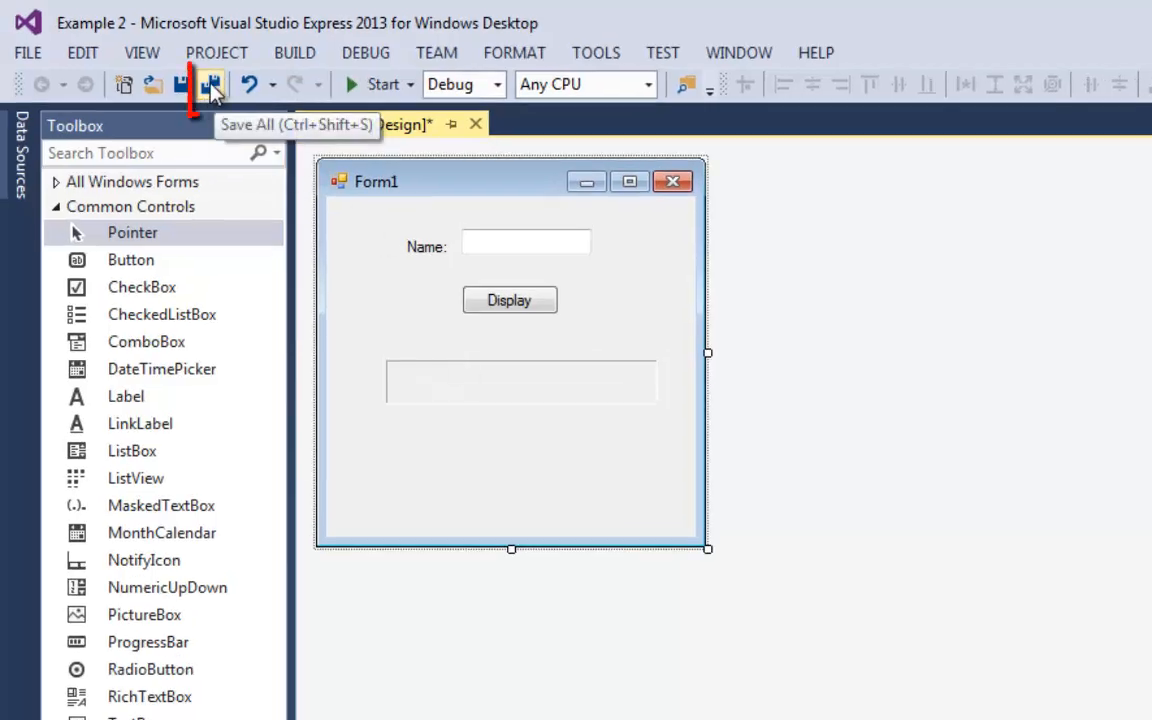
Save all files of the Example 2 project with Save All
left_click(211, 84)
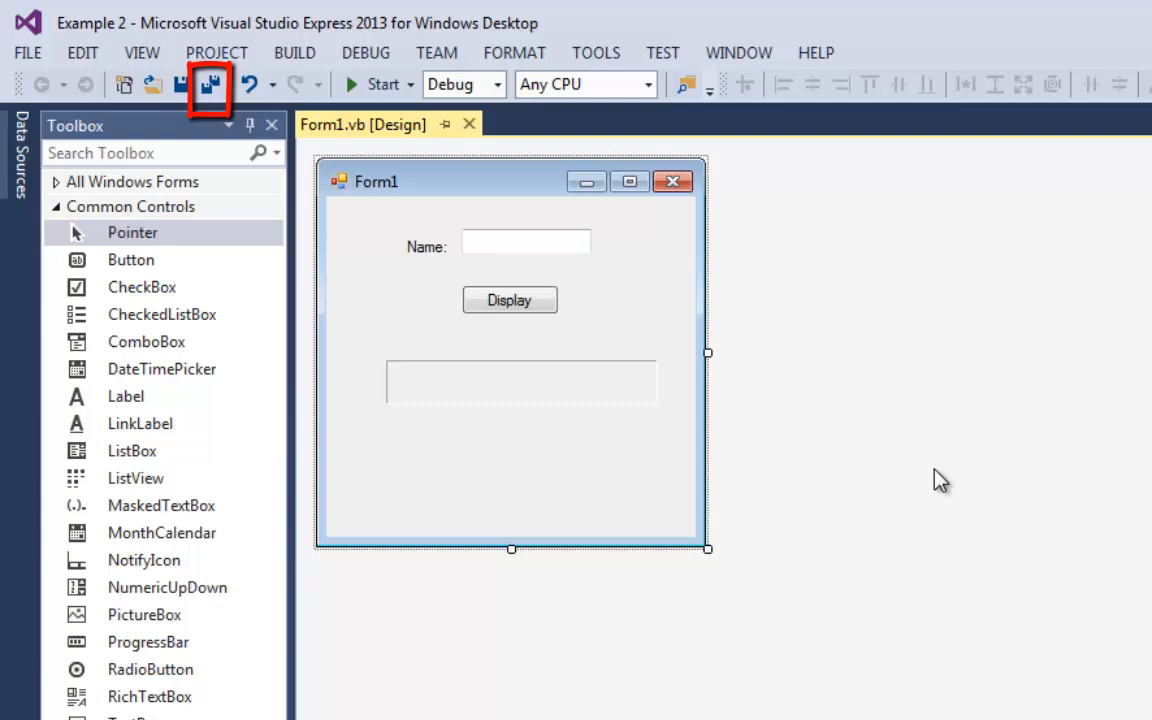
mouse_move(519, 305)
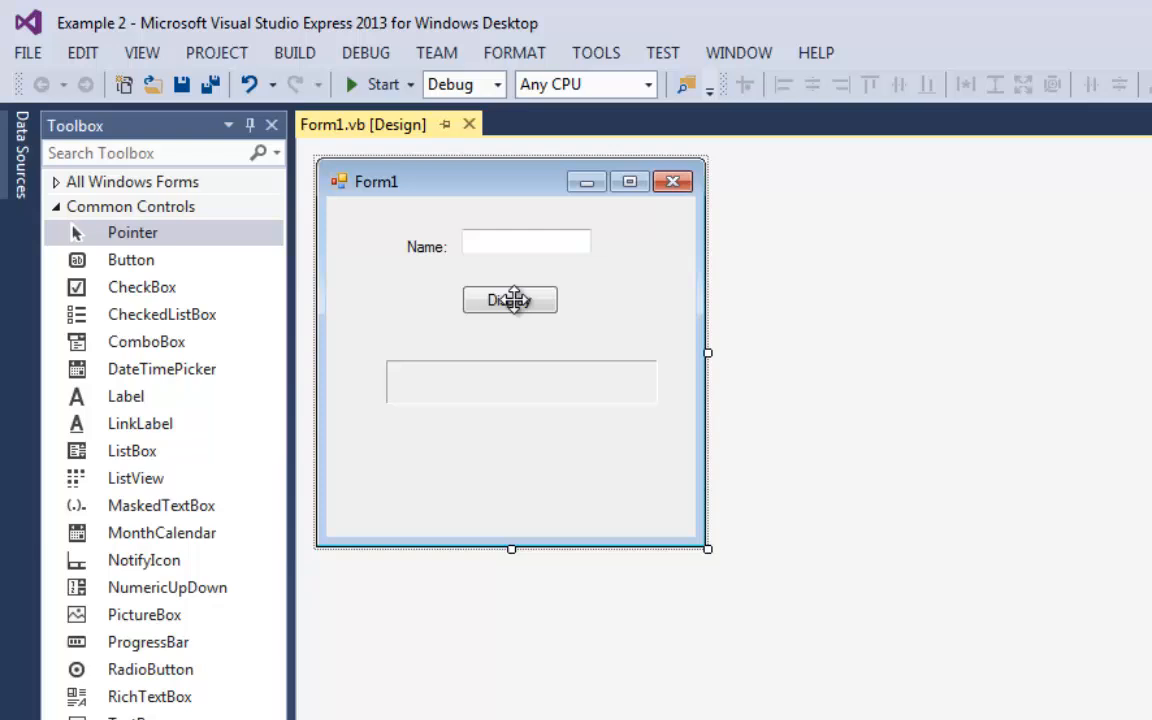
Generate the empty DisplayButton_Click handler from the Display button and bring up its code
double_click(510, 300)
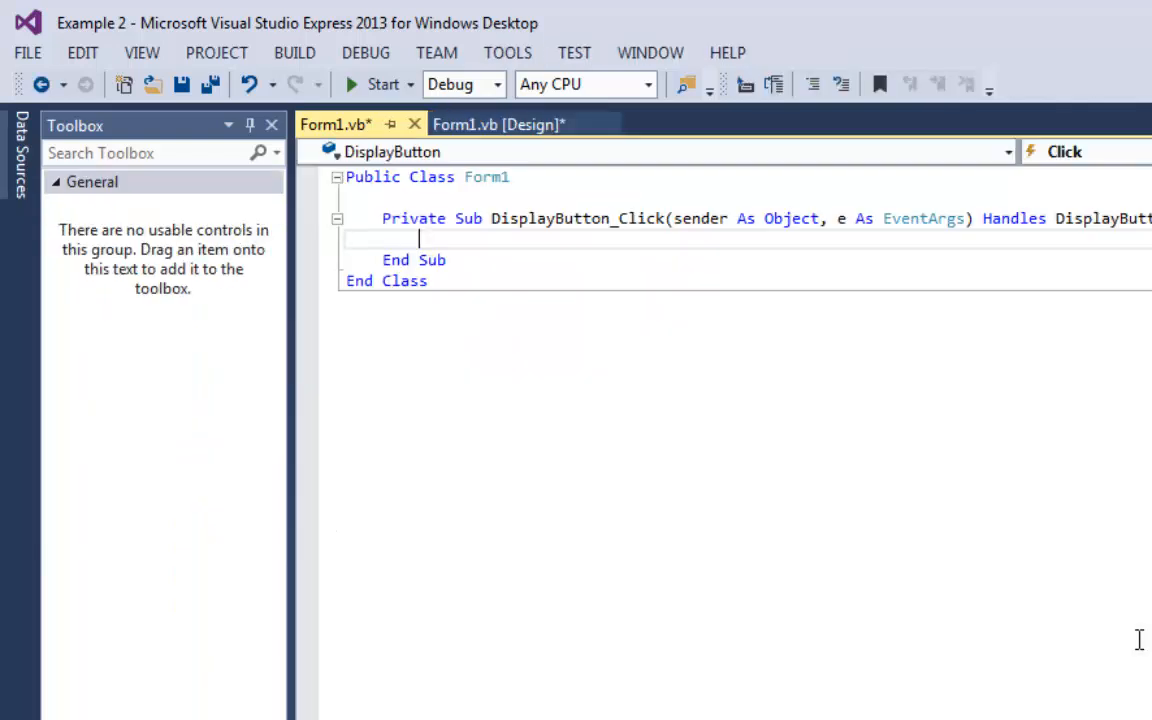
mouse_move(770, 471)
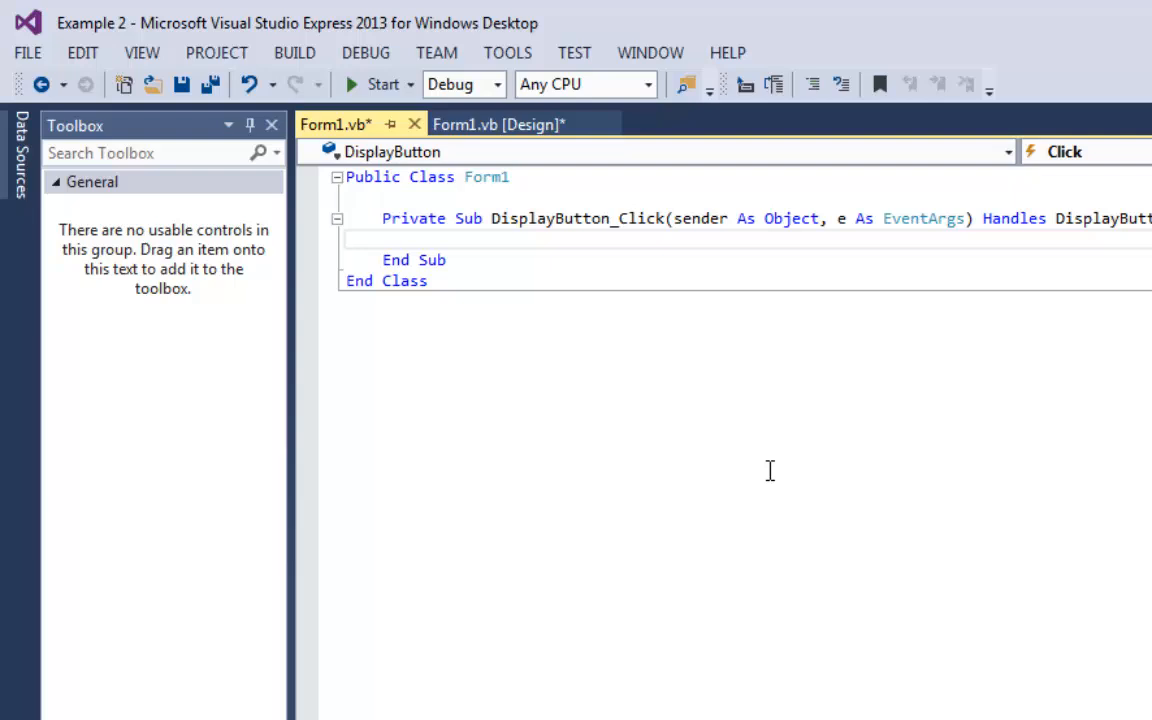
type("display1")
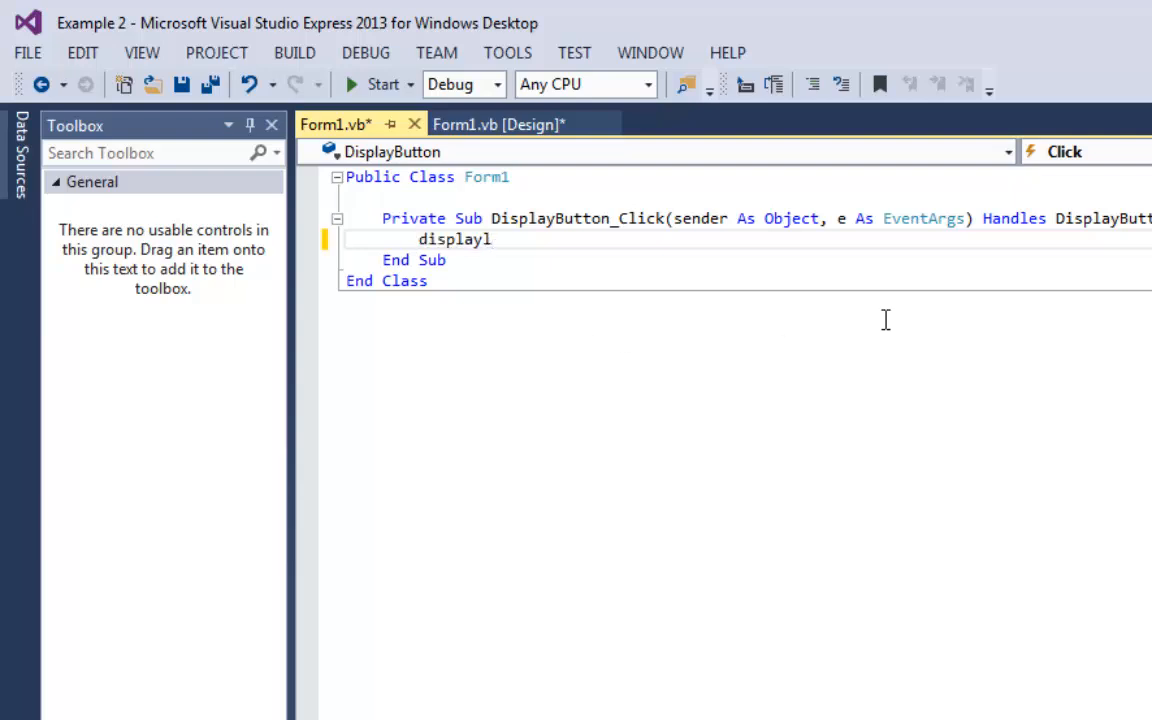
left_click(497, 124)
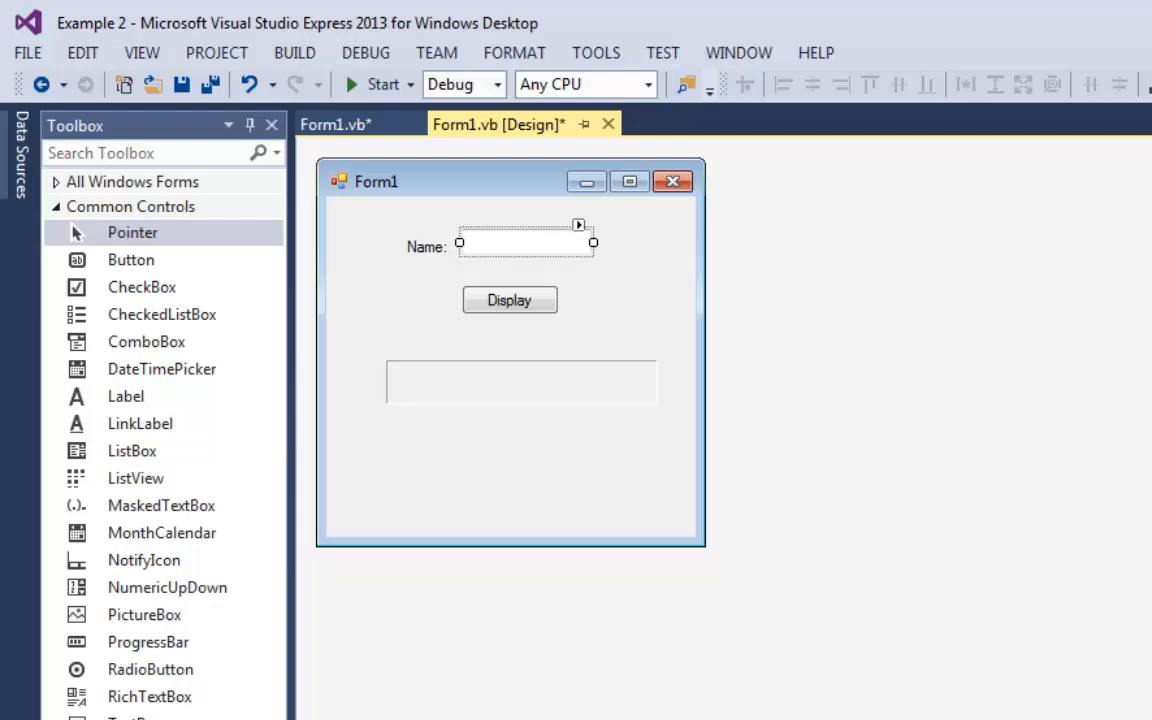
left_click(525, 243)
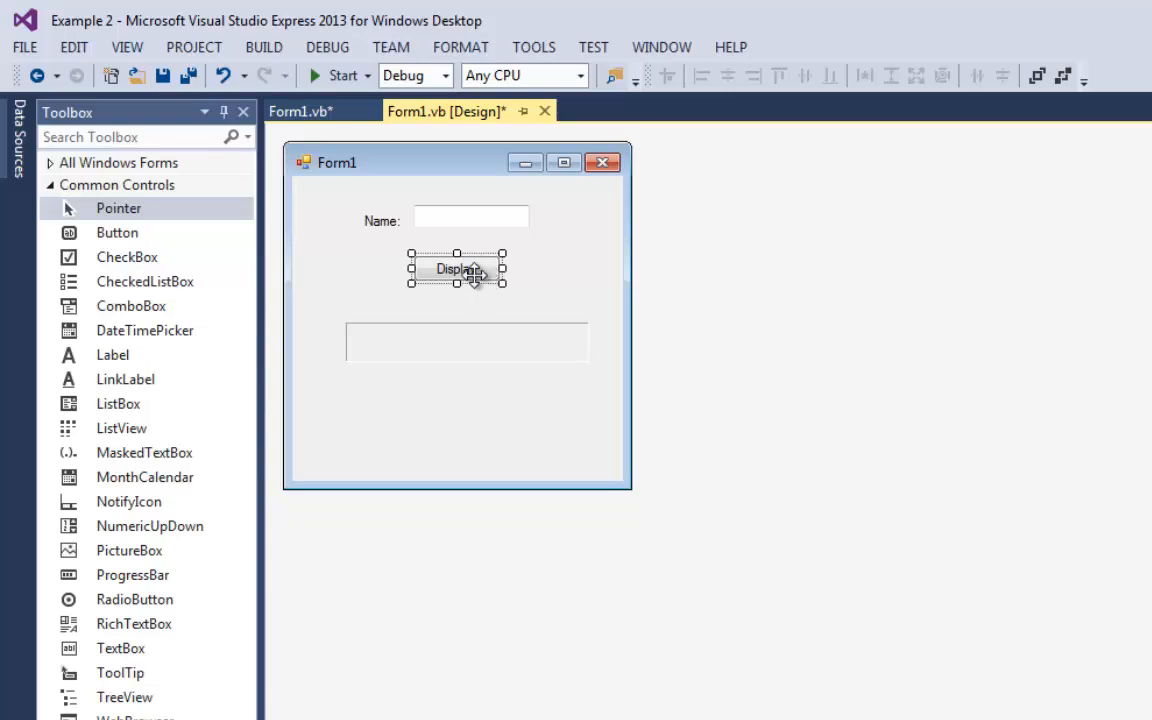
double_click(456, 268)
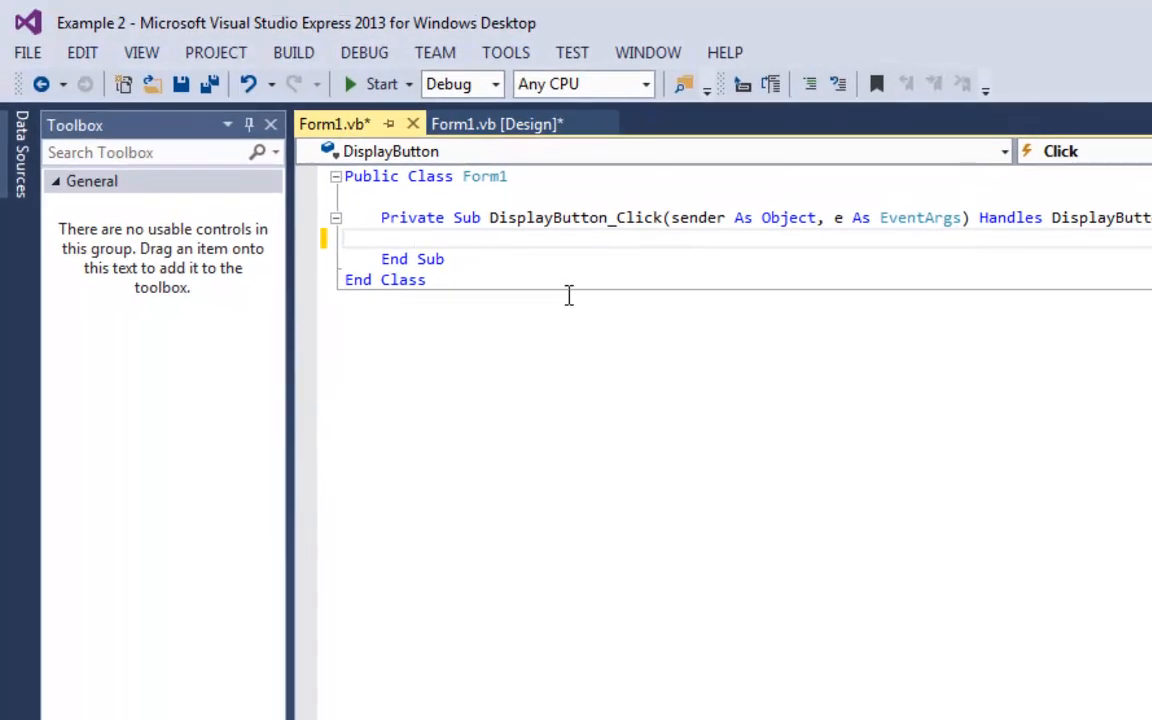
Write MessageLabel.Text = "Hello " & NameTextBox.Text inside DisplayButton_Click
type("mess")
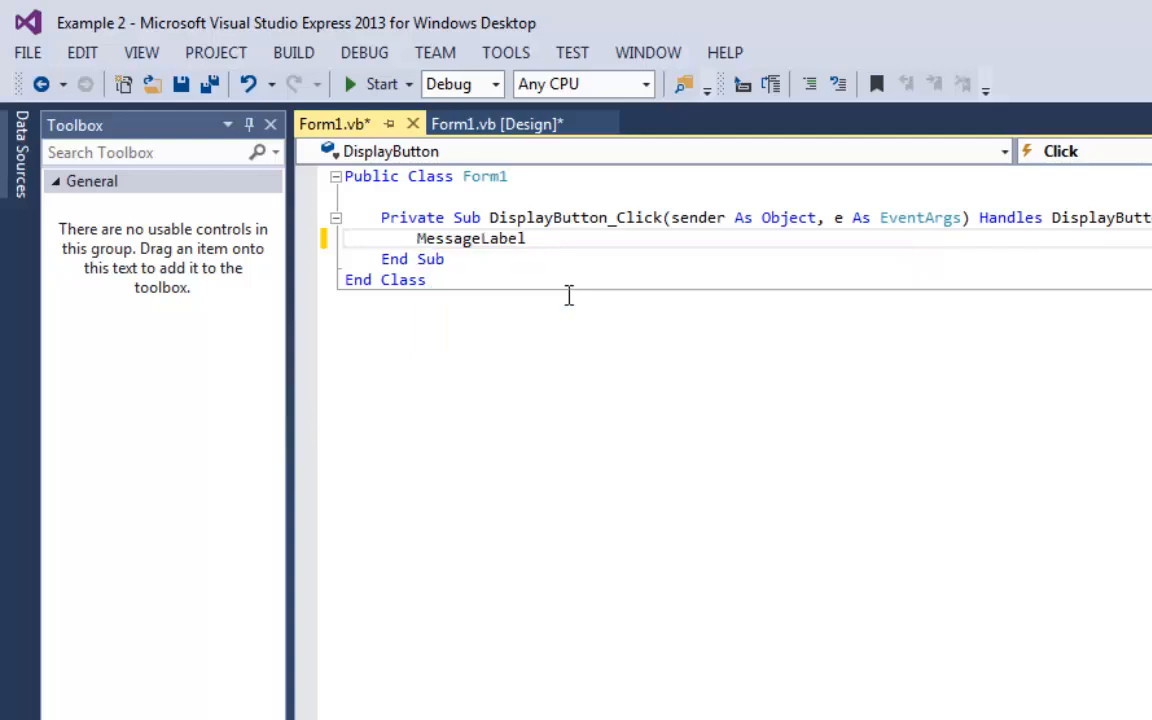
type(".te")
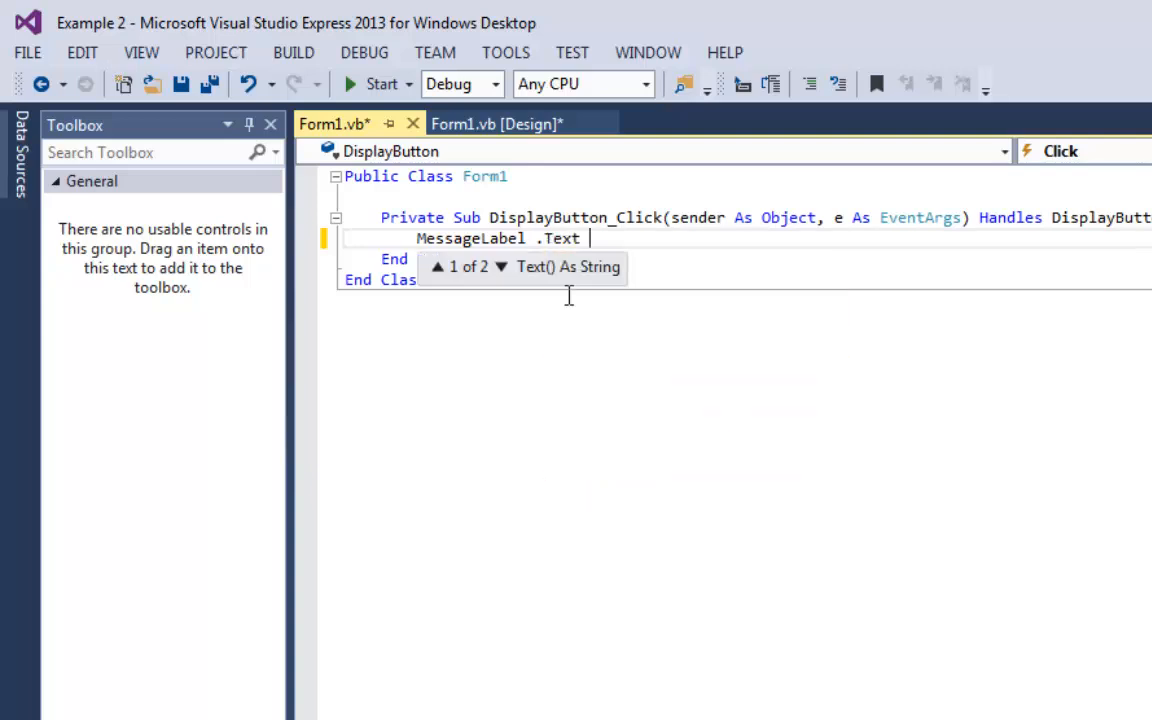
type("=")
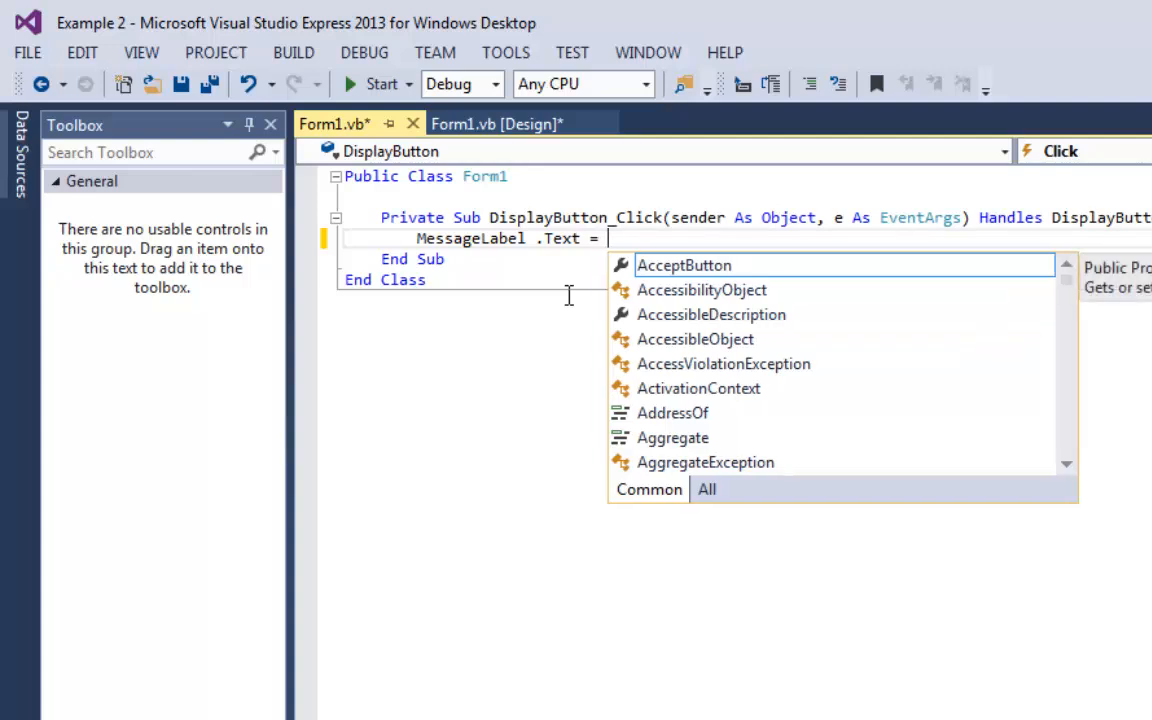
type("\"Hell")
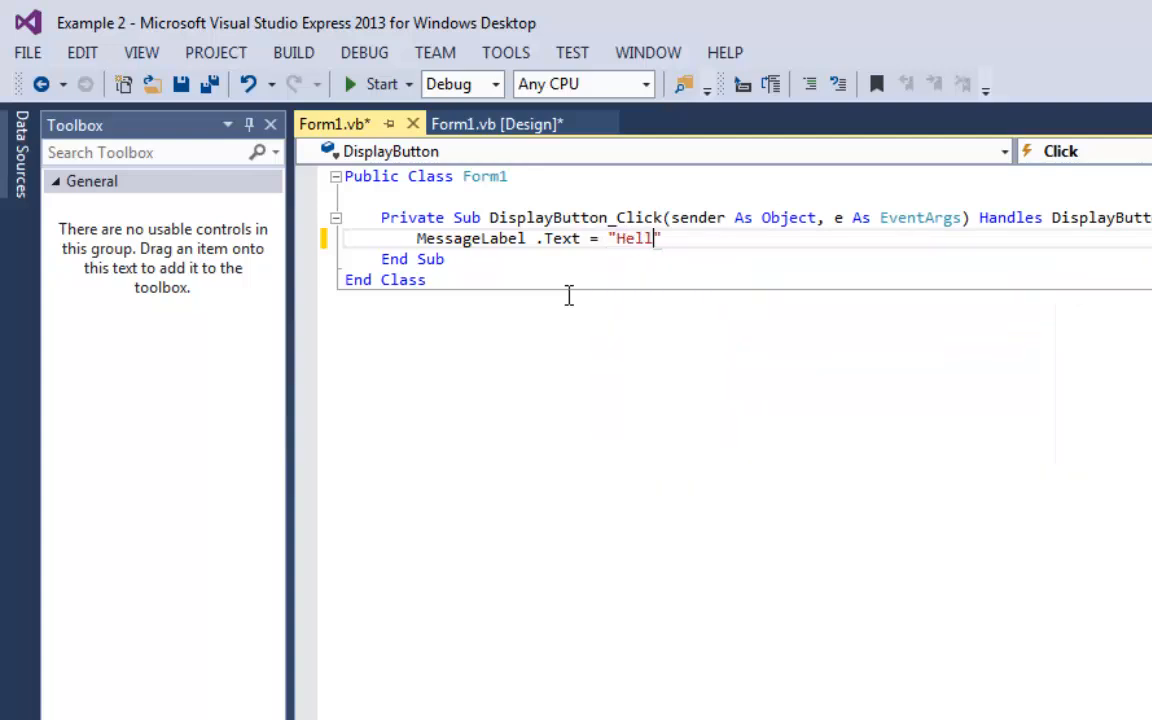
type("o")
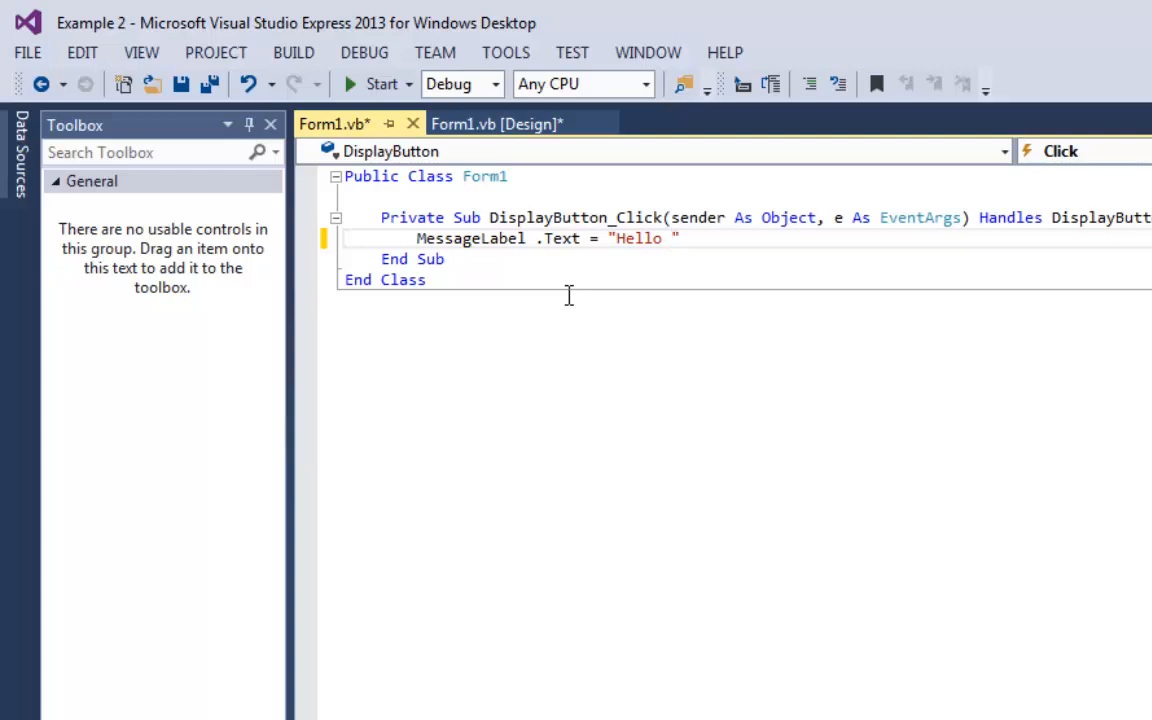
left_click(688, 238)
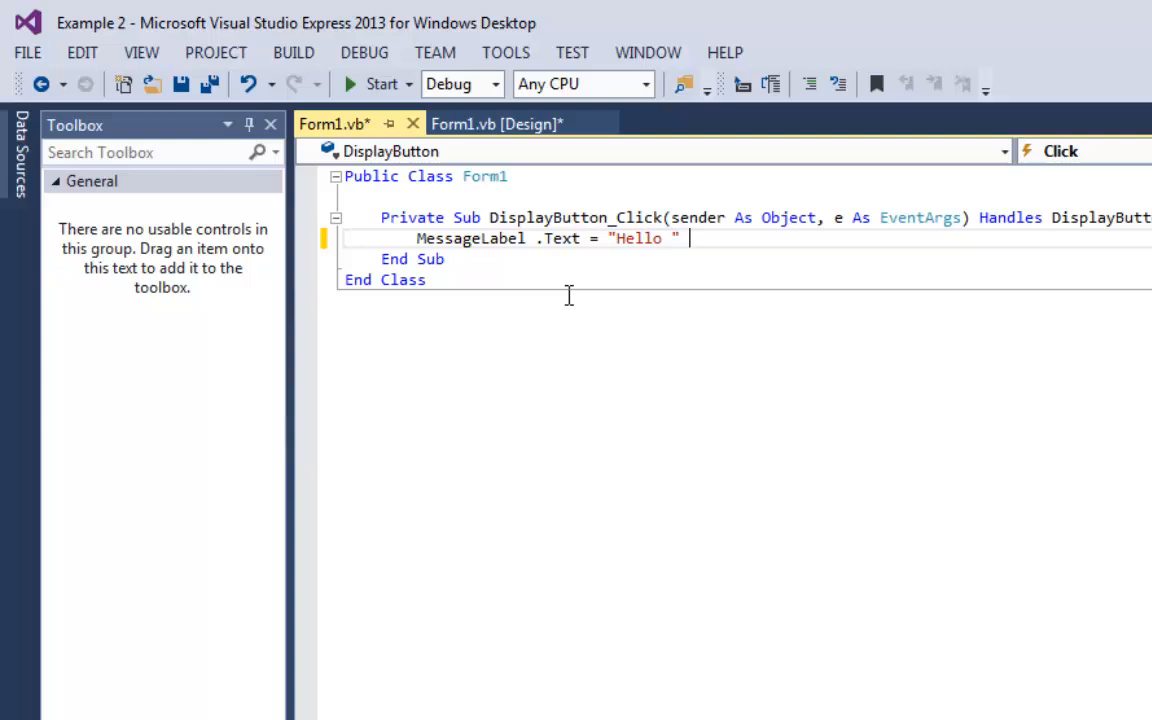
type("&")
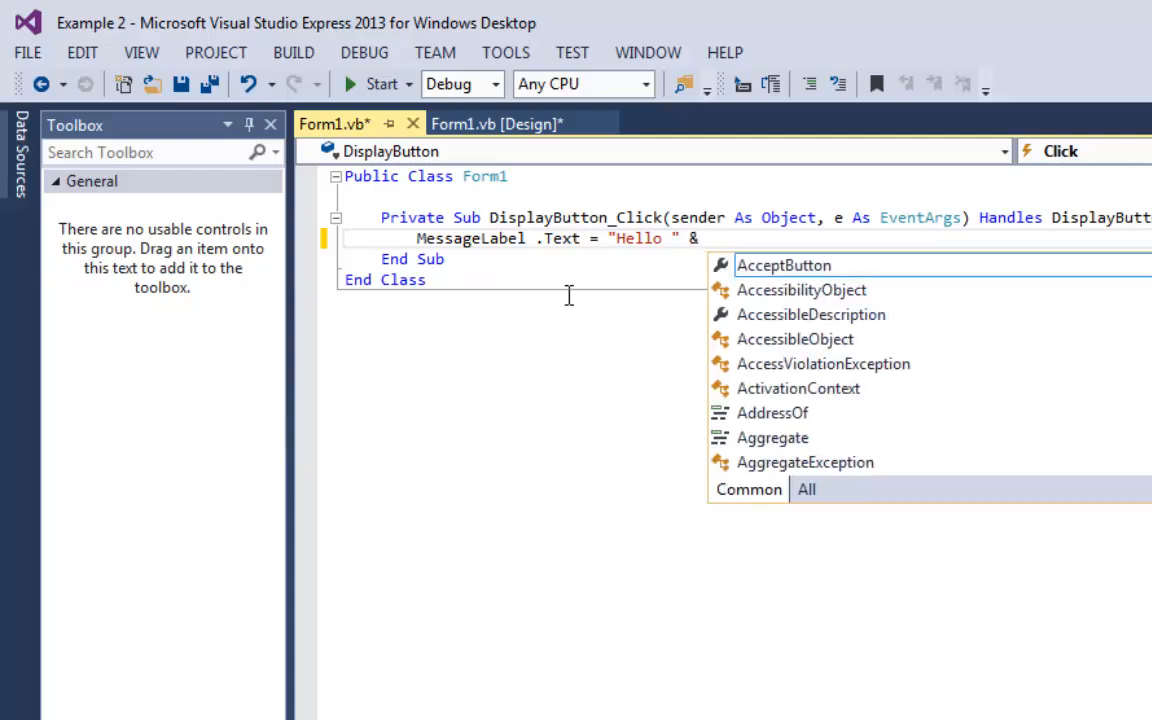
type("name")
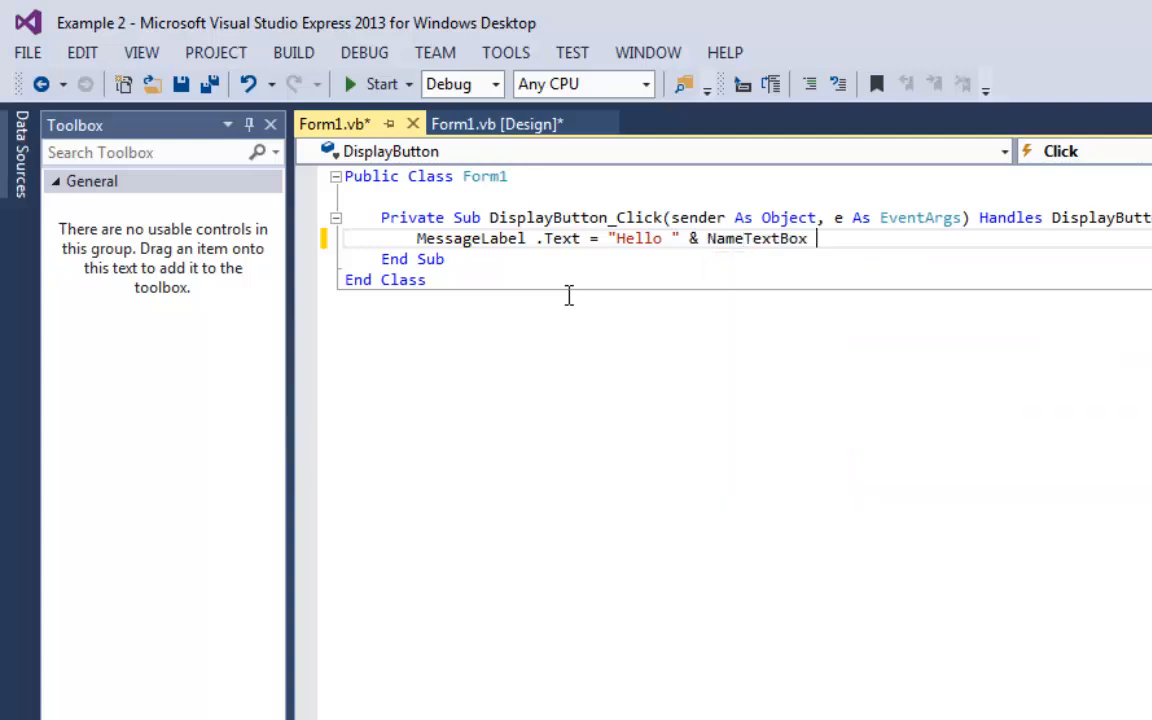
type(".Text")
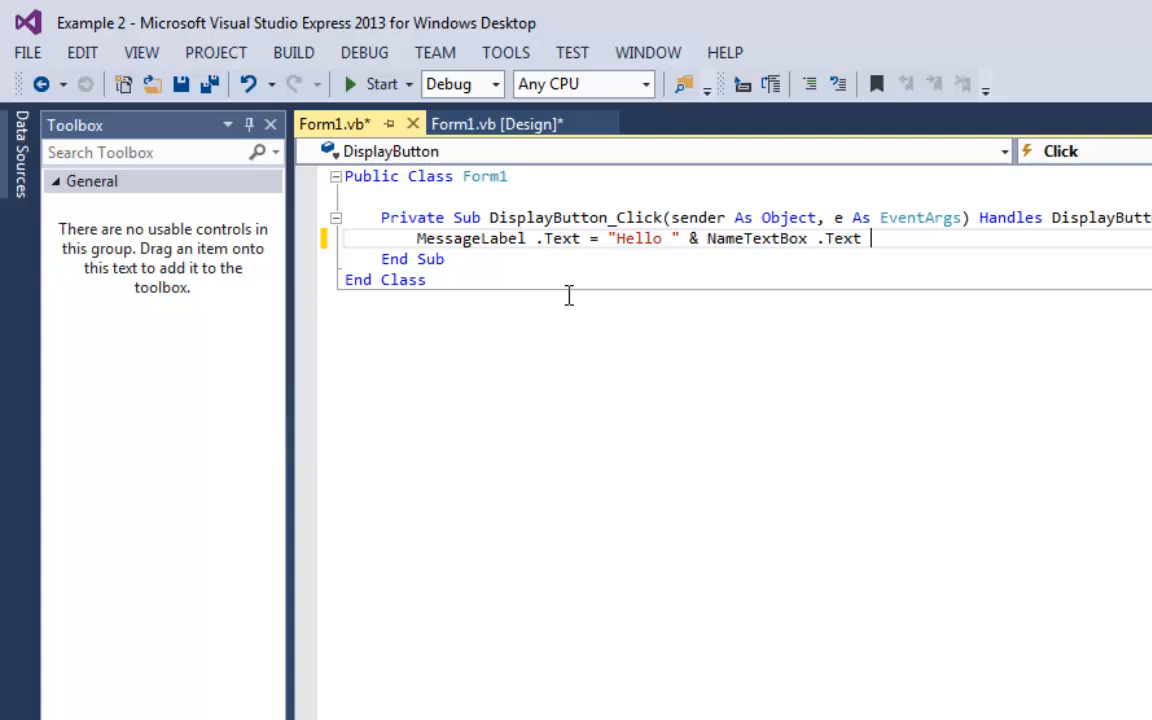
mouse_move(840, 296)
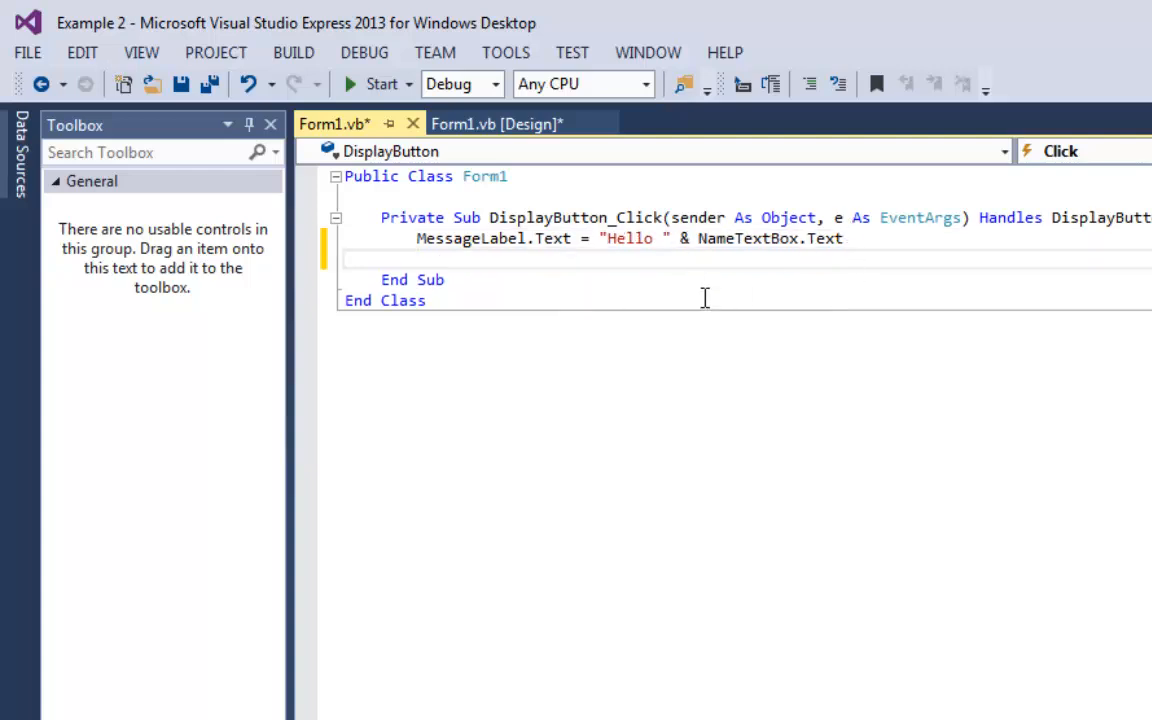
left_click(601, 238)
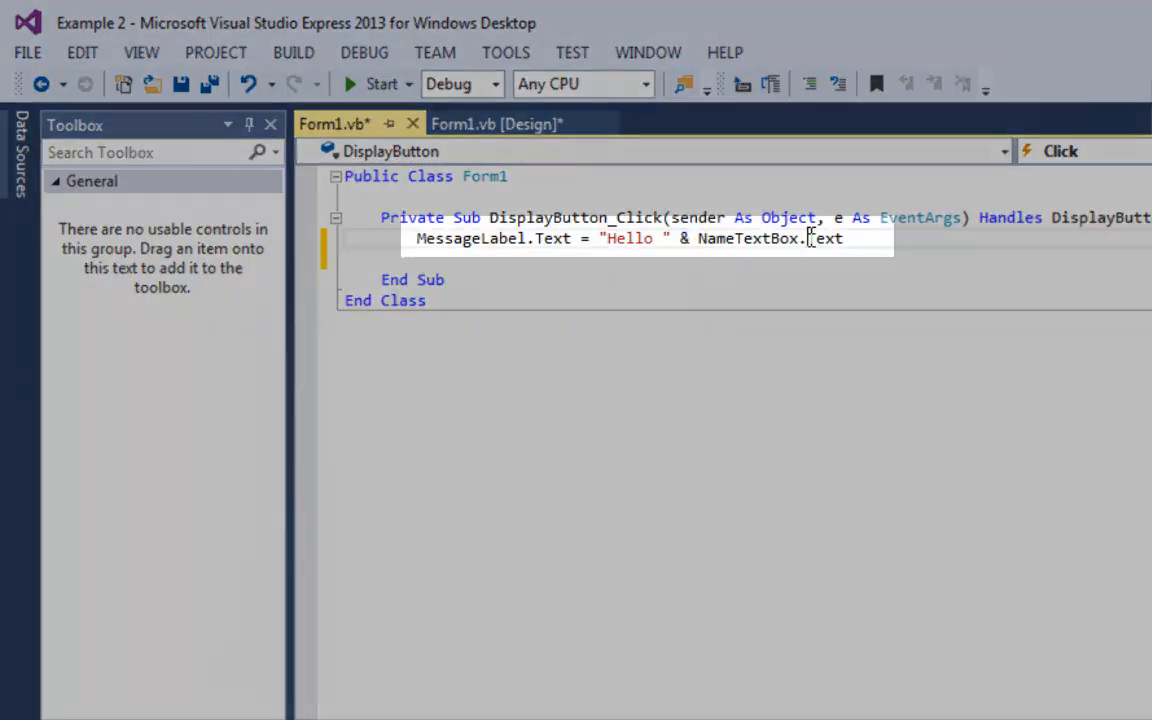
type("Text")
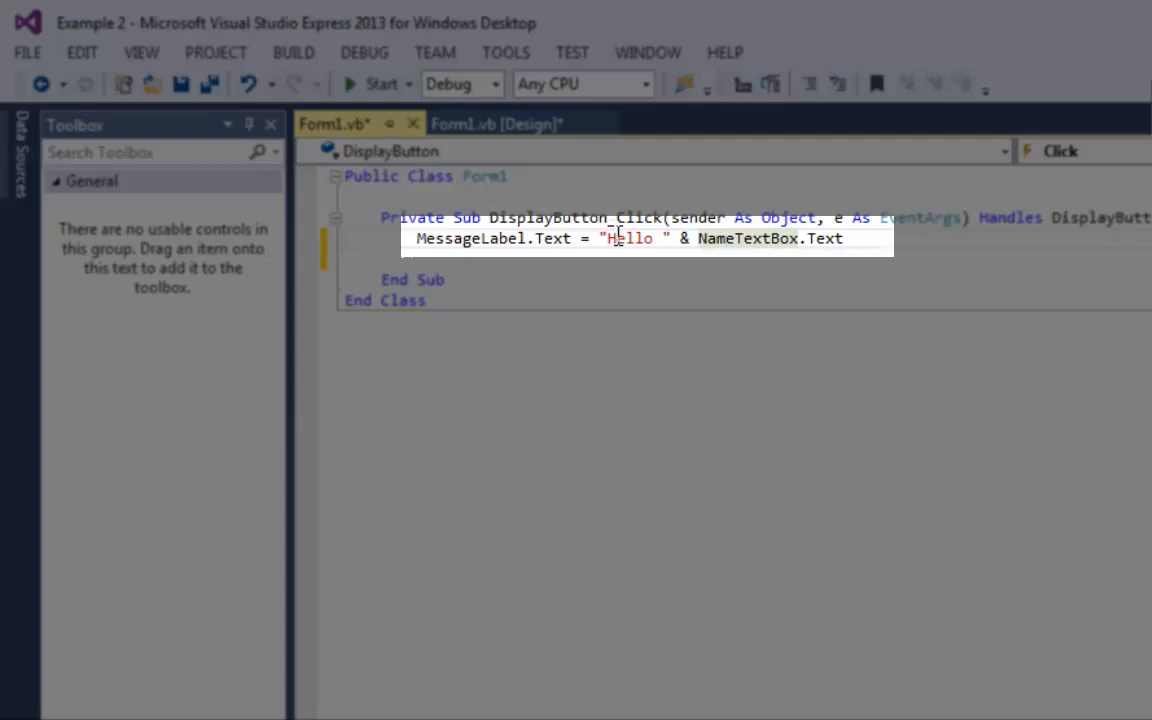
left_click_drag(603, 238, 843, 238)
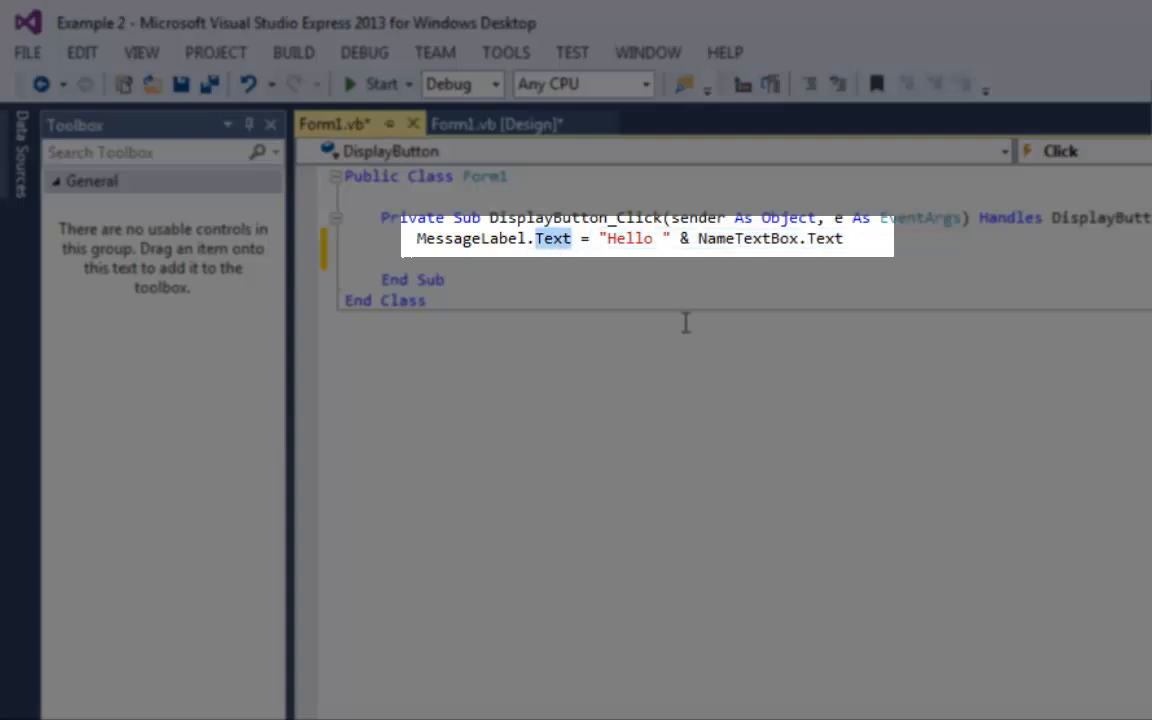
mouse_move(698, 372)
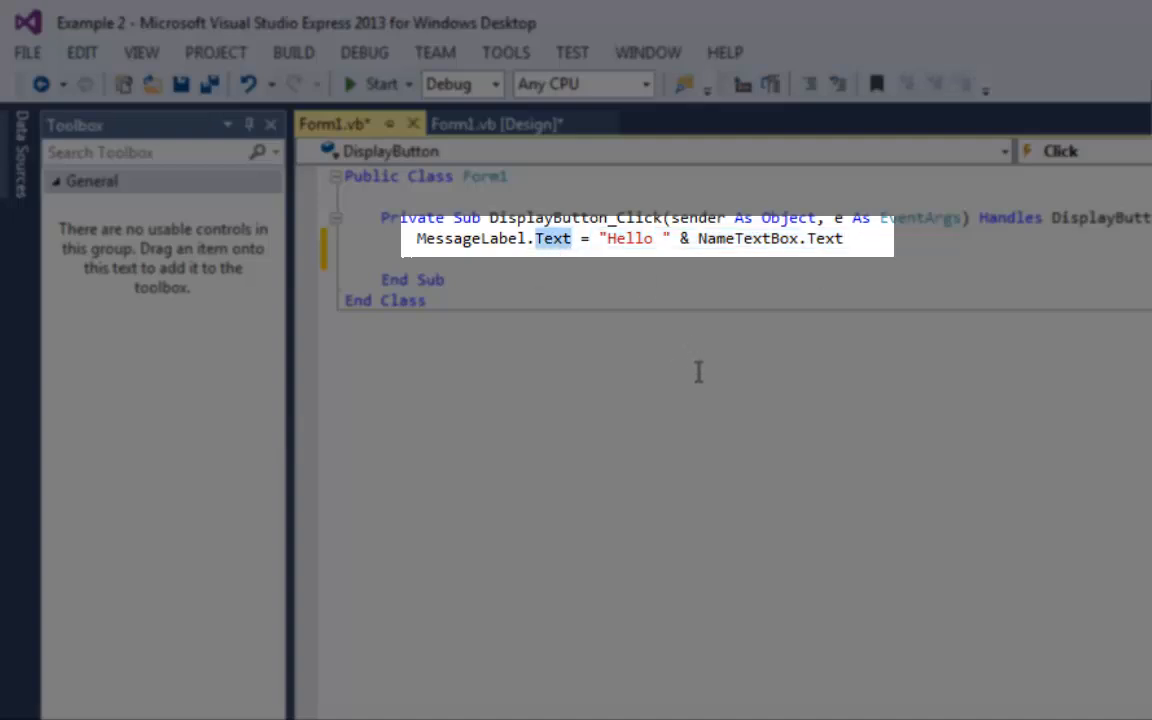
mouse_move(740, 306)
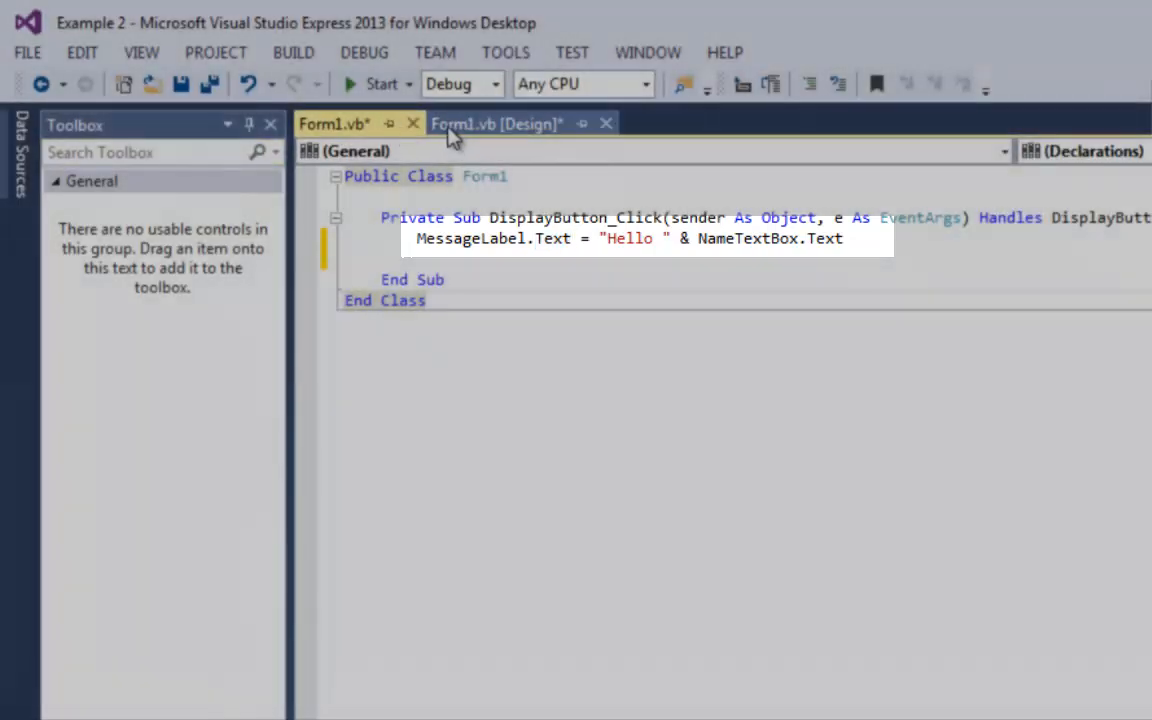
Run Example 2 and display greetings for Bubba and Fred
left_click(496, 123)
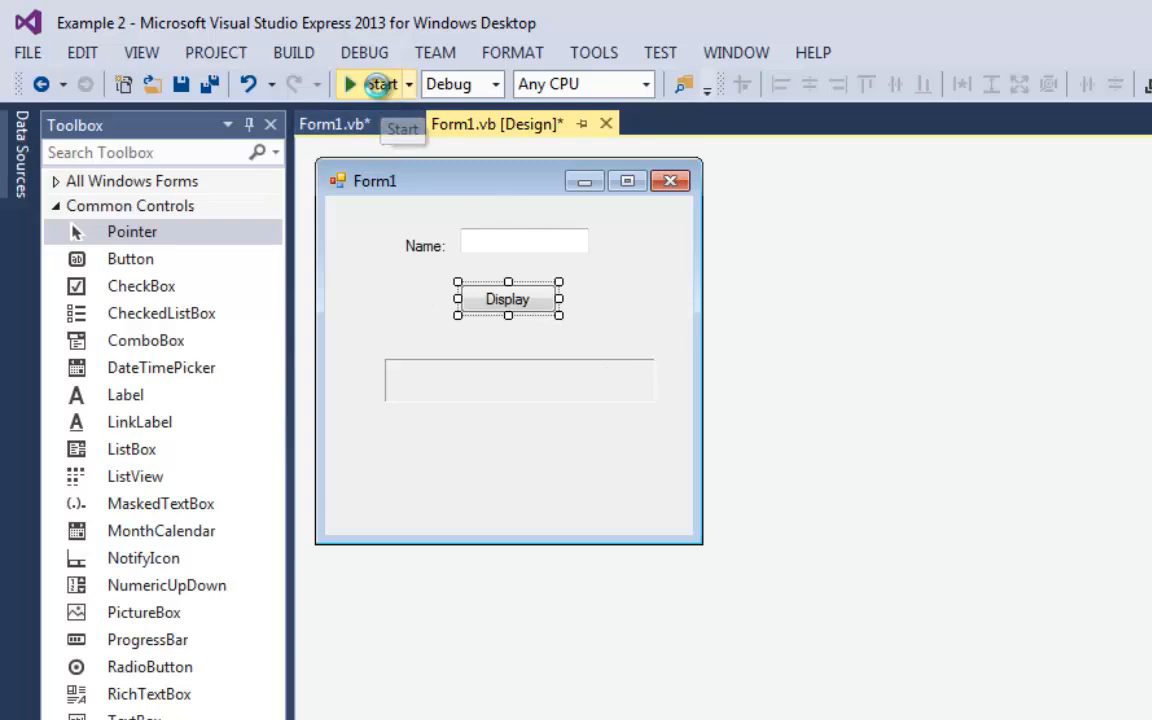
left_click(348, 84)
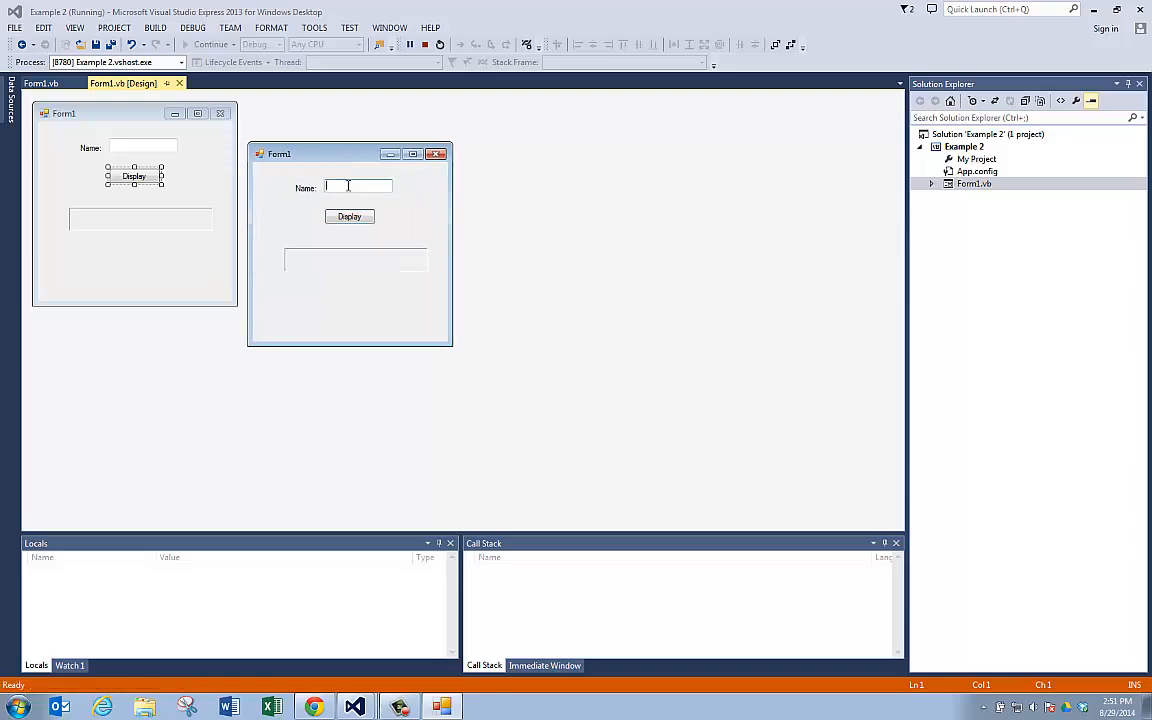
type("Bubb")
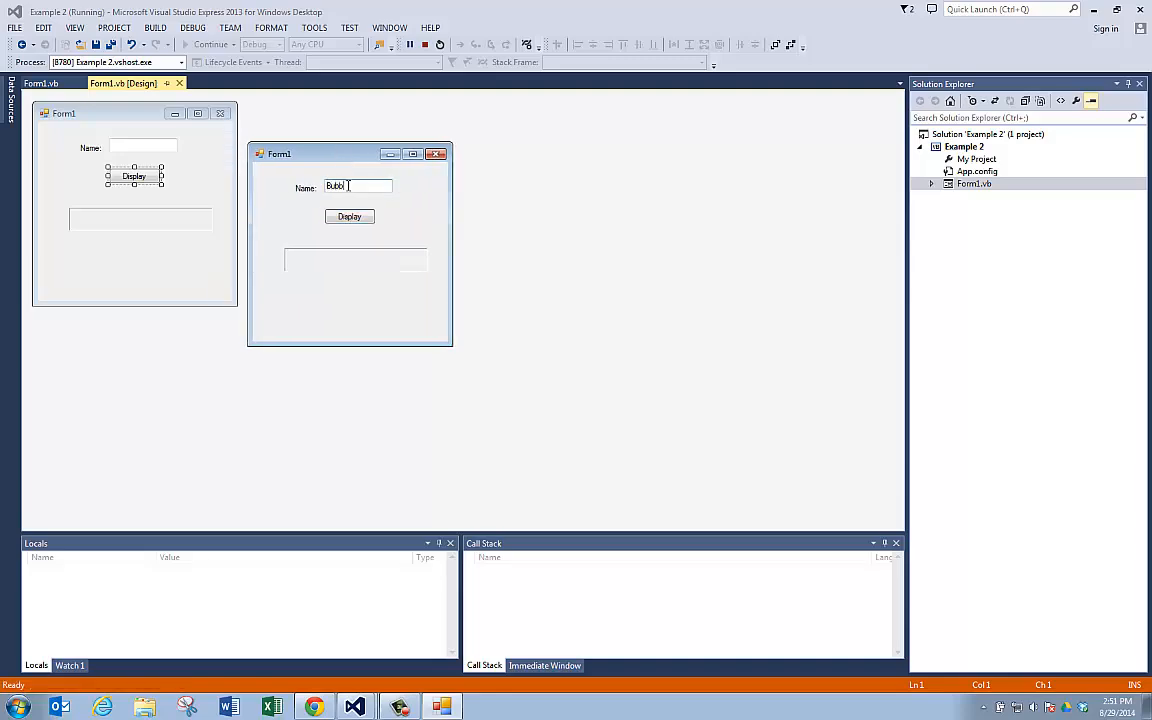
left_click(350, 216)
type("Fre")
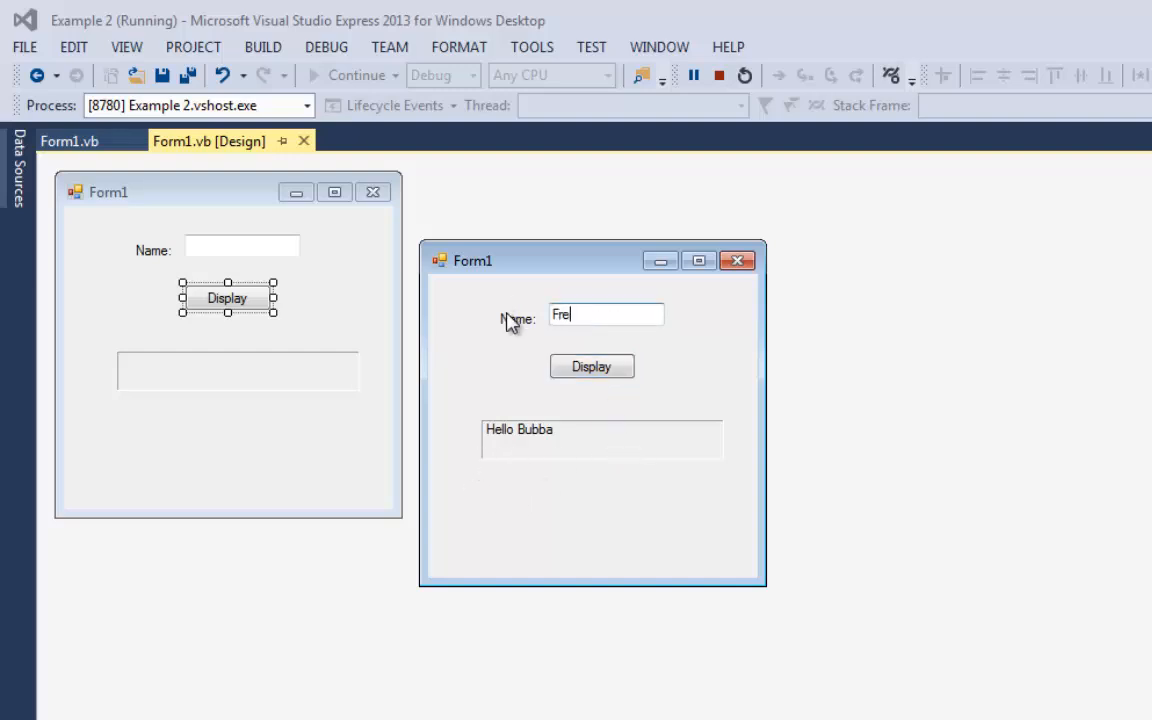
left_click(591, 366)
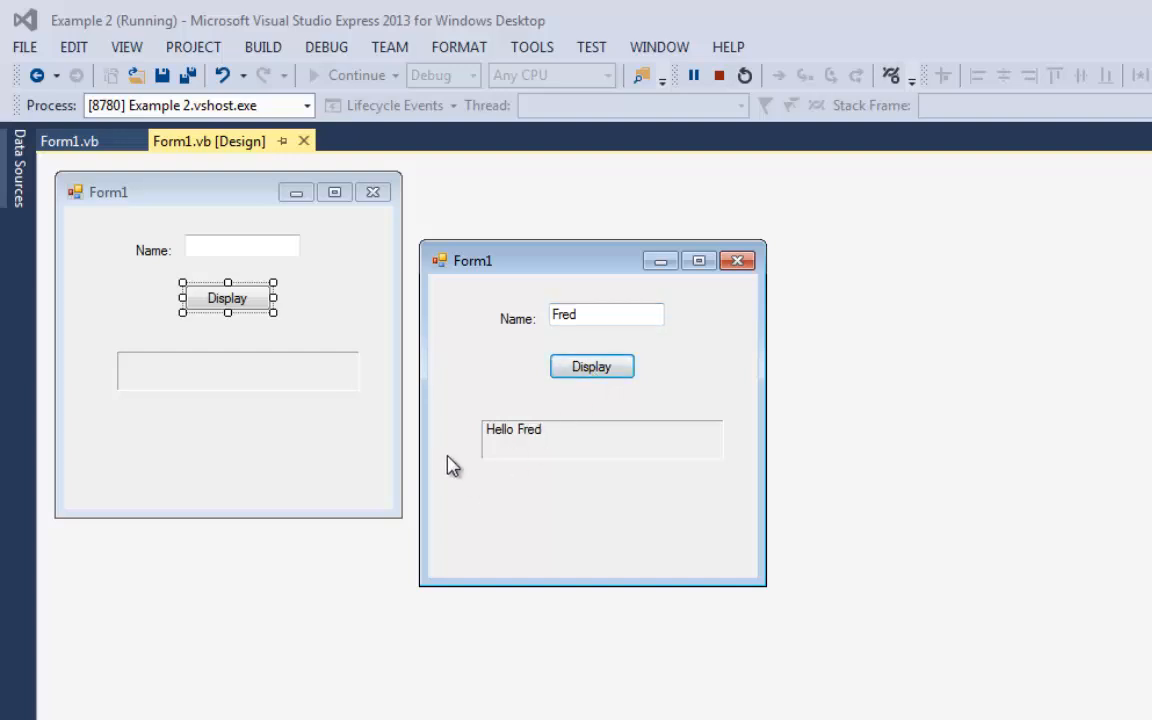
mouse_move(592, 426)
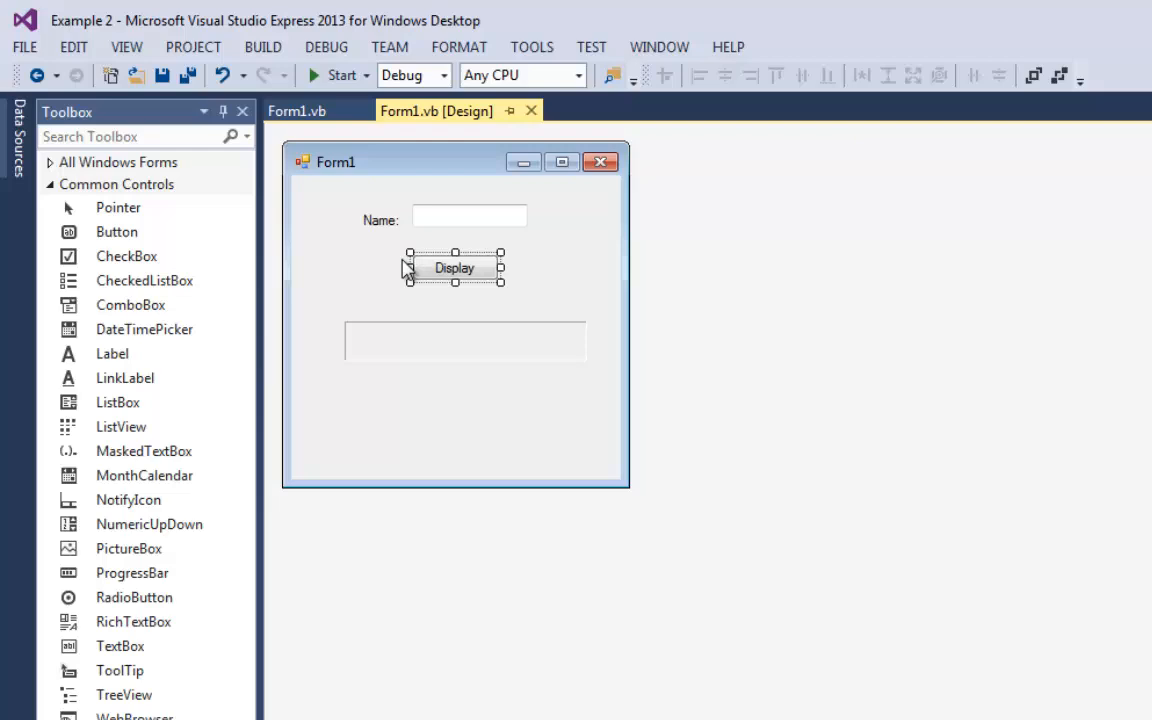
Reopen DisplayButton_Click code and highlight NameTextBox's Text property
double_click(454, 267)
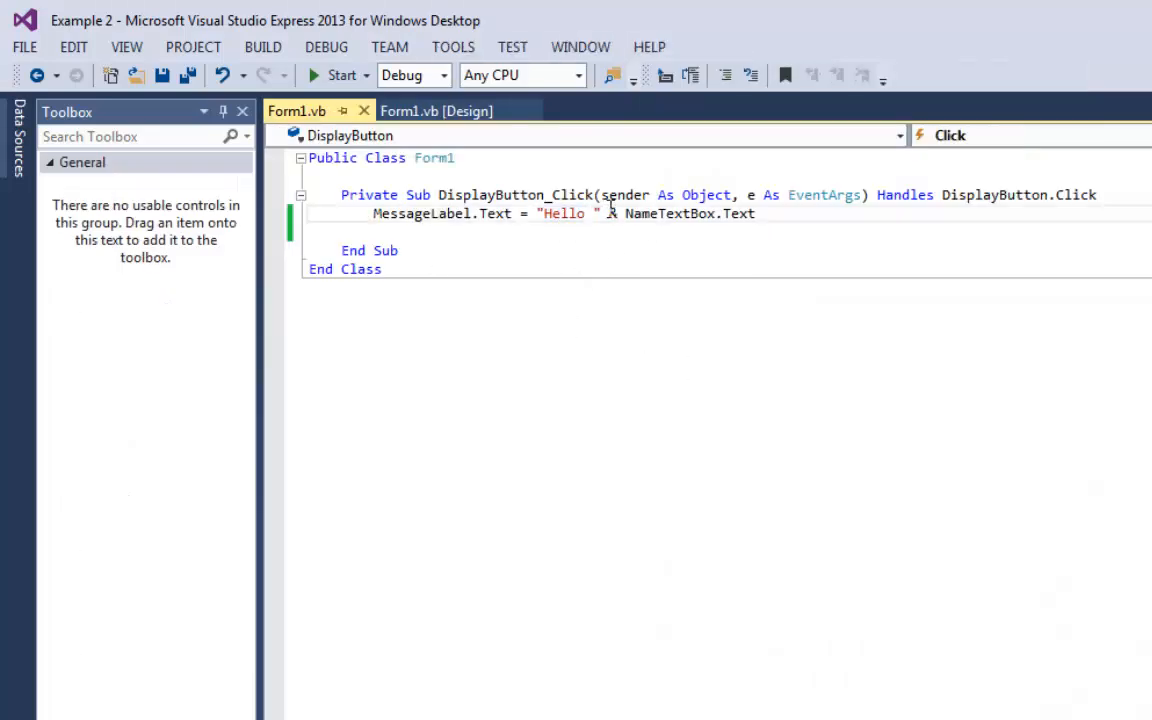
double_click(738, 213)
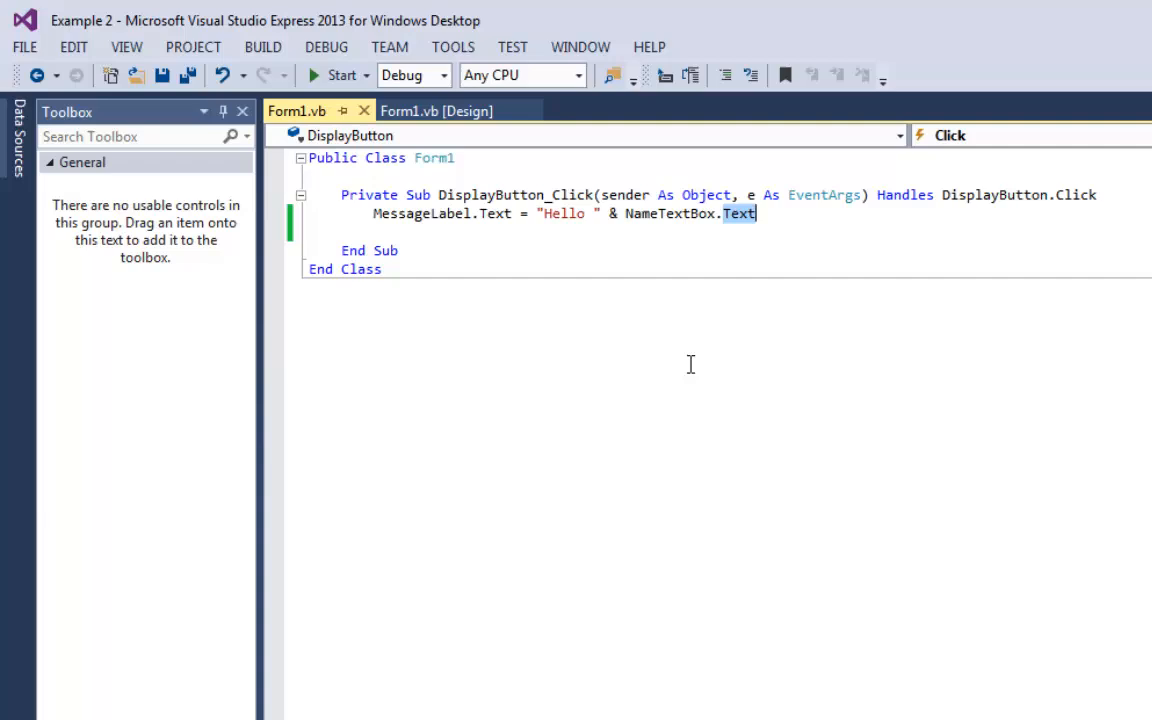
mouse_move(730, 225)
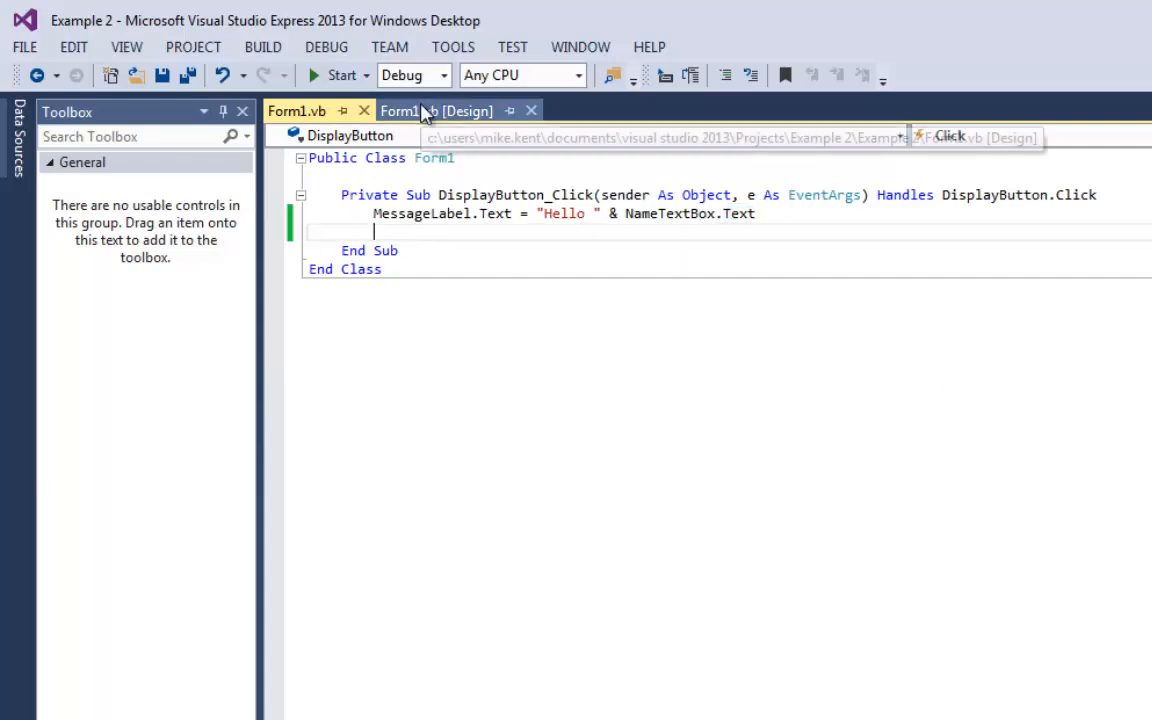
Drag two RadioButton controls onto Form1 below the label and select RadioButton1
left_click(435, 111)
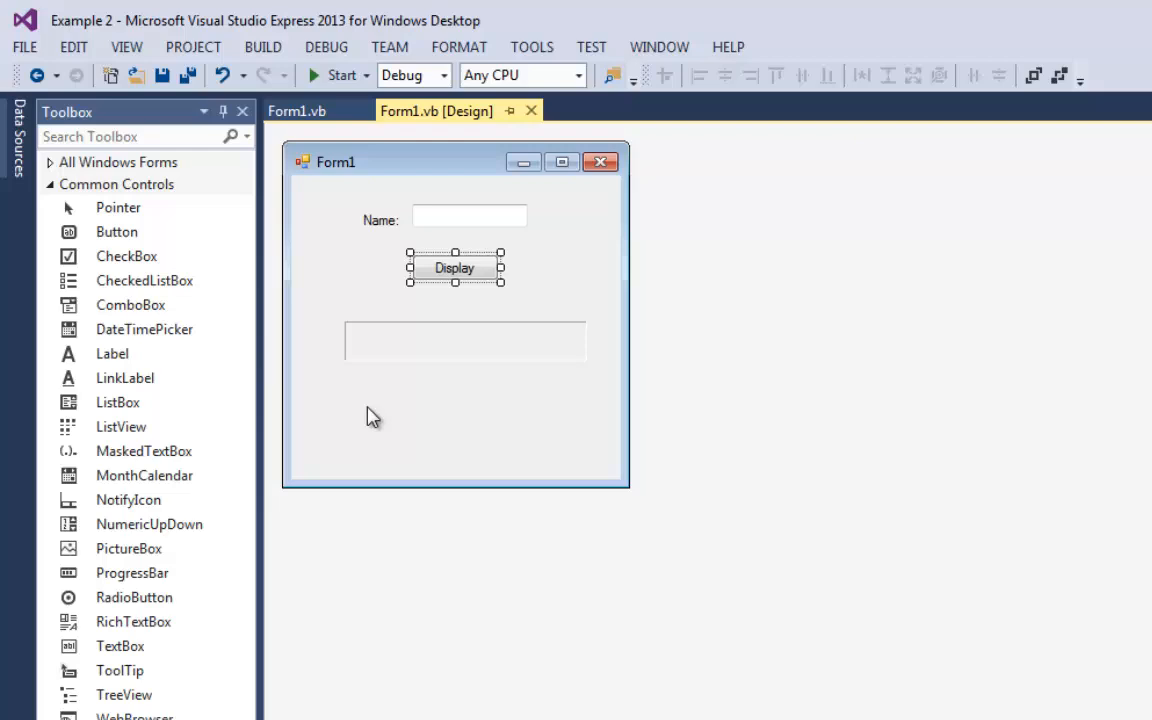
mouse_move(232, 388)
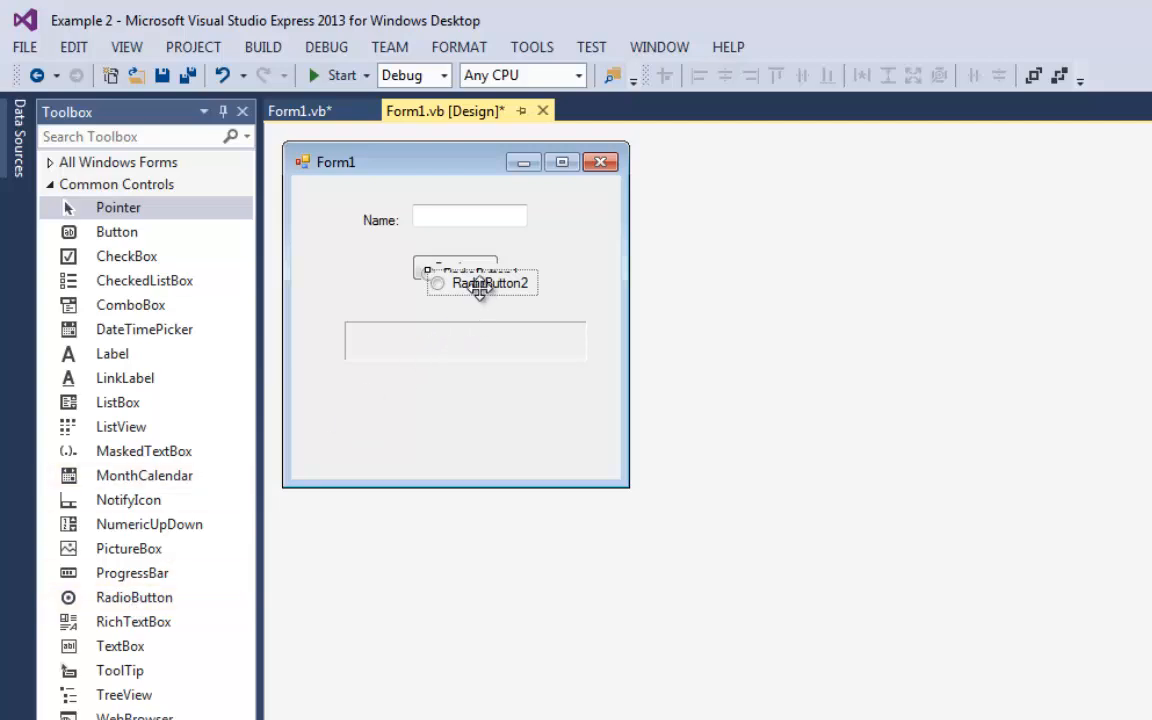
left_click_drag(480, 283, 395, 417)
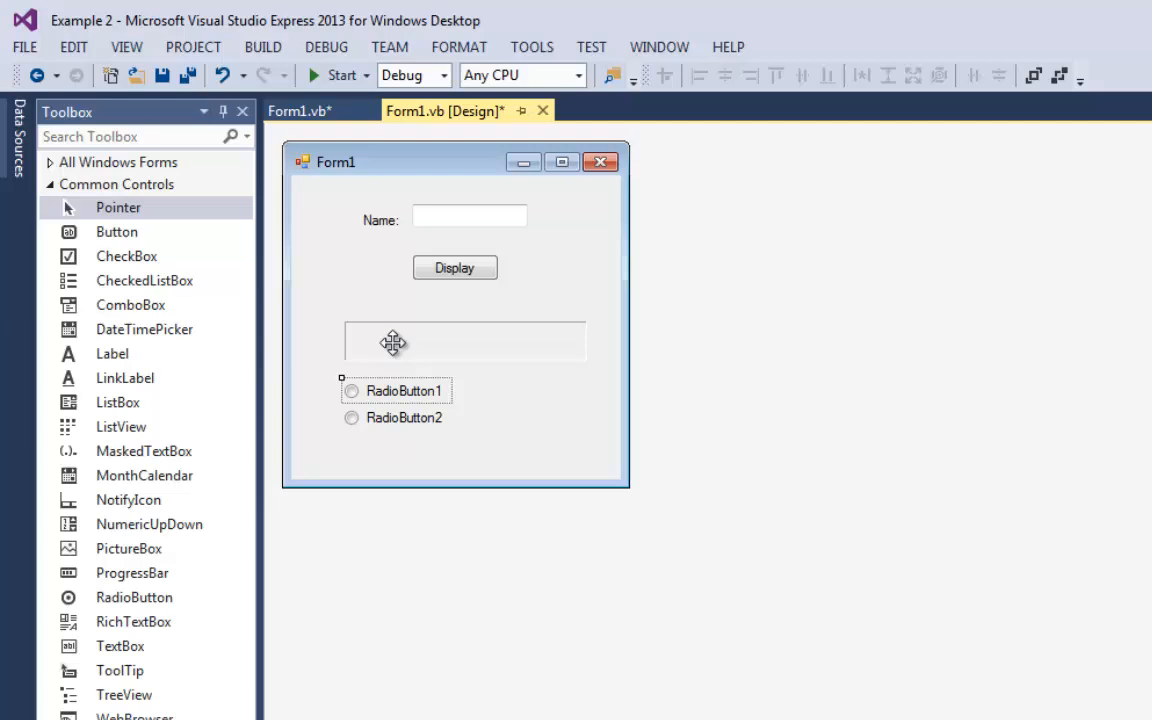
left_click(465, 341)
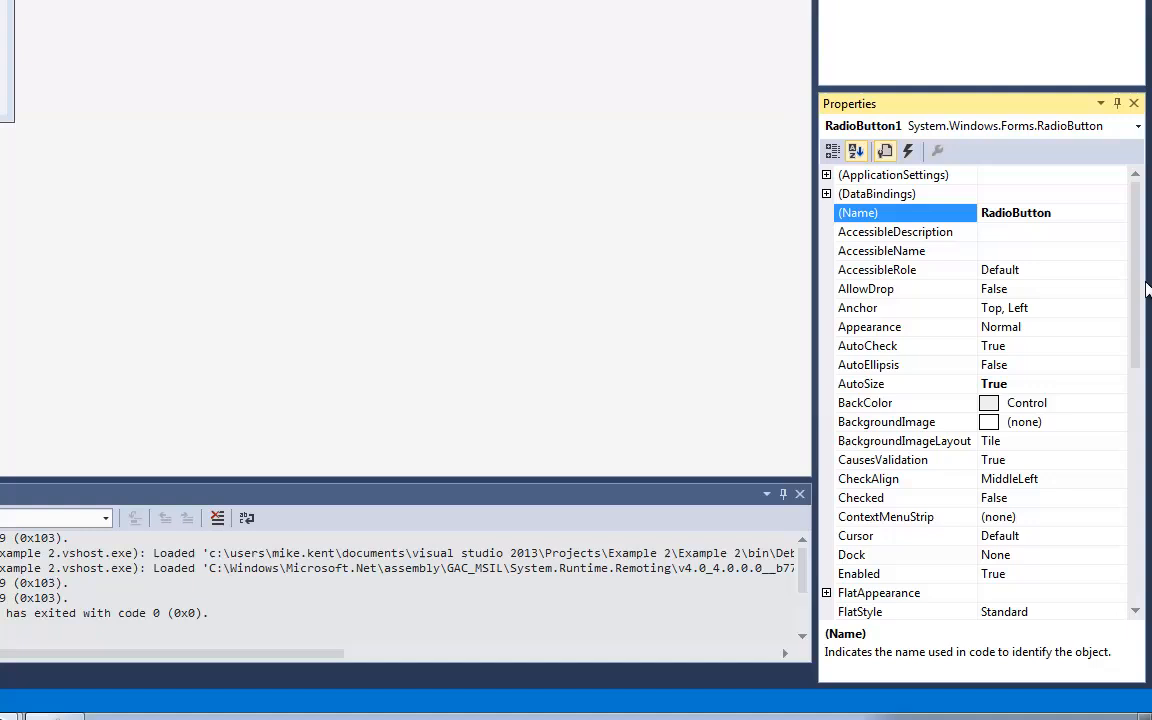
Rename the radio buttons to RedRadioButton and BlueRadioButton
type("Red")
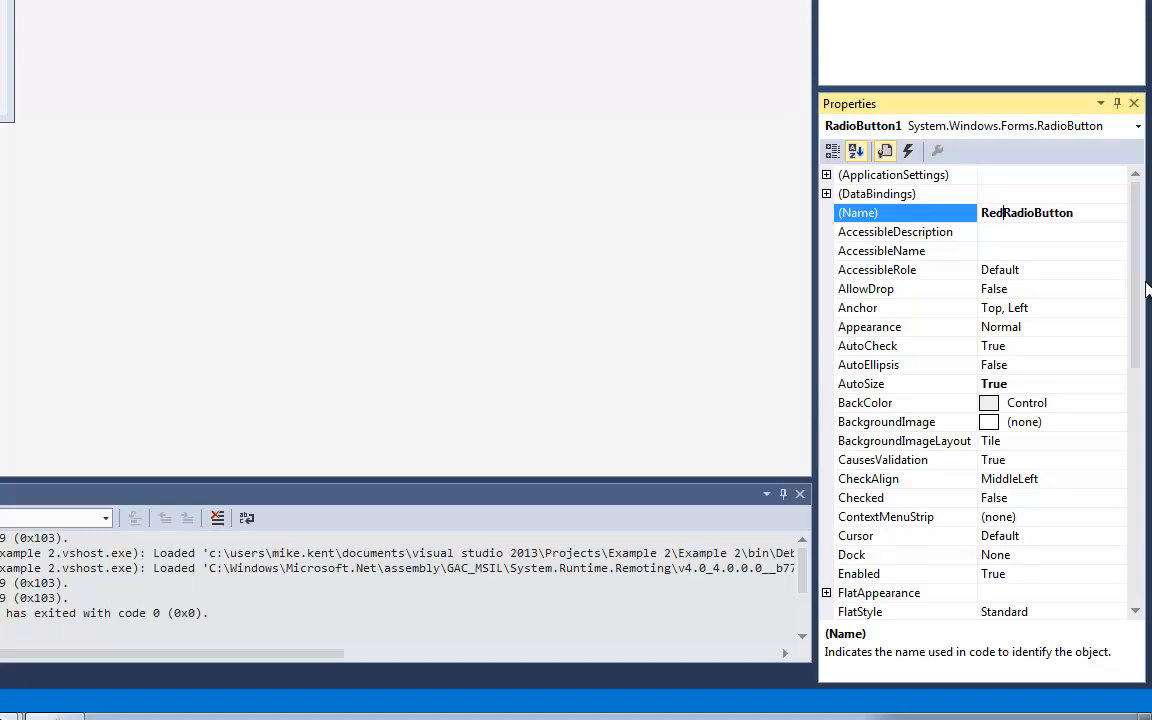
key("Enter")
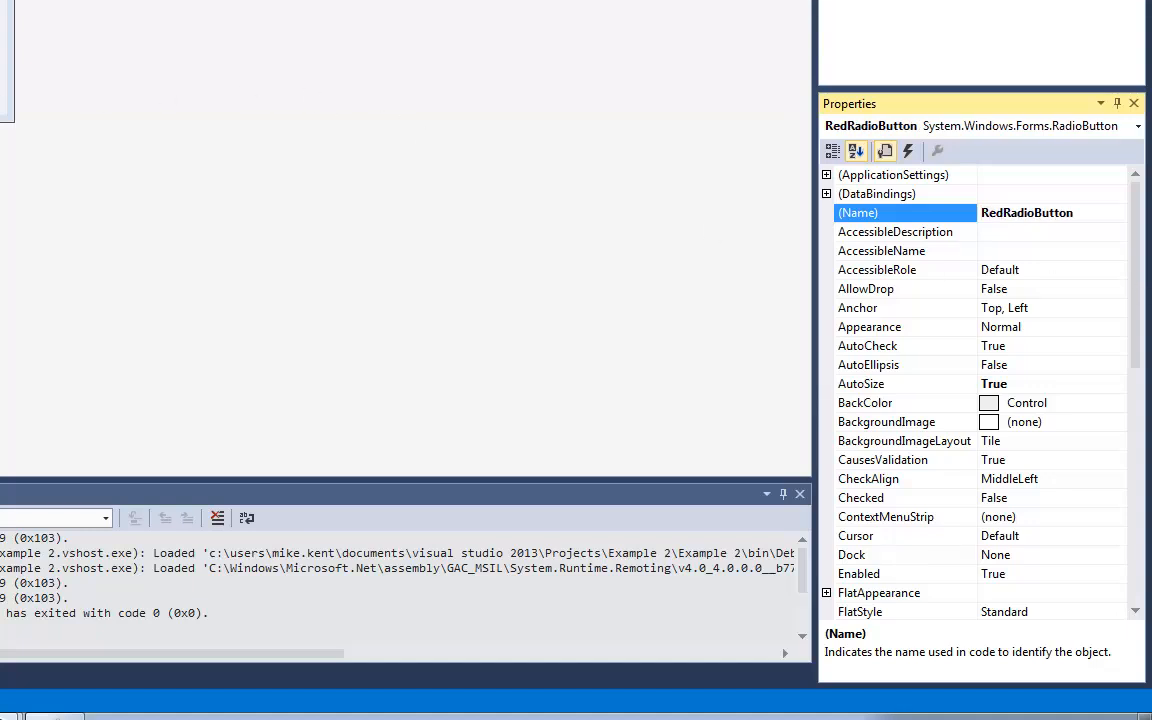
type("RadioButton2")
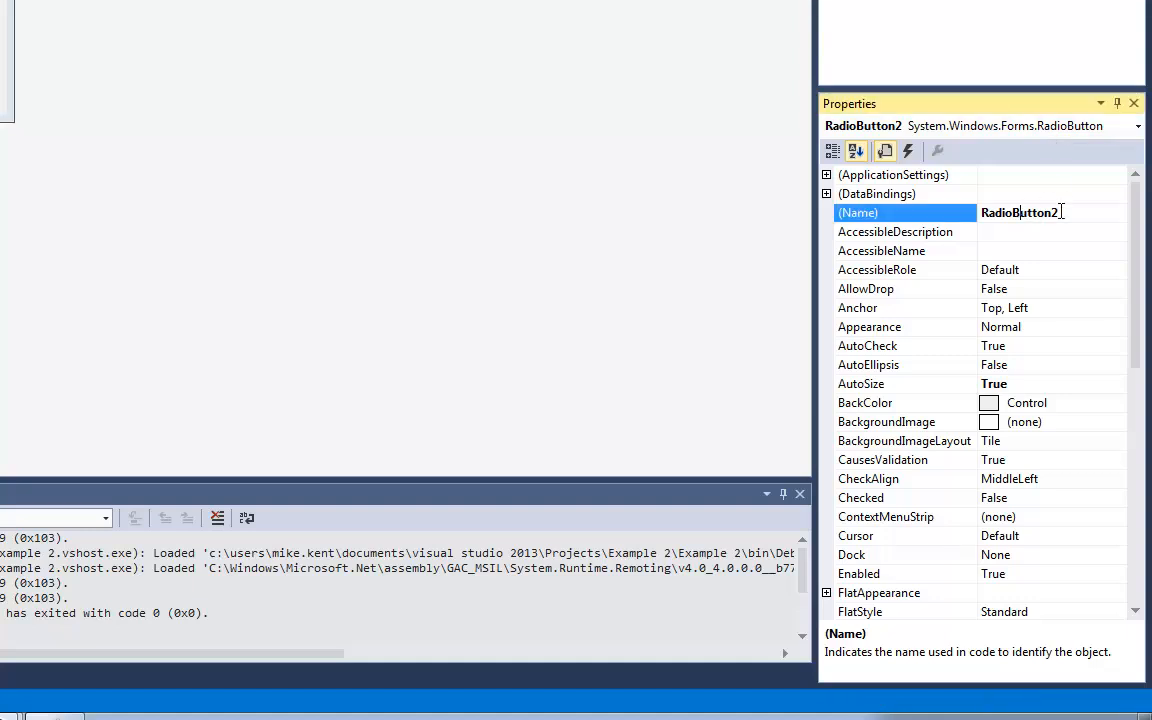
key("Backspace")
type("Red")
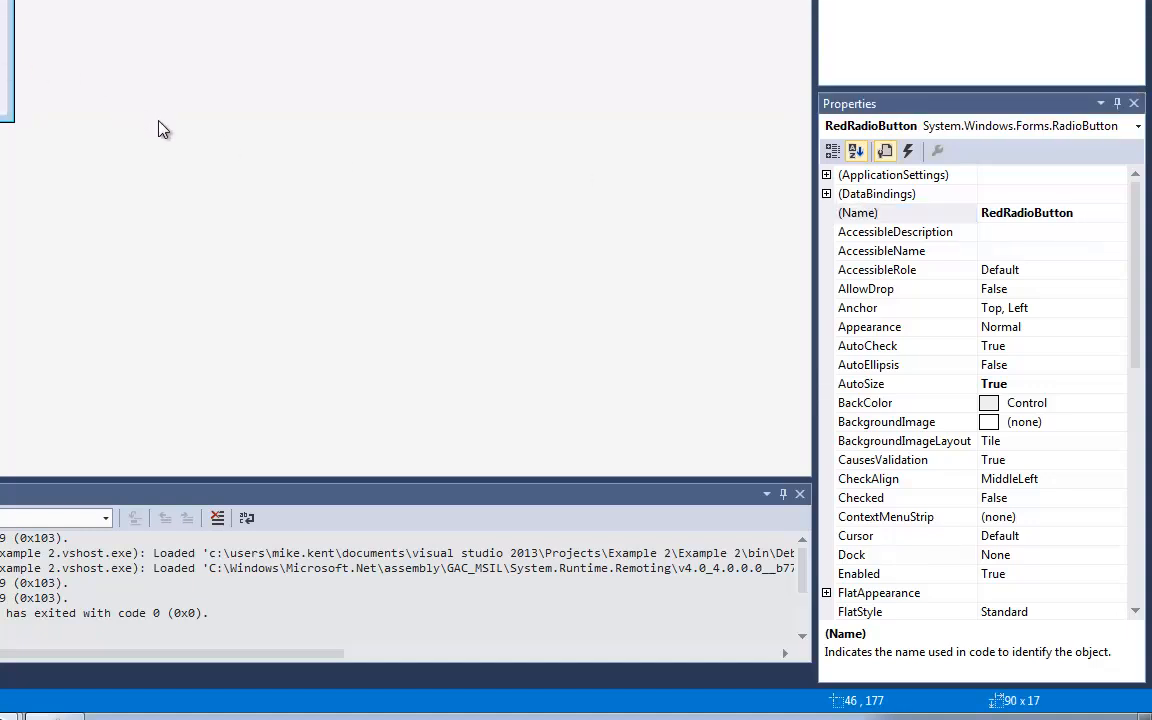
Set the radio buttons' Text captions to Red and Blue
scroll("down", 3)
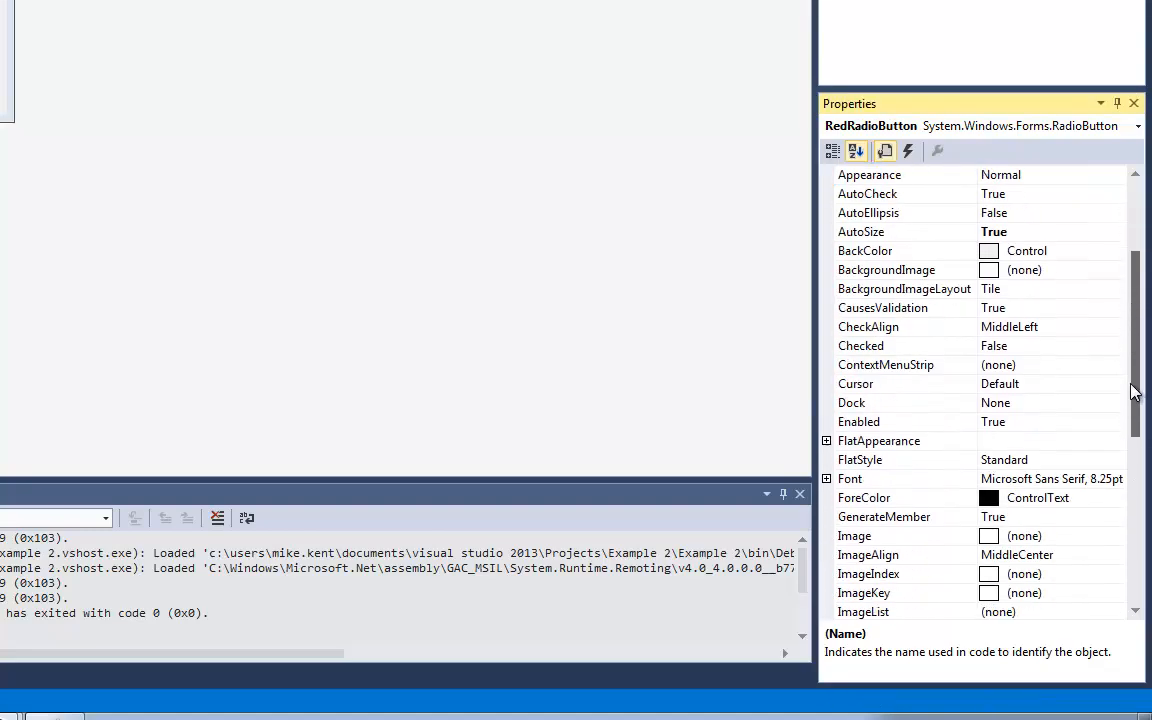
scroll("down", 3)
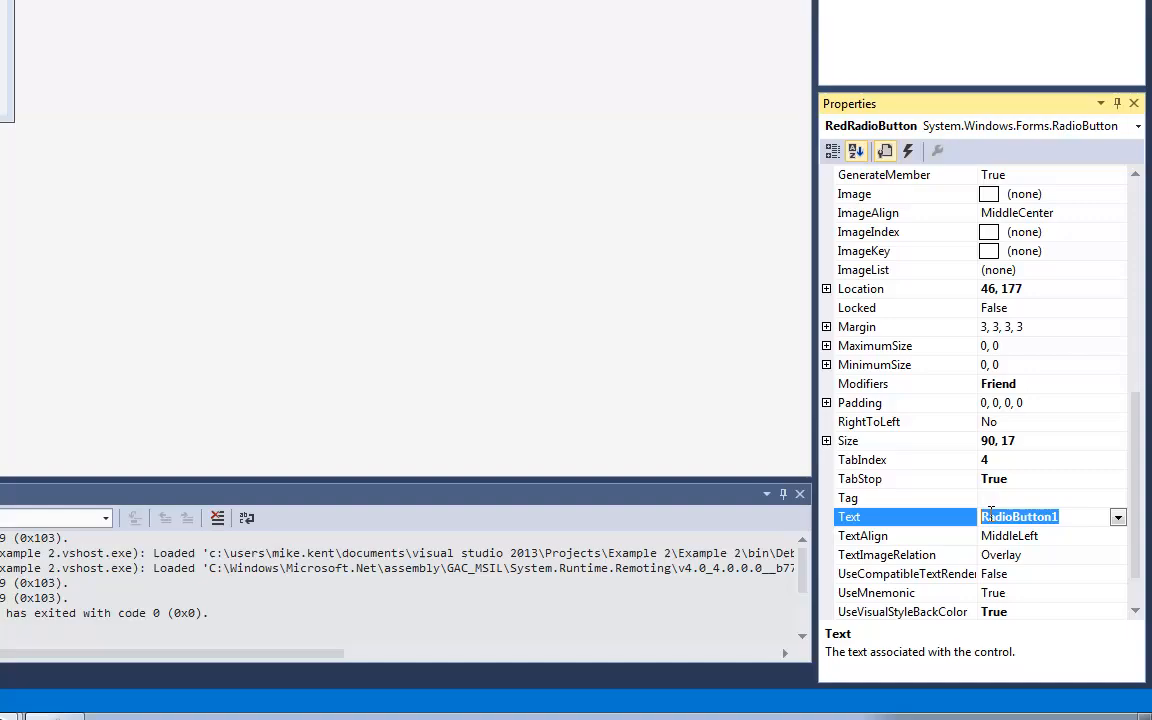
type("Red")
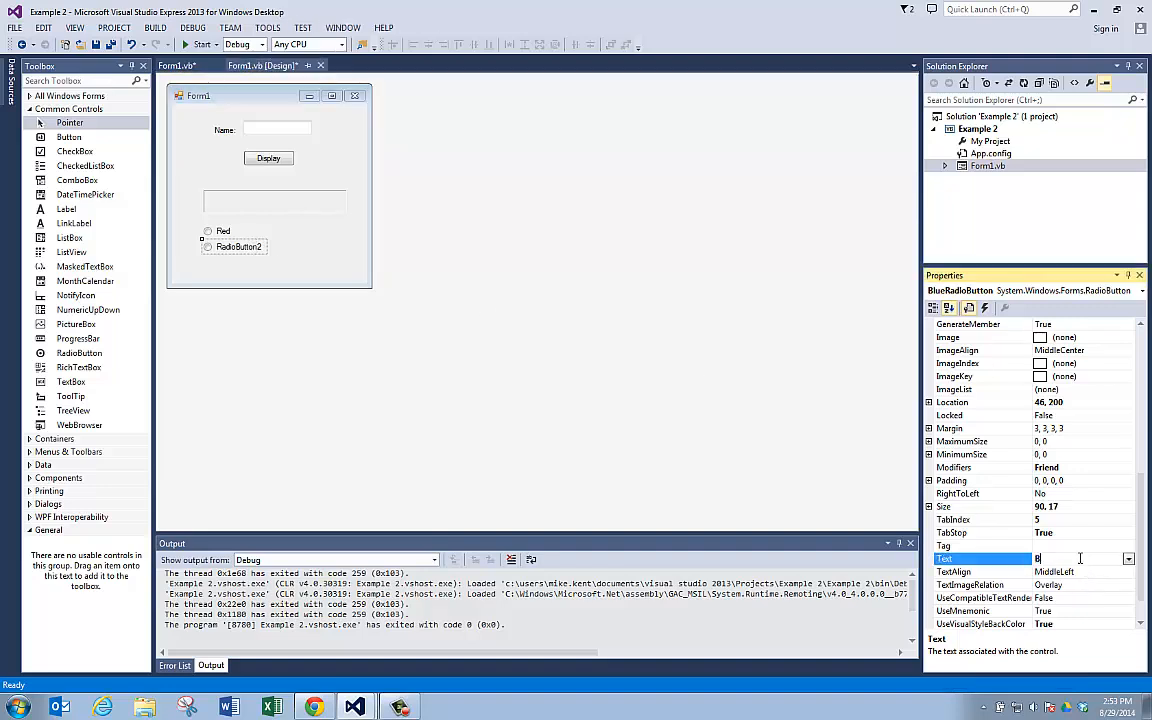
type("Blue")
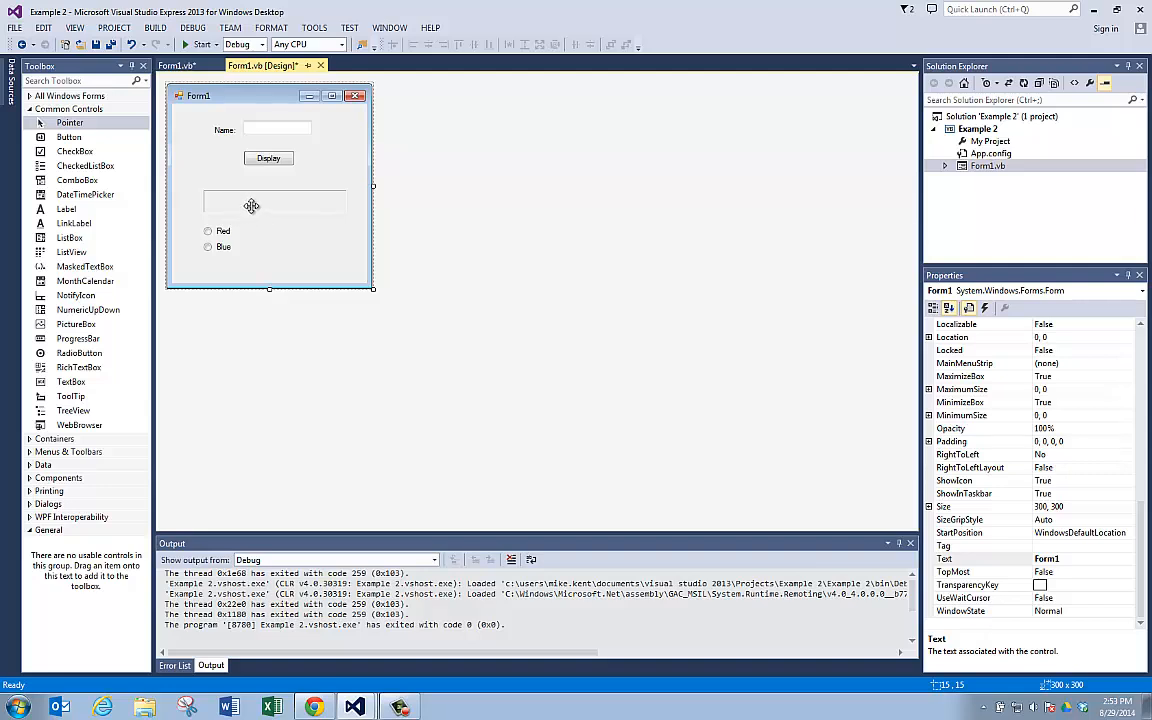
mouse_move(290, 206)
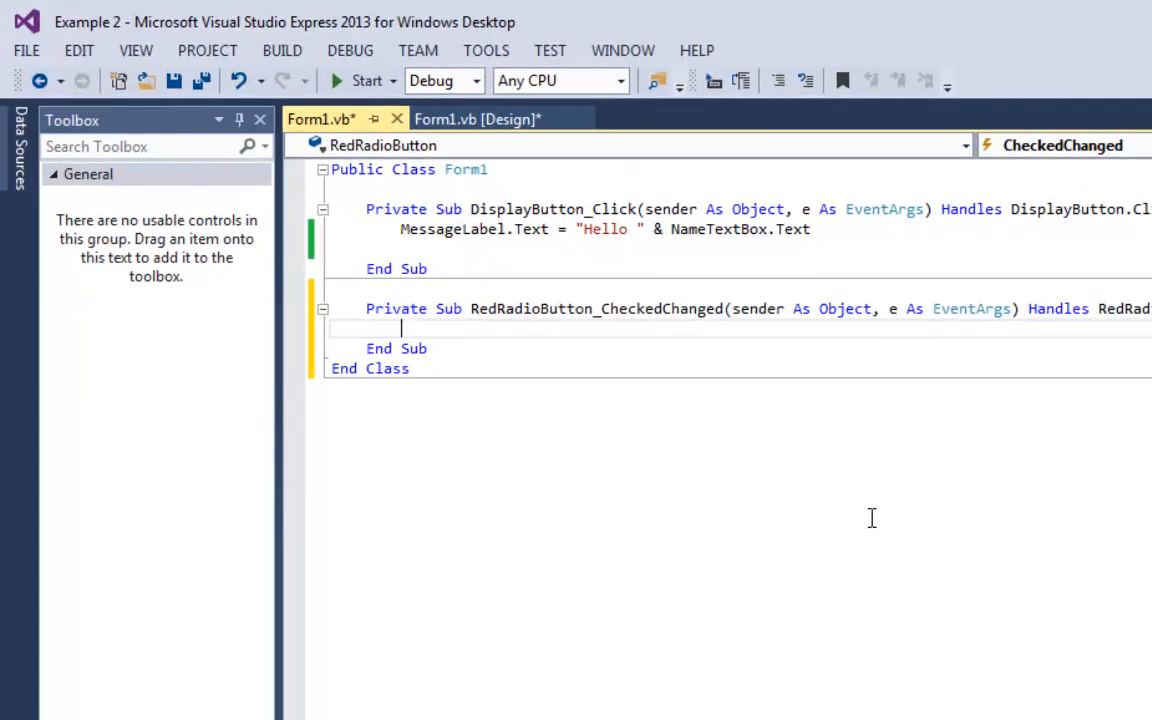
Enter MessageLabel.ForeColor = Color.Red in the RedRadioButton_CheckedChanged handler
type("me")
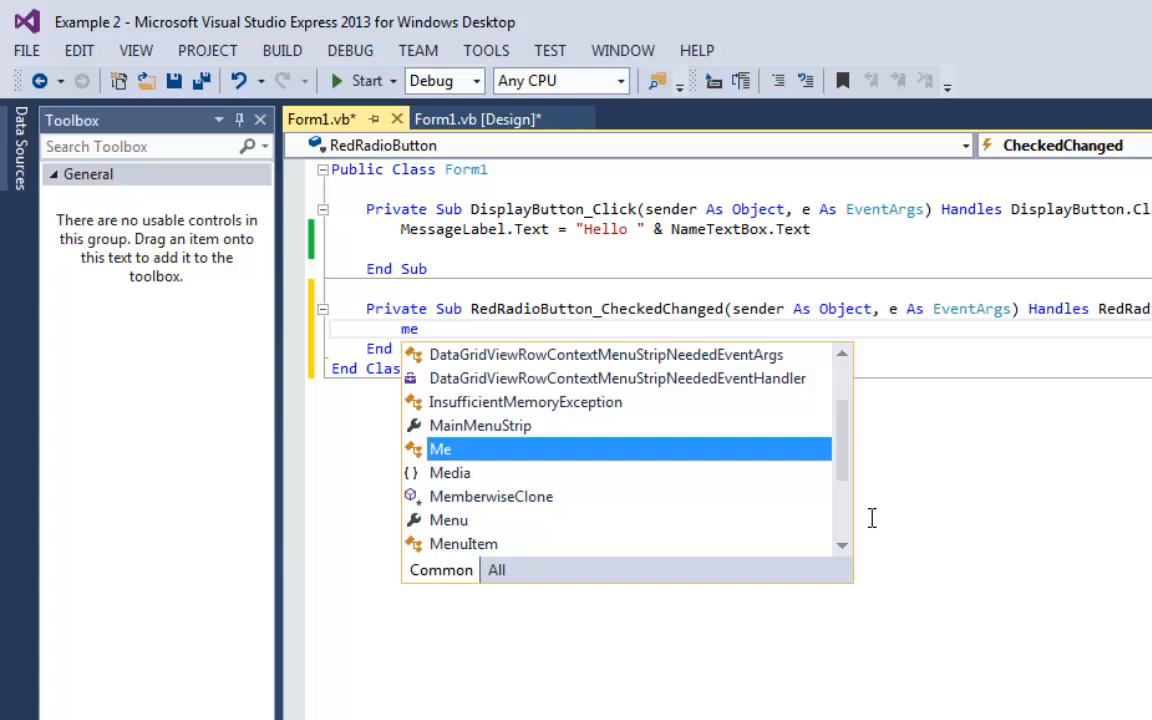
type("ssageLabel .ForeColor")
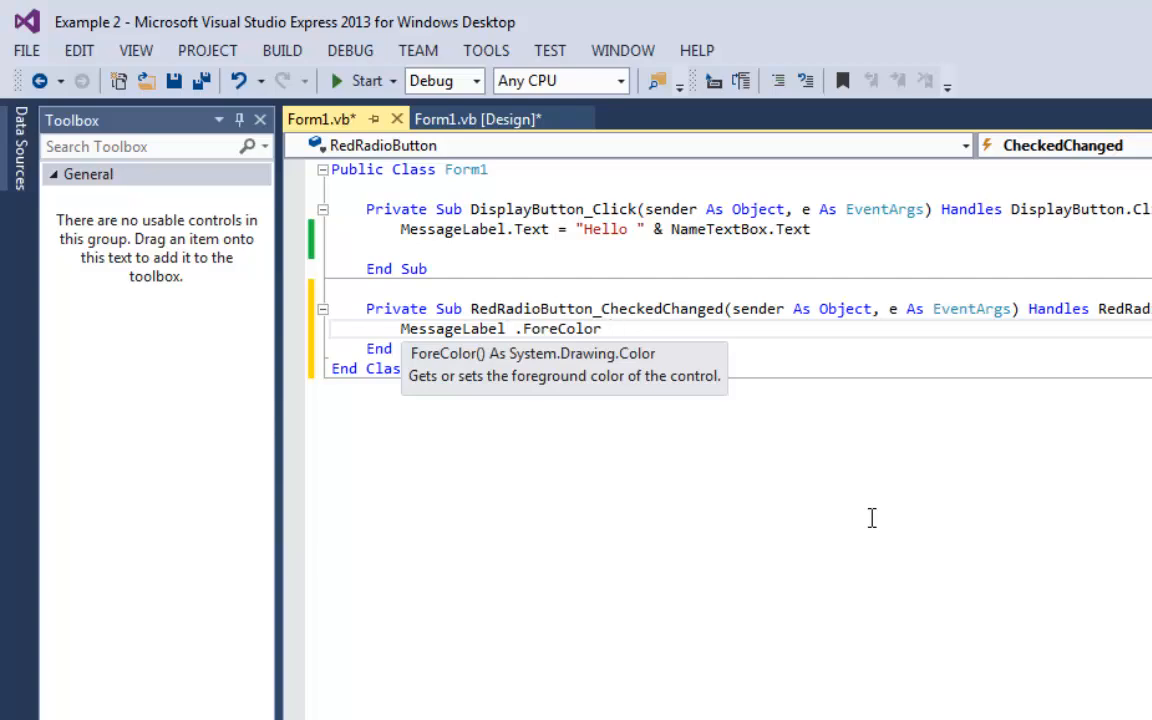
type("=")
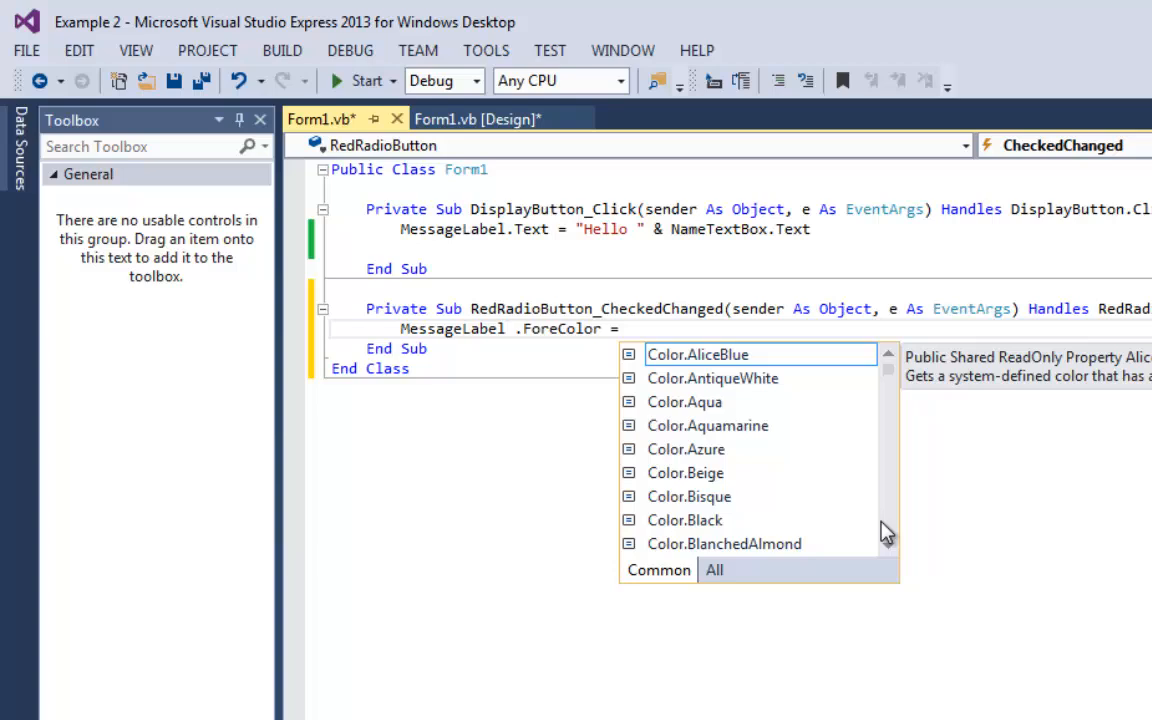
scroll("down", 3)
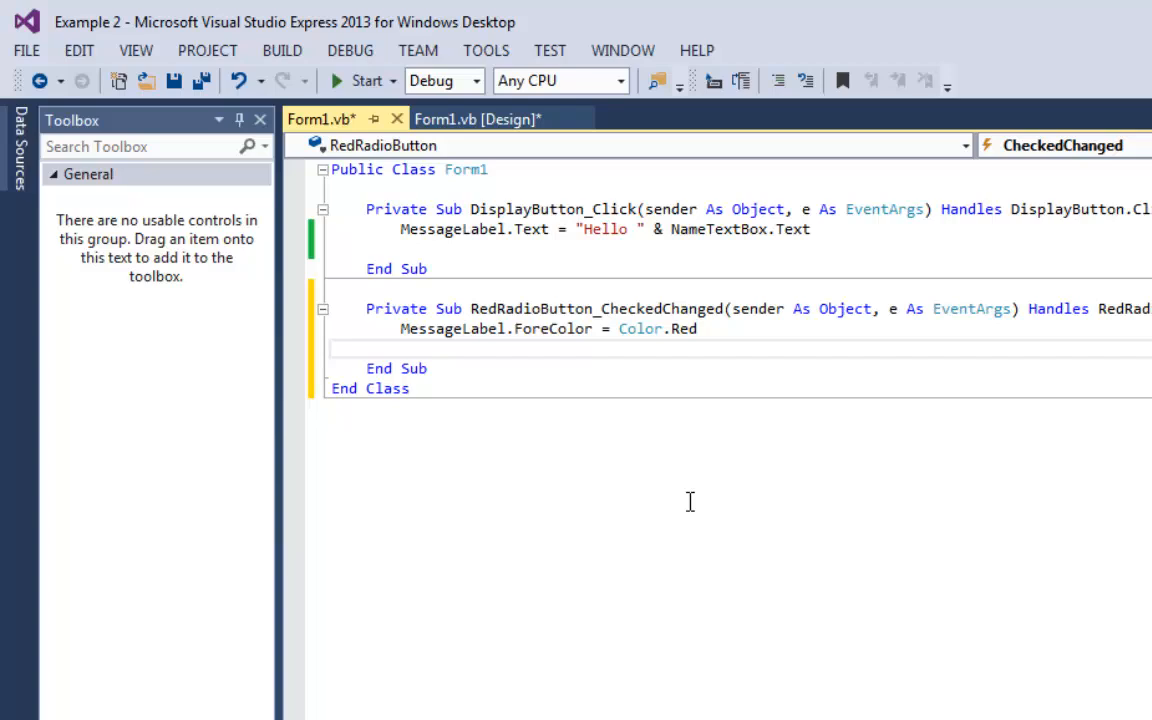
mouse_move(470, 313)
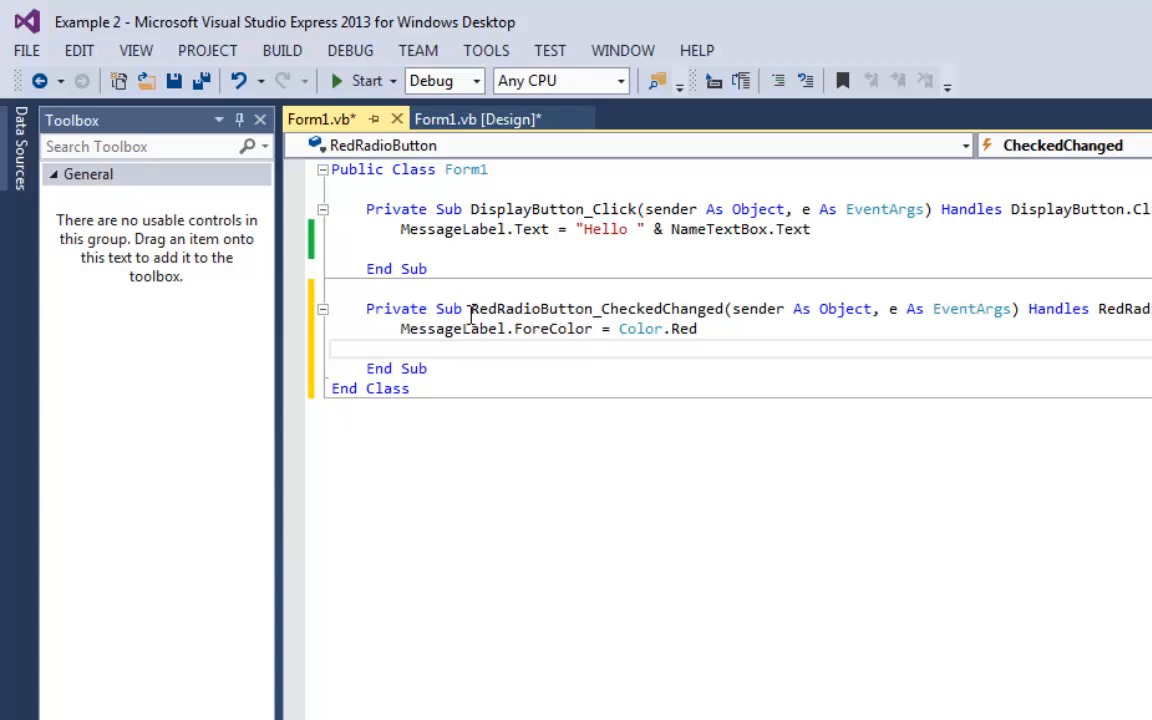
double_click(595, 308)
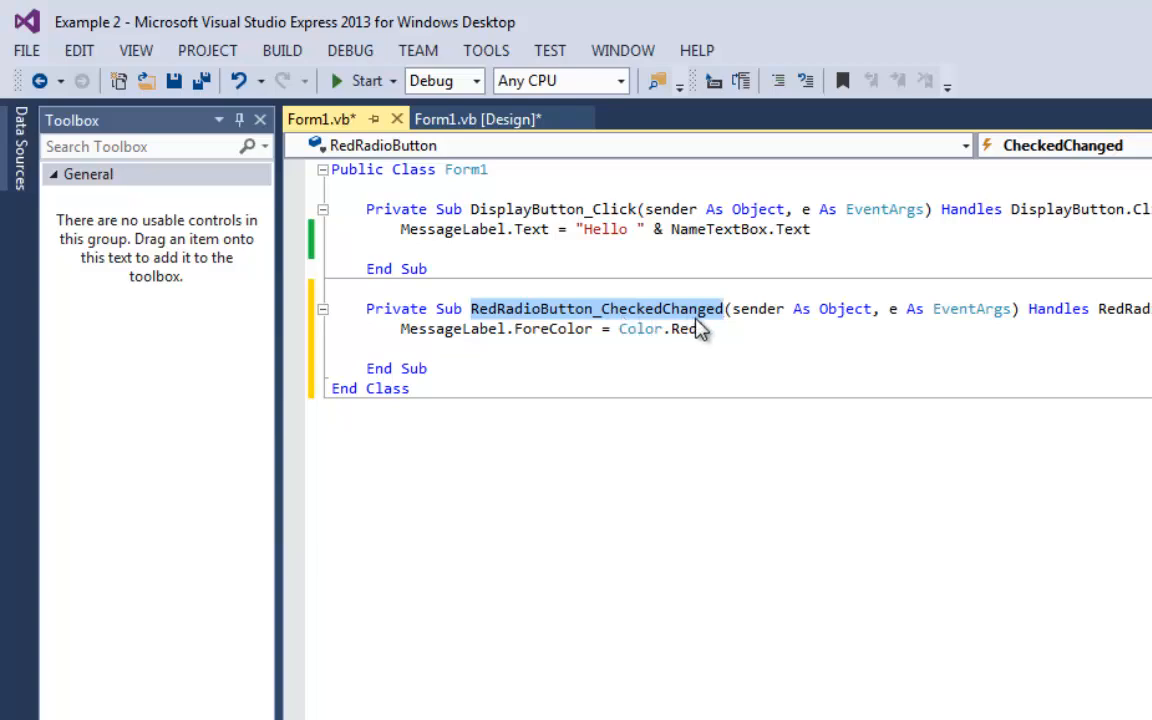
mouse_move(545, 318)
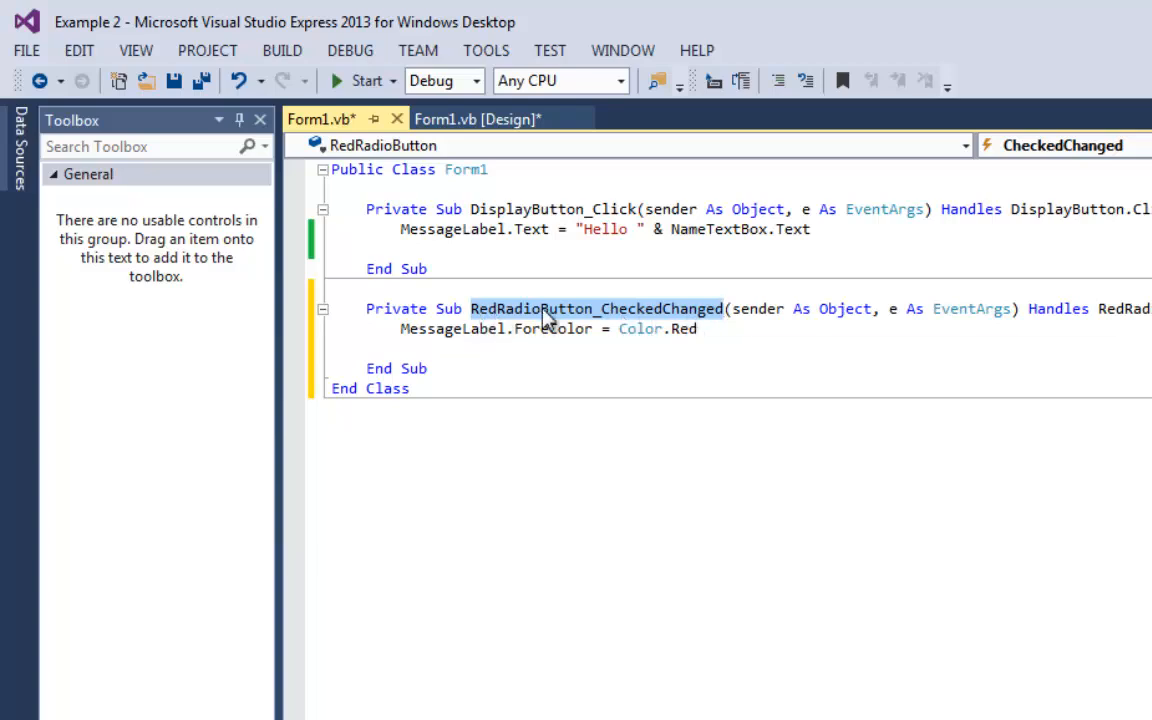
mouse_move(628, 335)
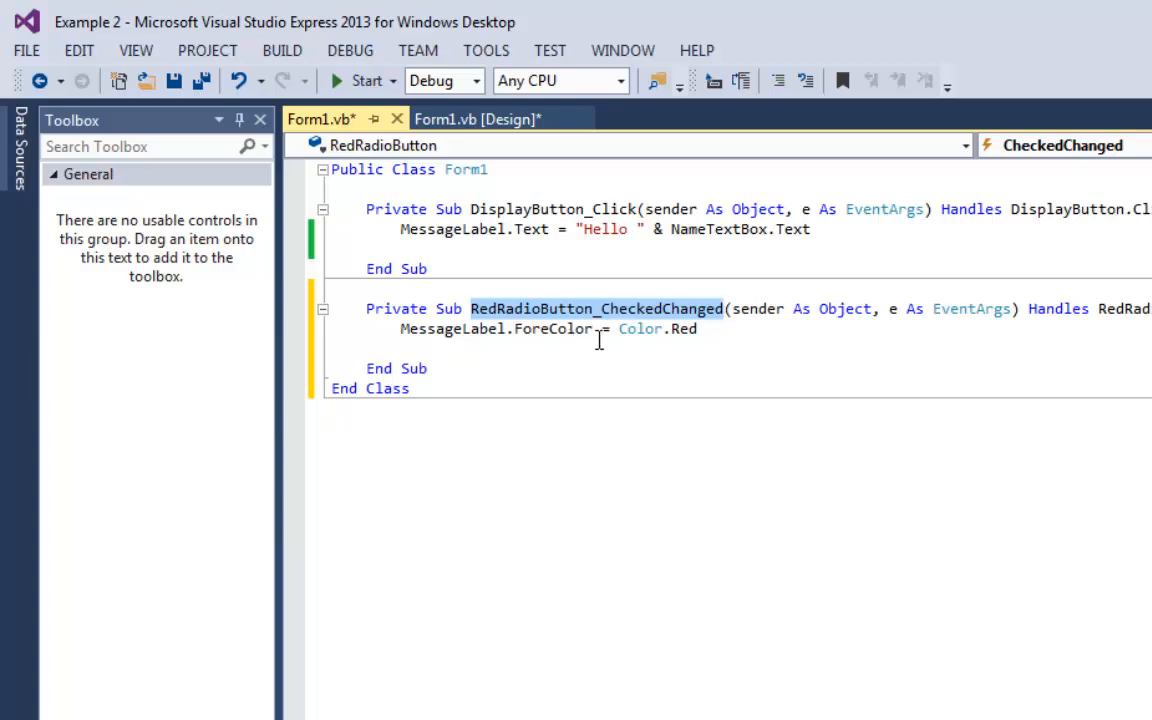
left_click(477, 119)
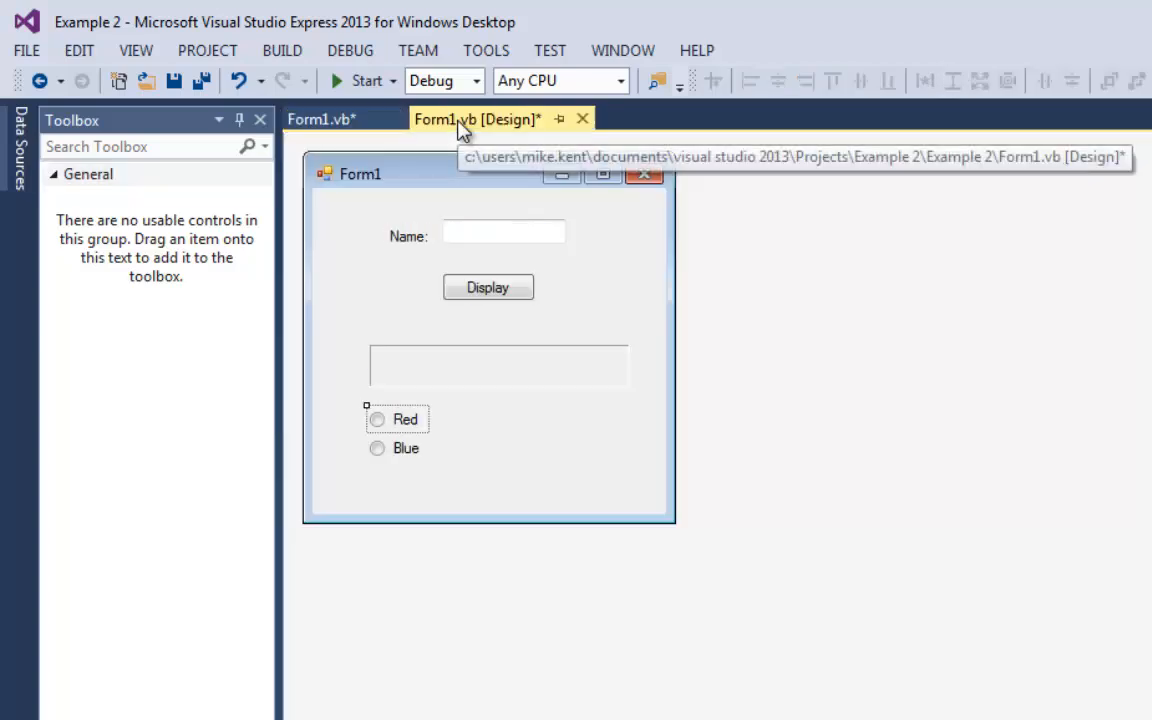
Add BlueRadioButton_CheckedChanged with the Red line copied and changed to Color.Blue
left_click(320, 119)
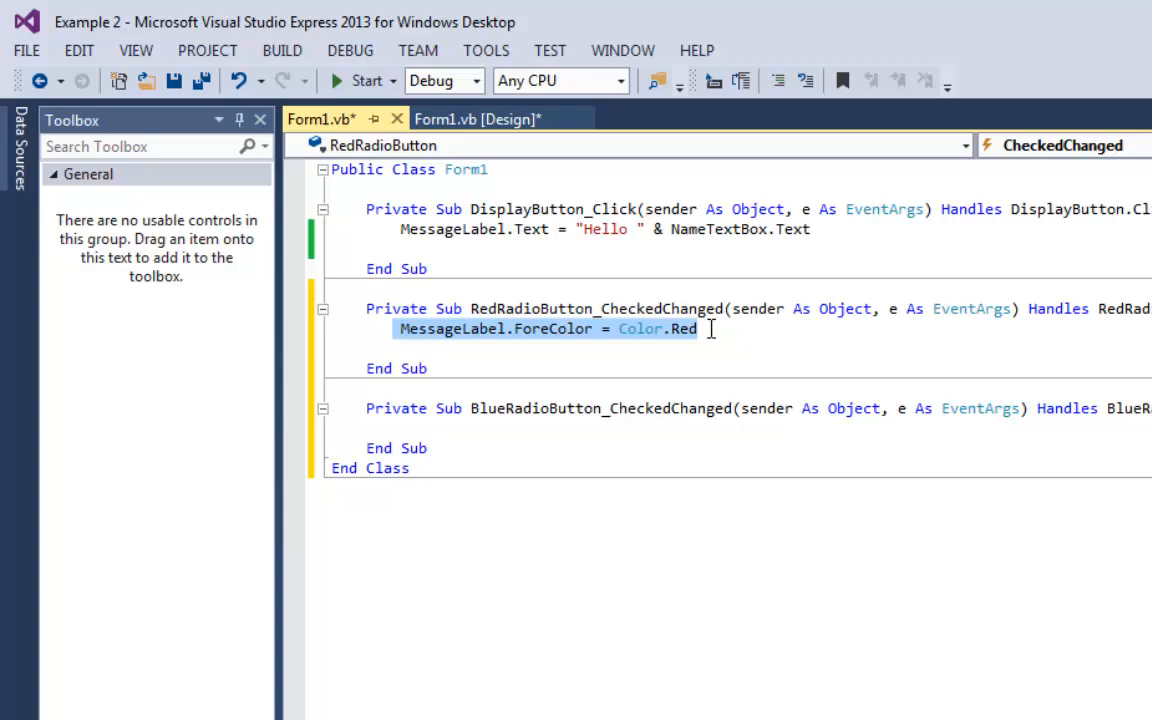
right_click(690, 329)
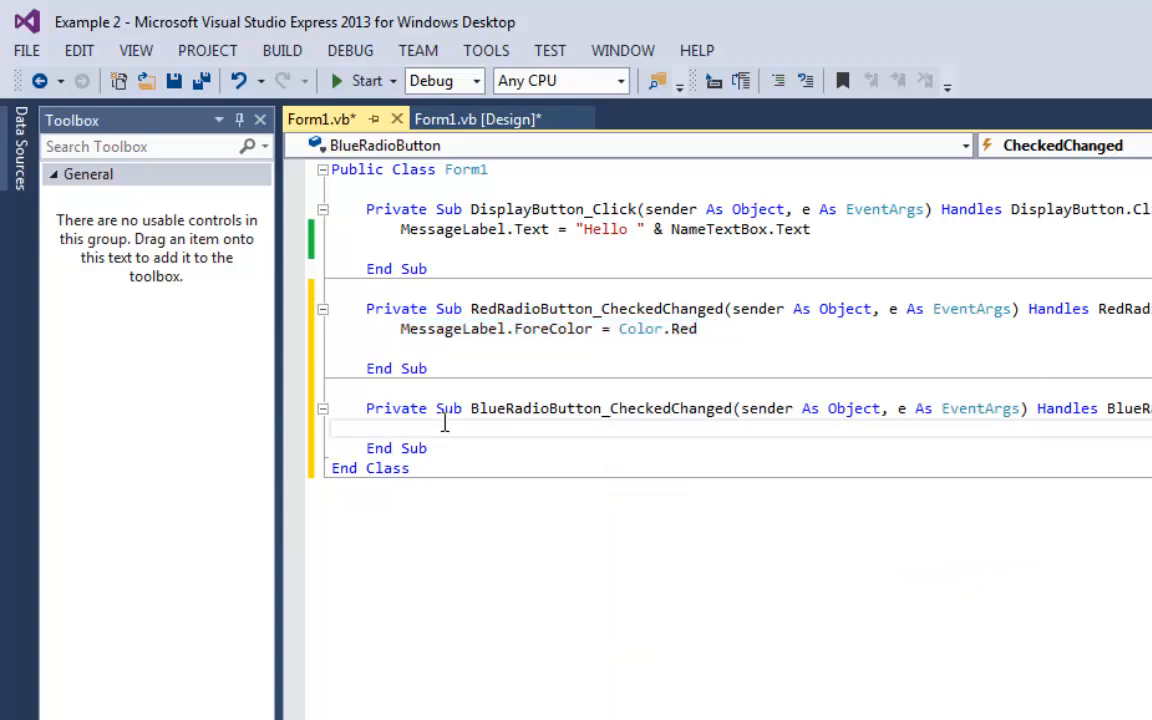
type("MessageLabel.ForeColor = Color.Red")
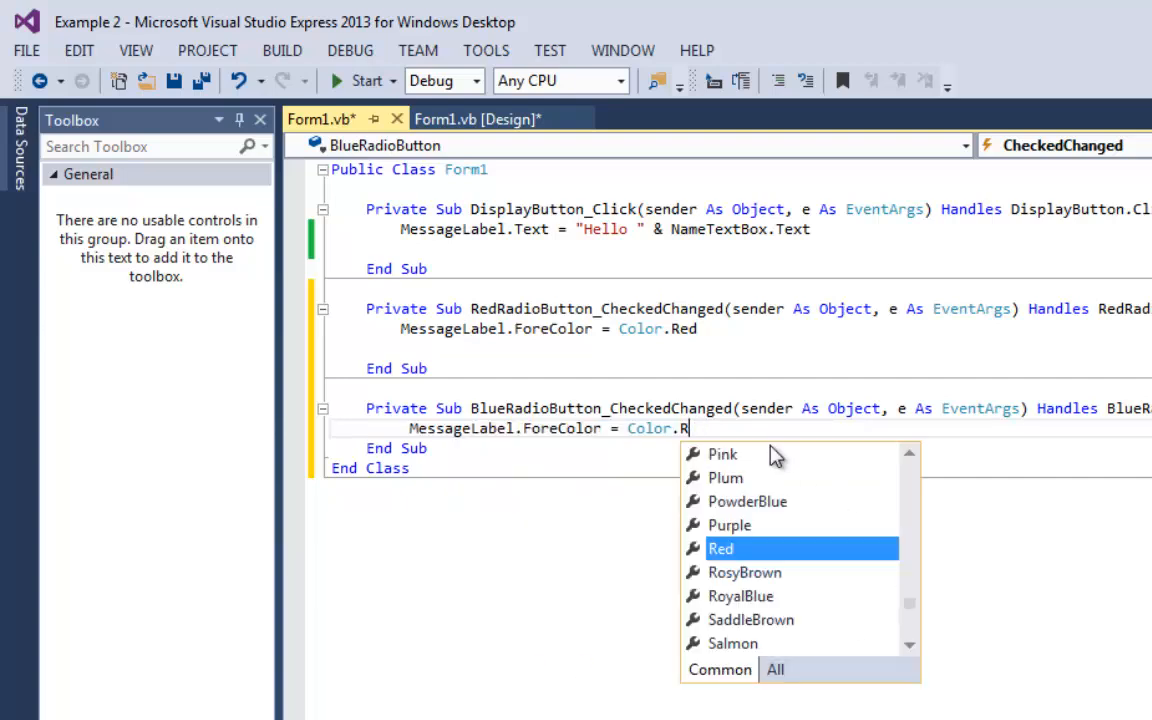
type("bl")
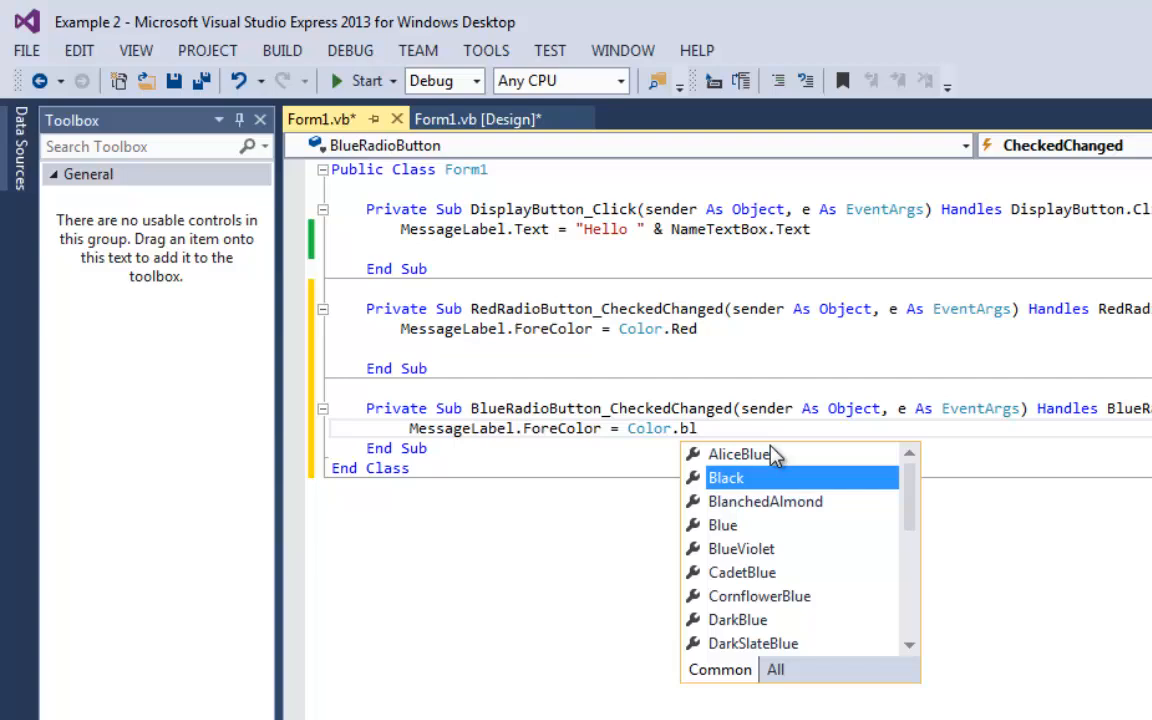
type("a")
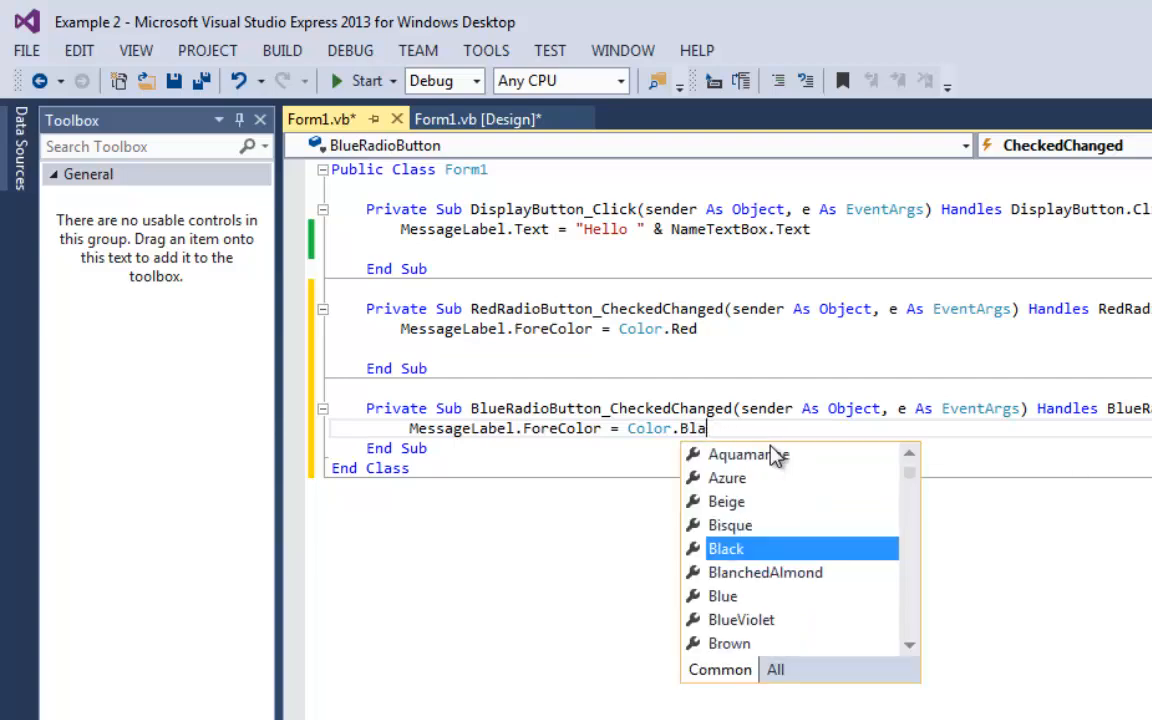
type("ue")
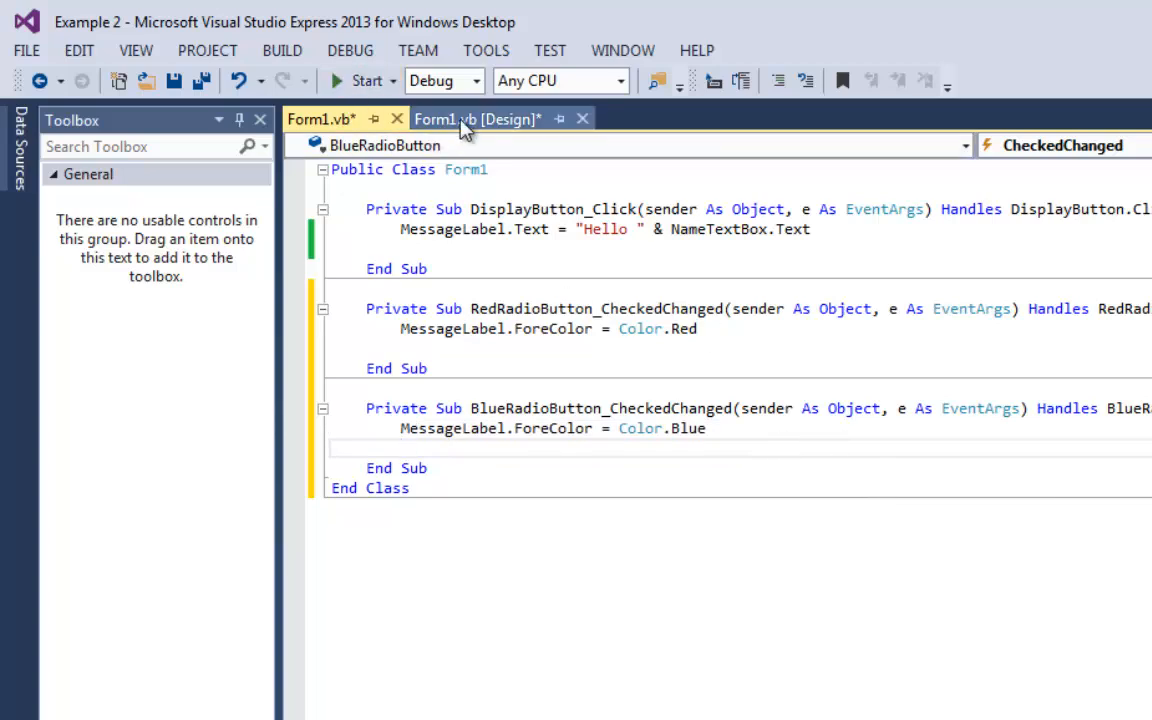
left_click(477, 119)
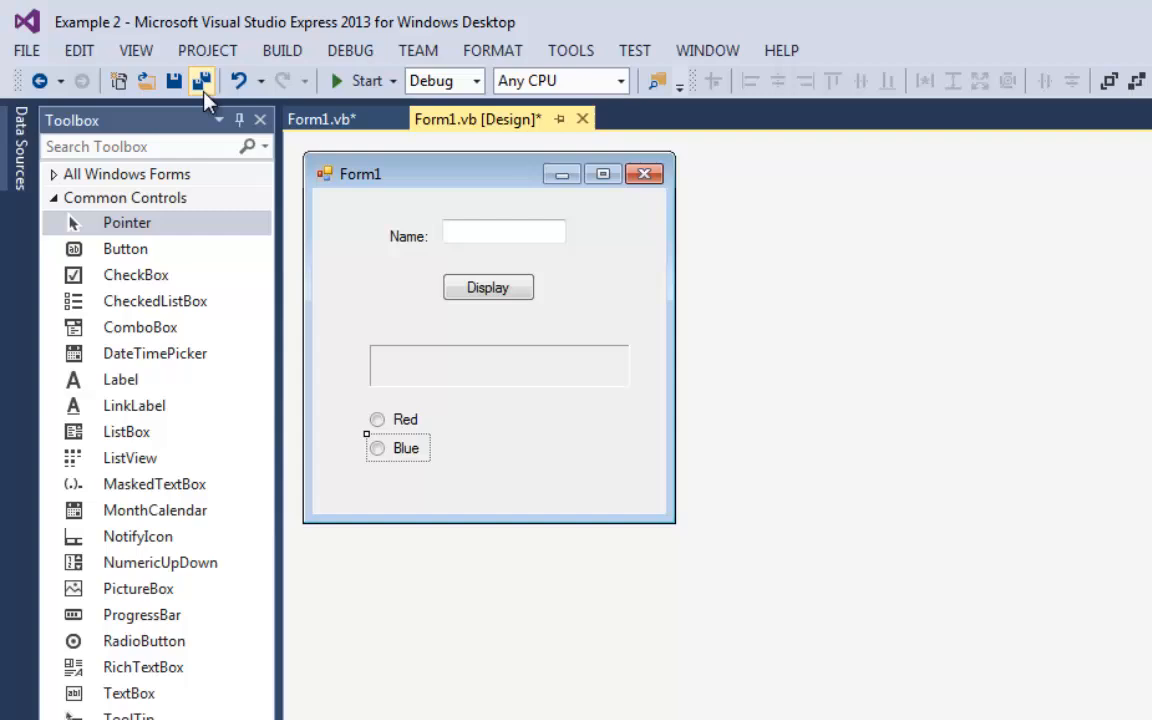
mouse_move(202, 81)
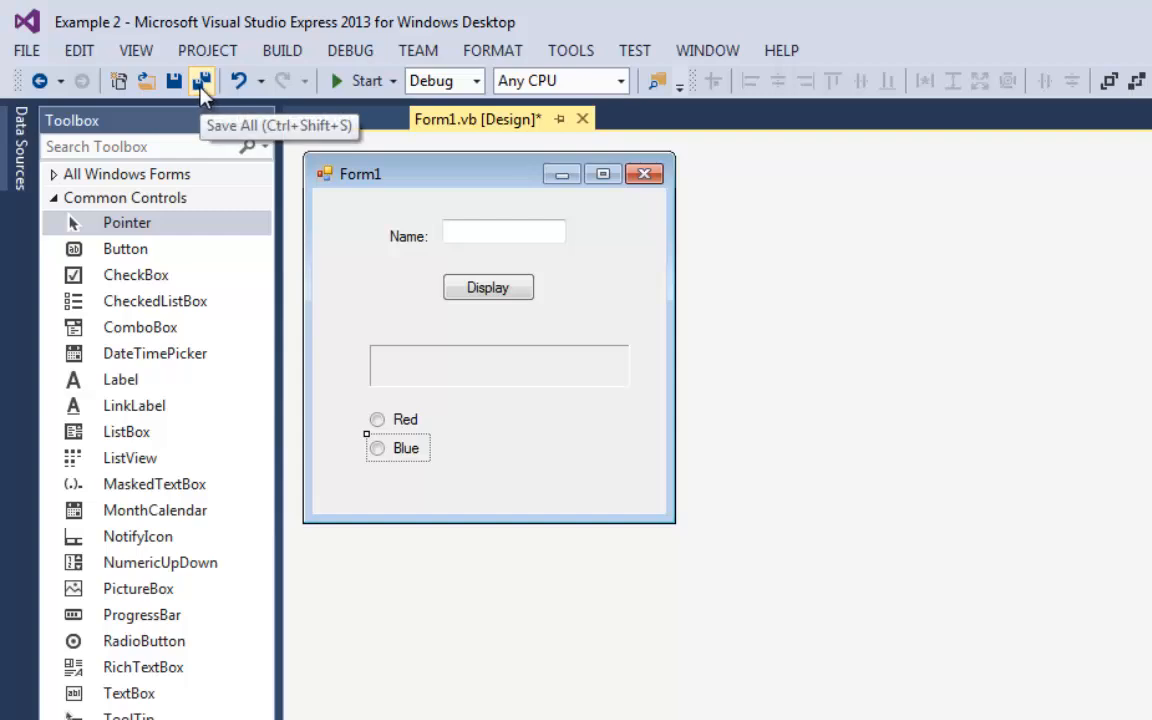
Save all Example 2 project files before running the form
left_click(202, 81)
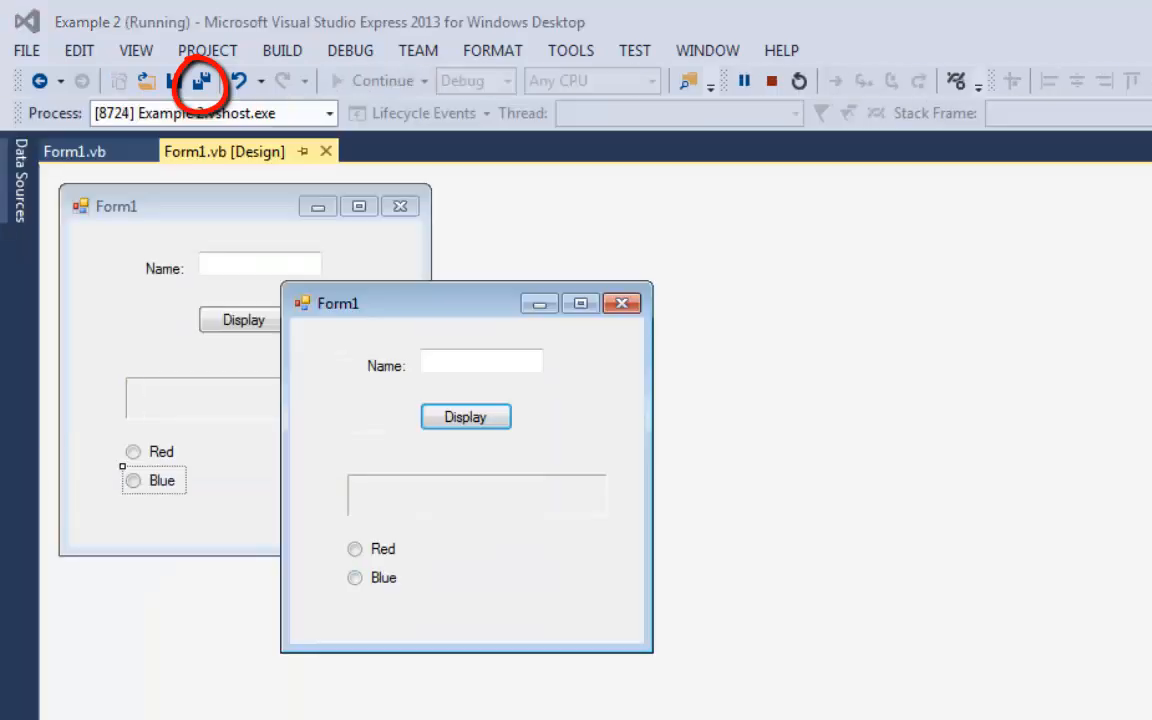
Enter 'Bubba', display the greeting, recolour it with Red, and close the running form
left_click(481, 362)
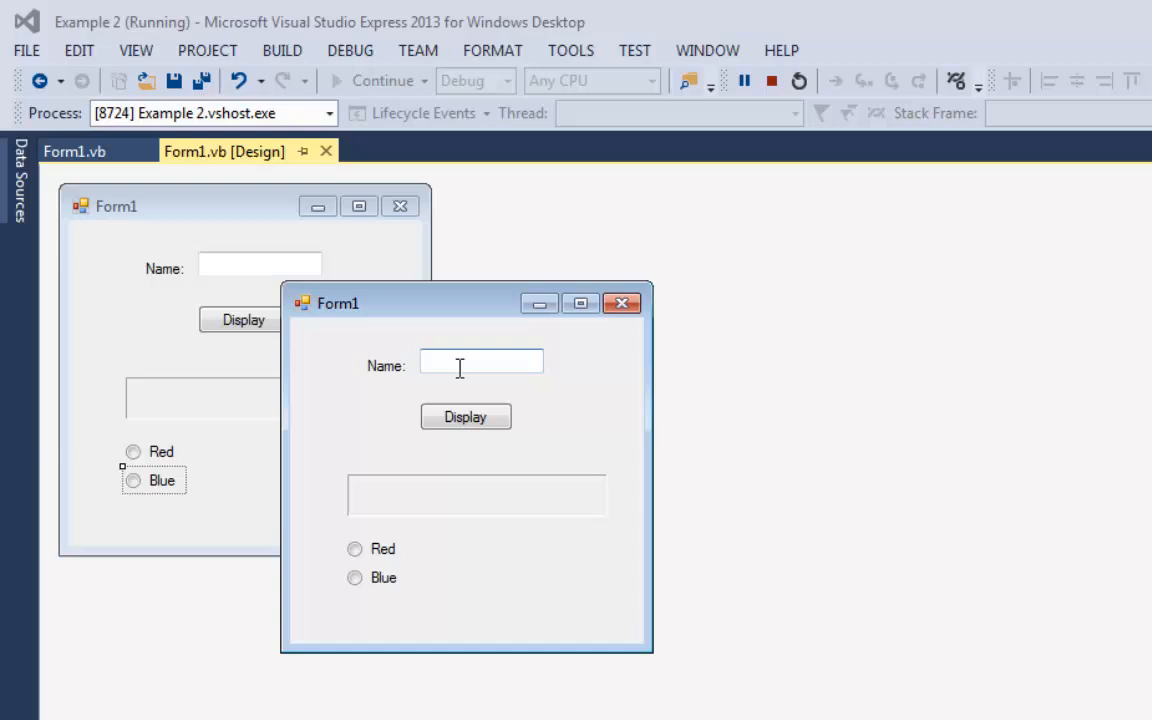
type("Bubba")
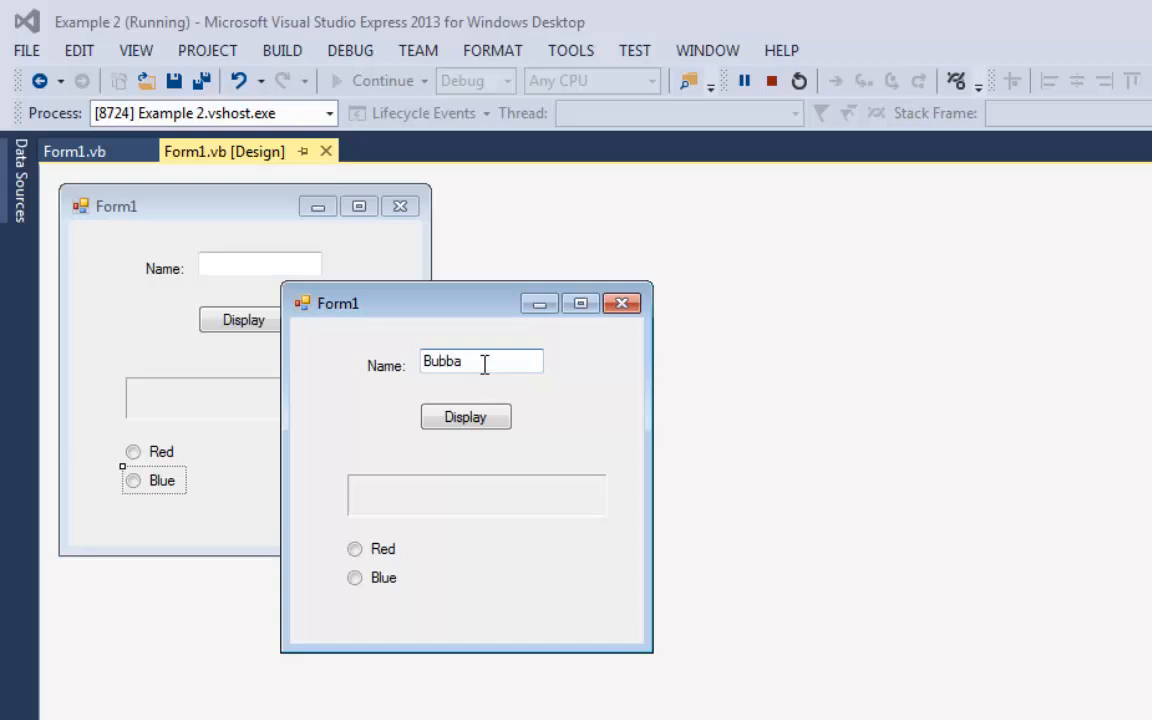
left_click(465, 417)
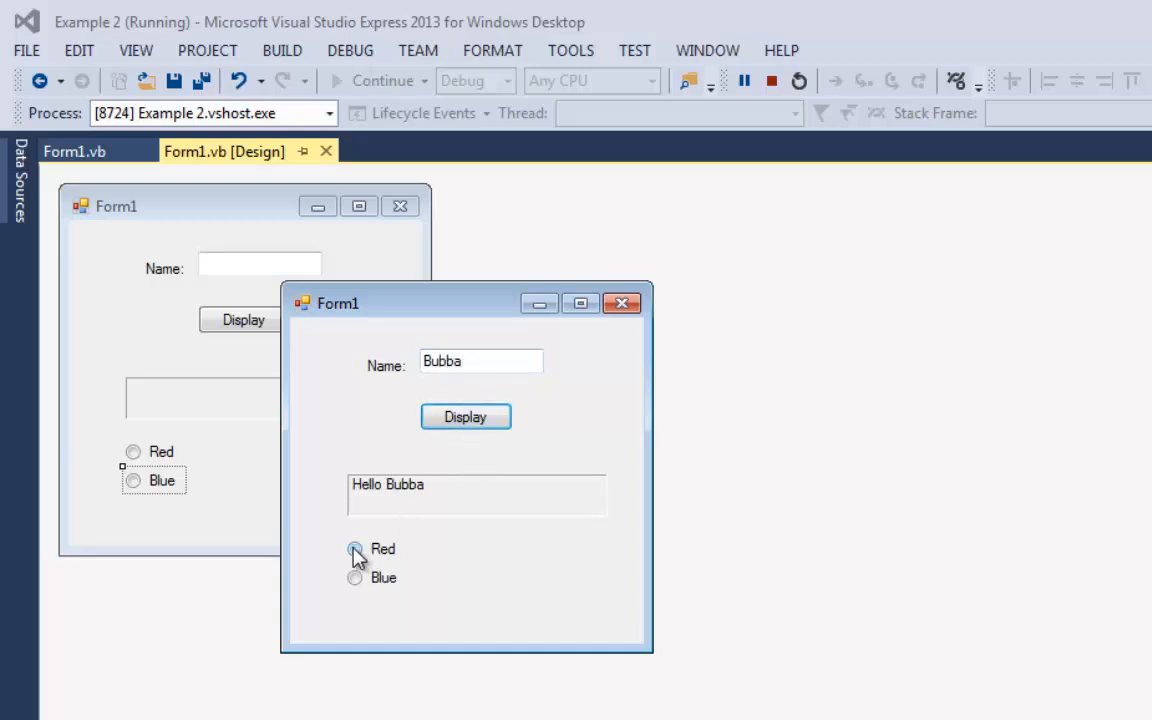
left_click(355, 577)
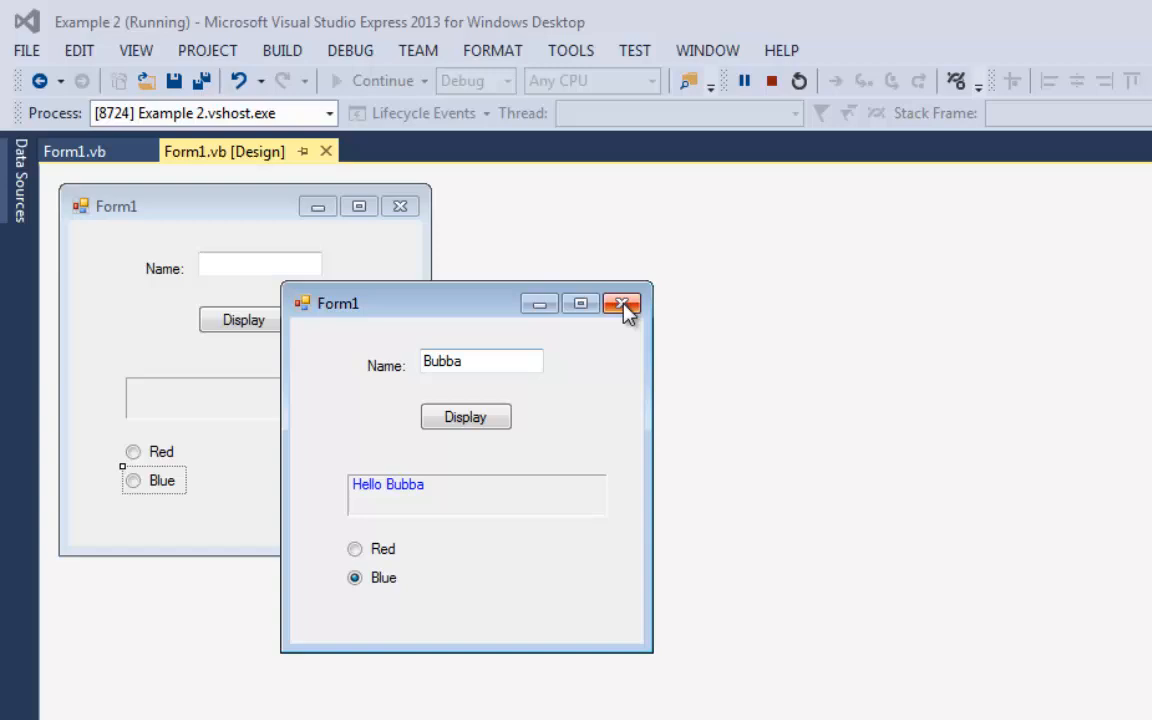
left_click(621, 304)
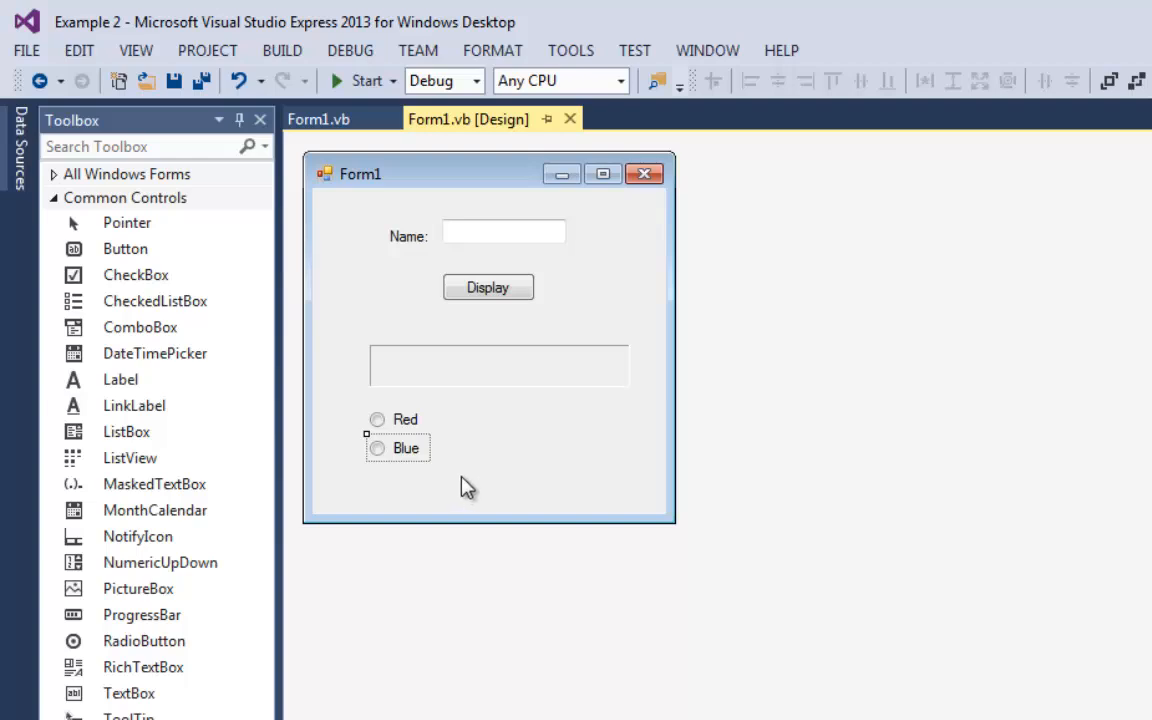
mouse_move(434, 536)
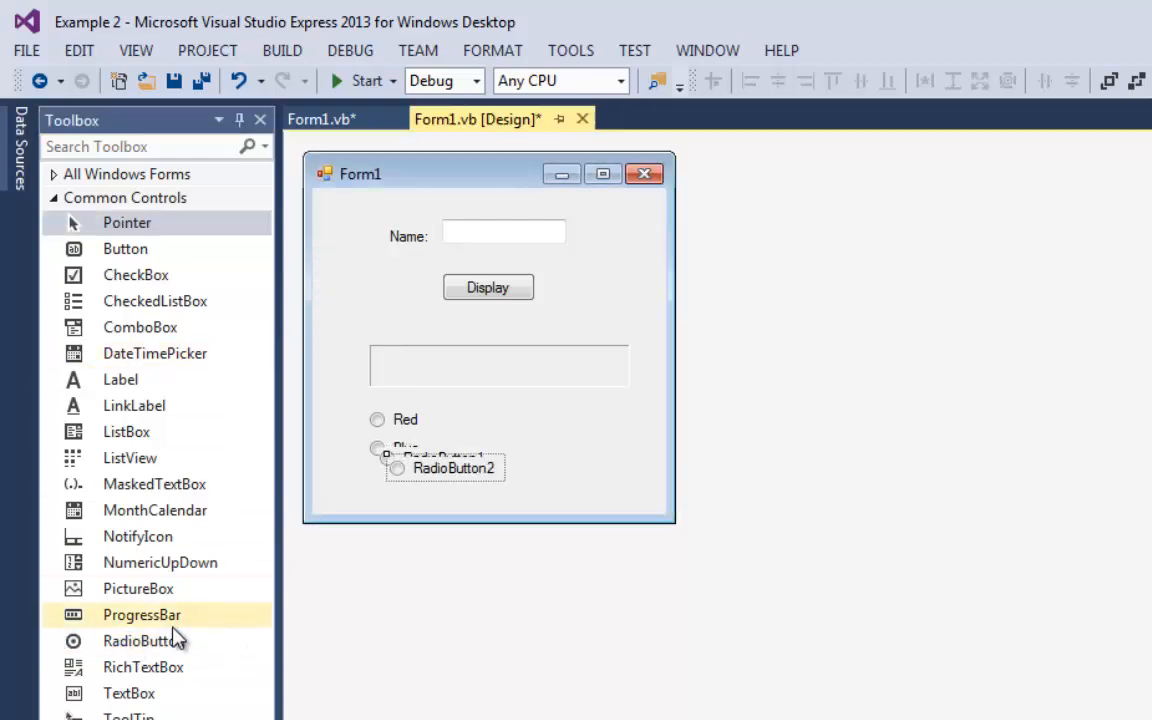
mouse_move(270, 557)
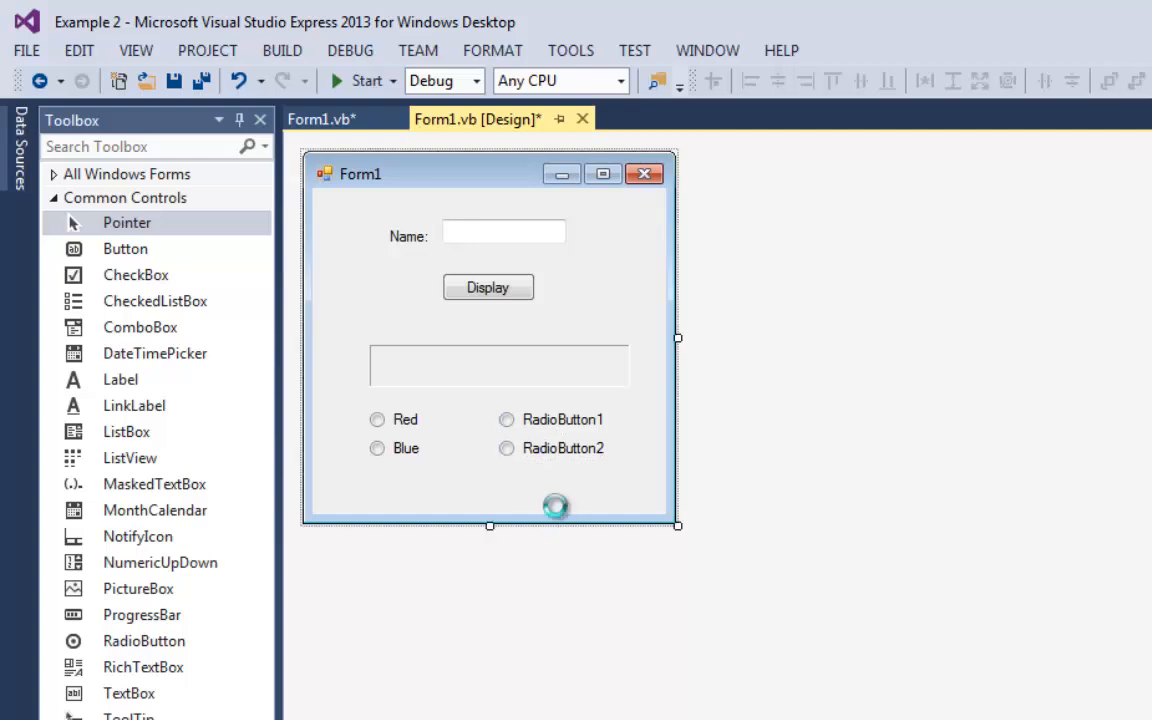
Select Red, RadioButton2, then Blue to show all four act as one group, then close
left_click(356, 80)
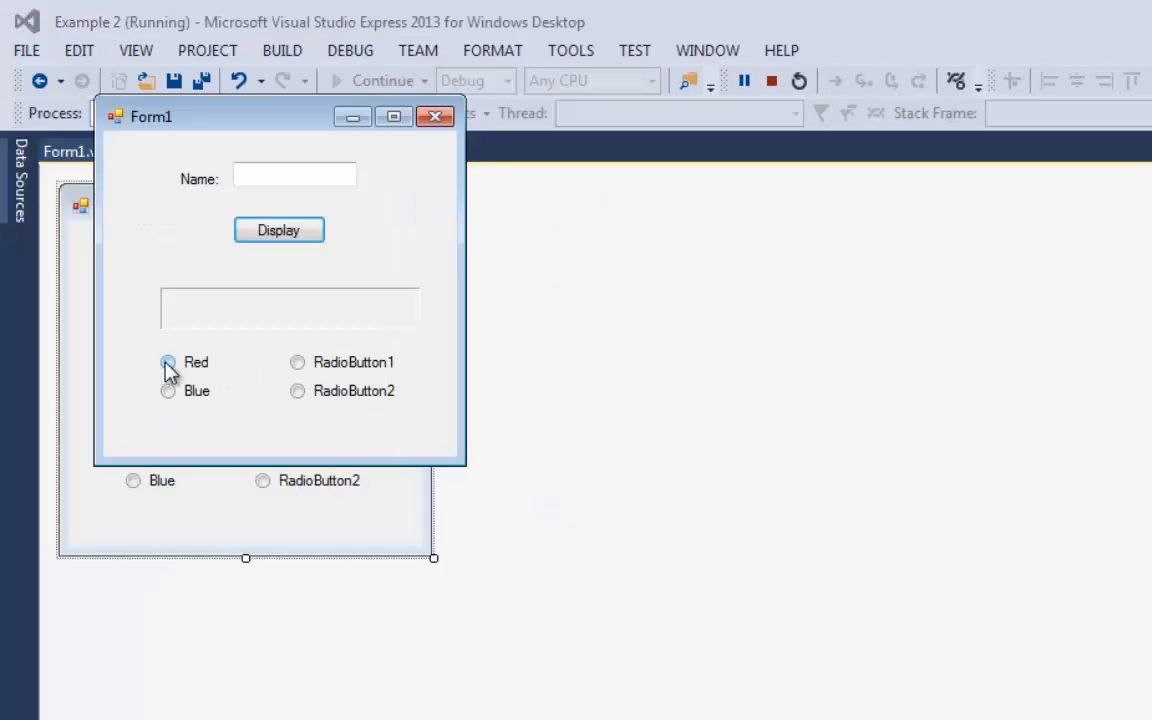
left_click(297, 390)
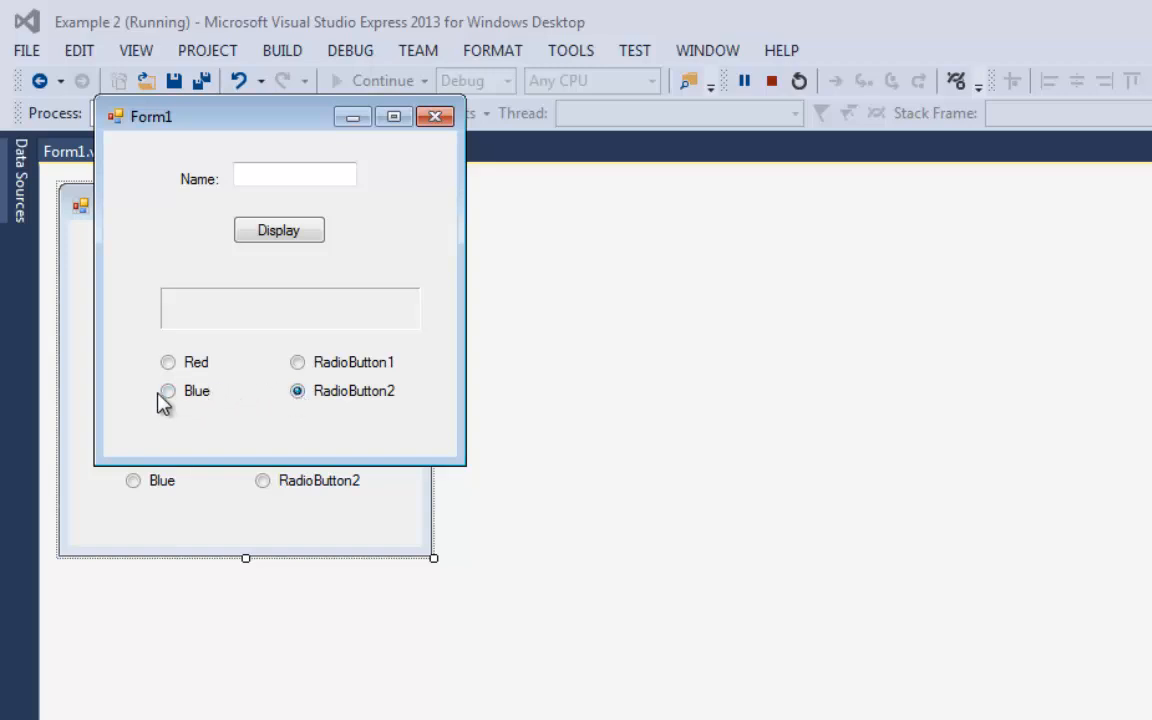
left_click(168, 390)
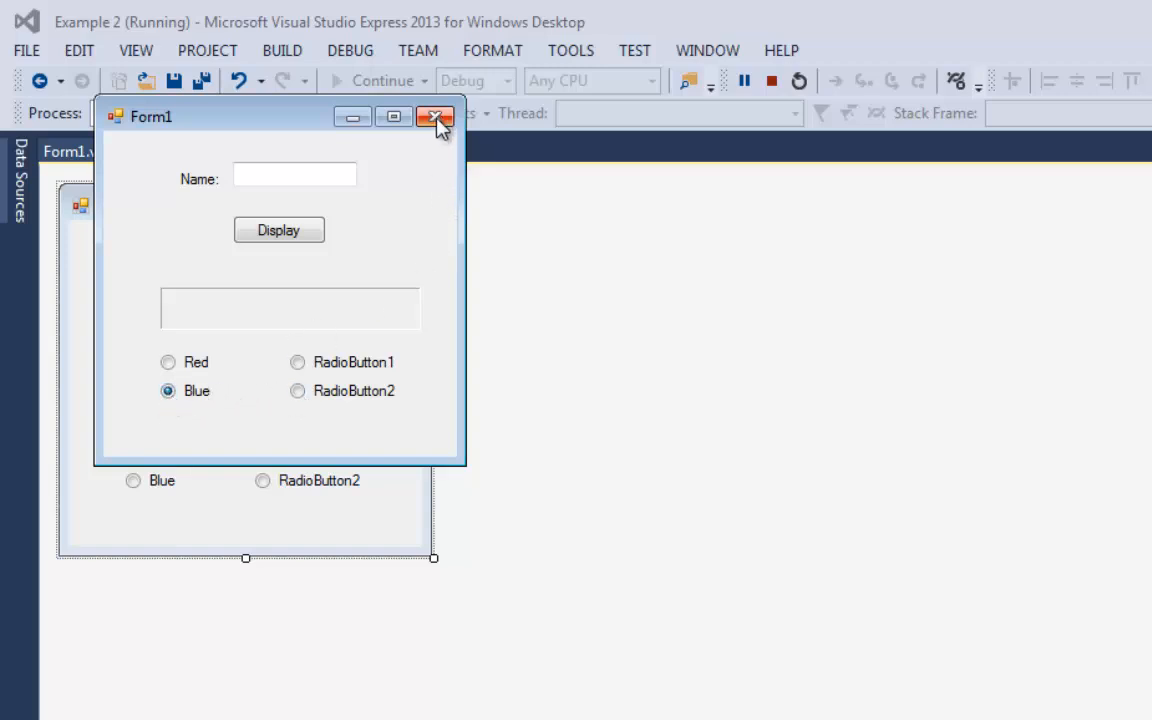
left_click(434, 117)
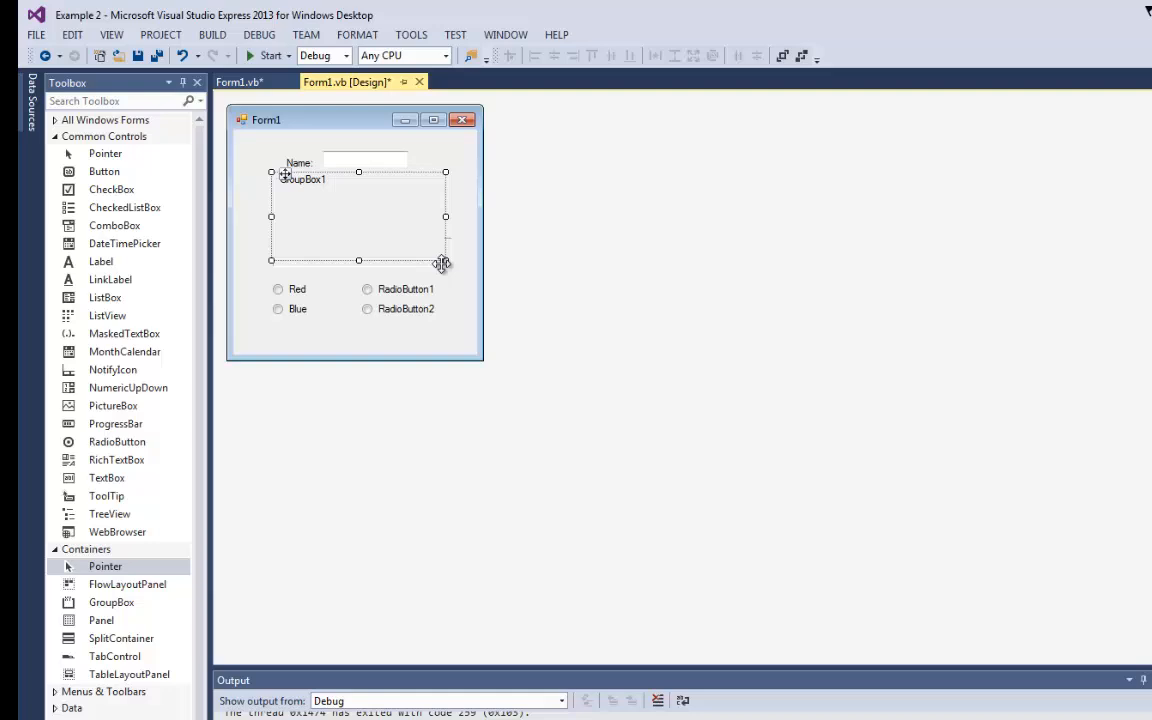
Size GroupBox1 around RadioButton1 and RadioButton2, enlarge the form, and reposition the frame
left_click_drag(445, 260, 358, 250)
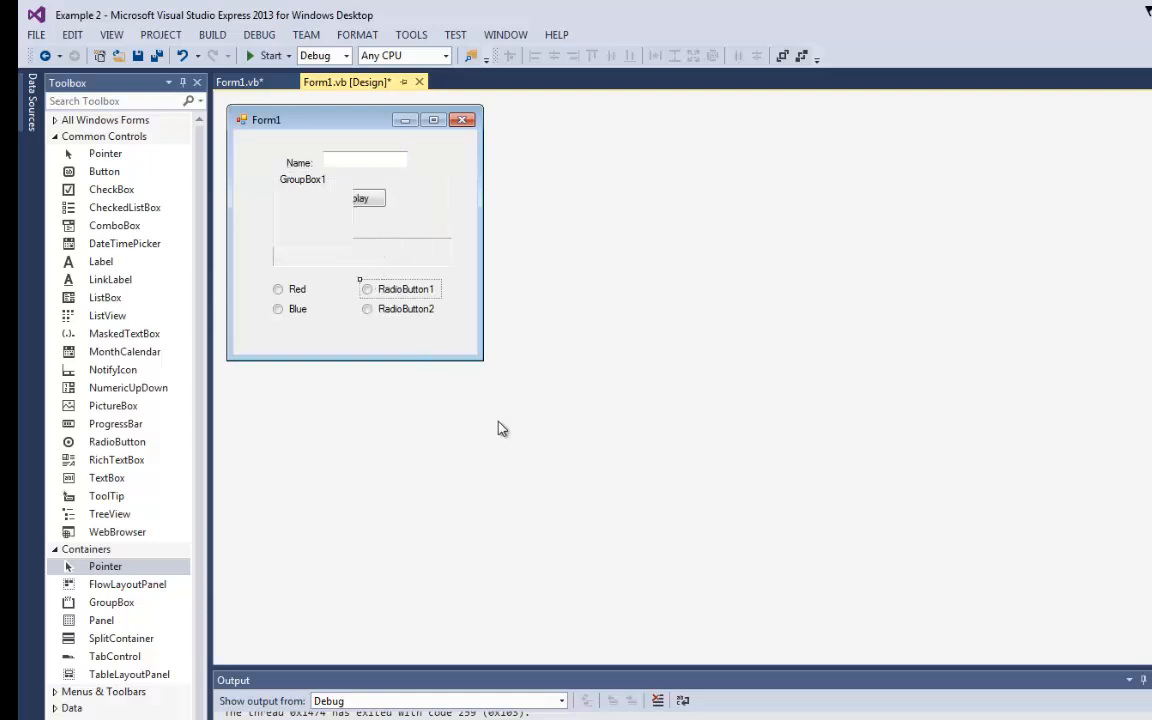
left_click(390, 290)
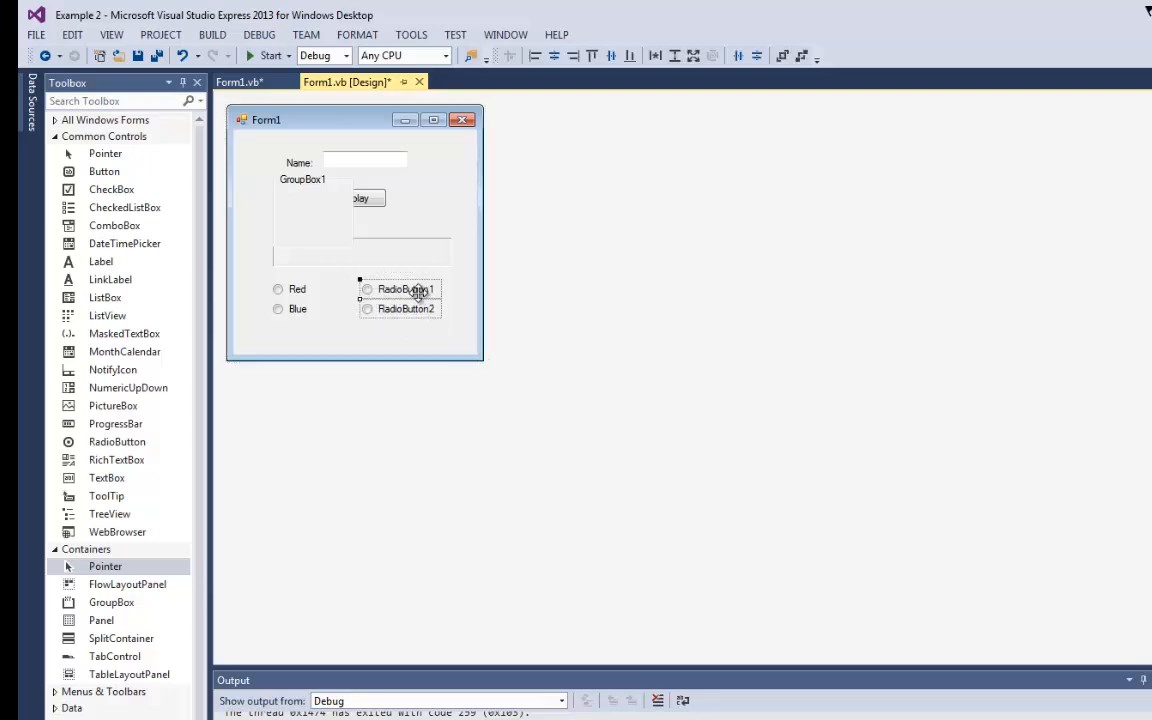
left_click_drag(400, 289, 330, 200)
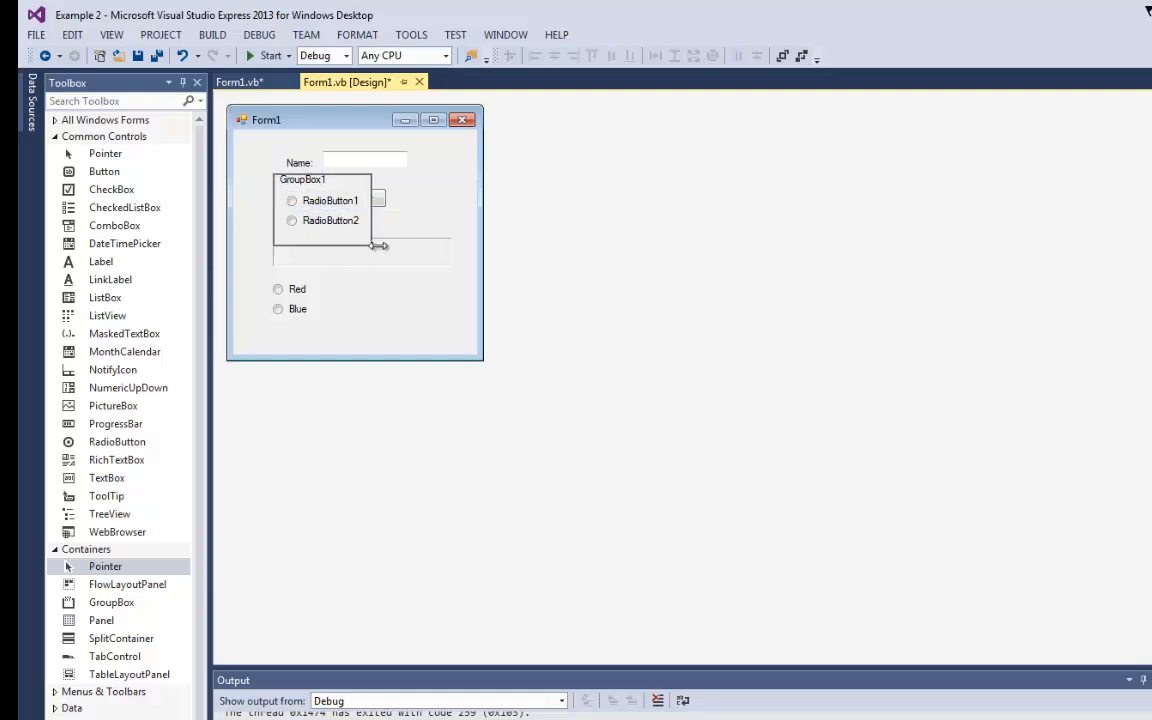
left_click(310, 200)
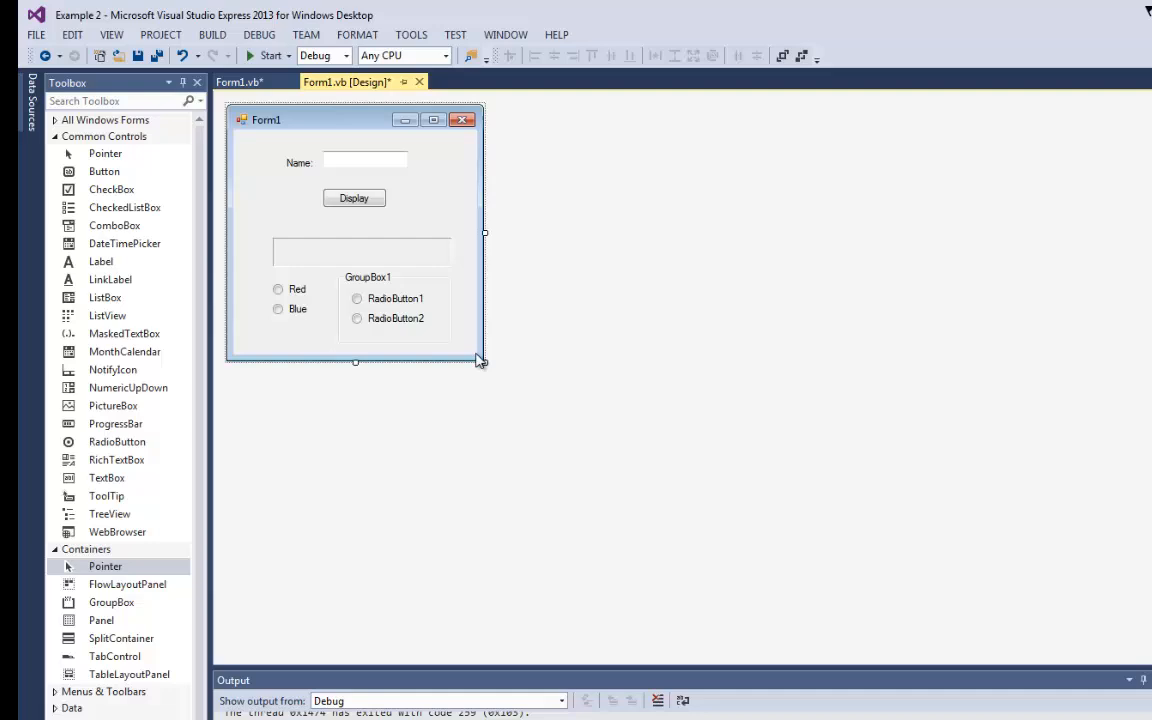
left_click_drag(482, 362, 538, 393)
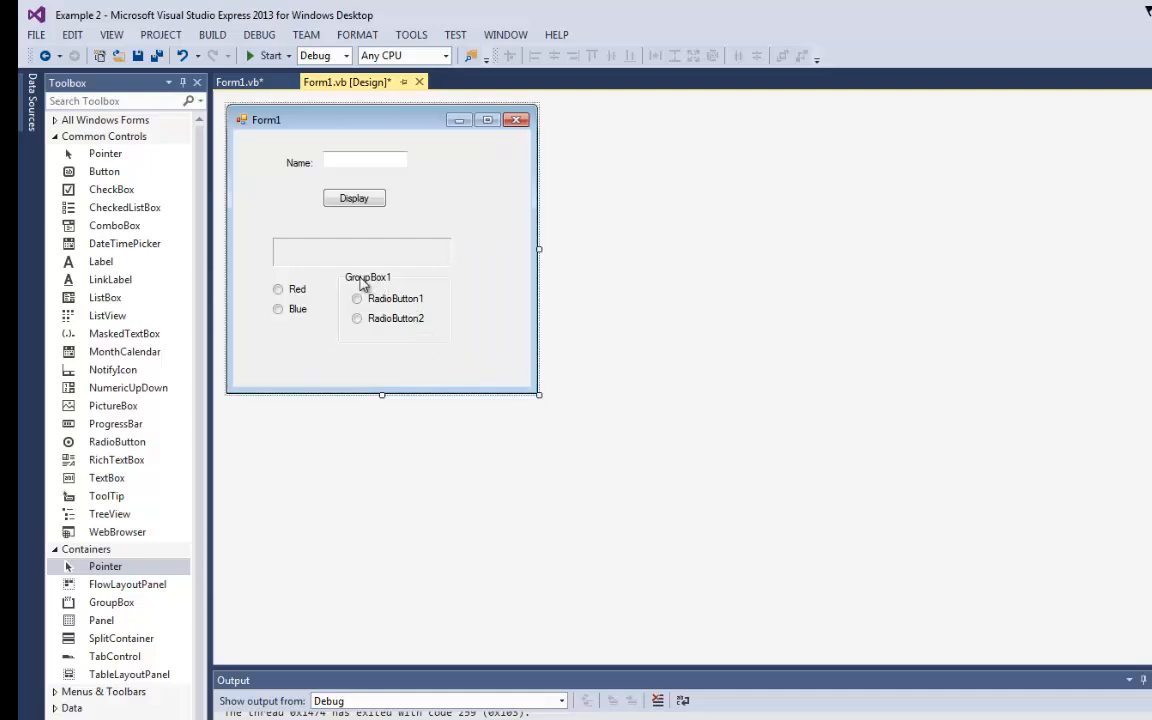
left_click(367, 277)
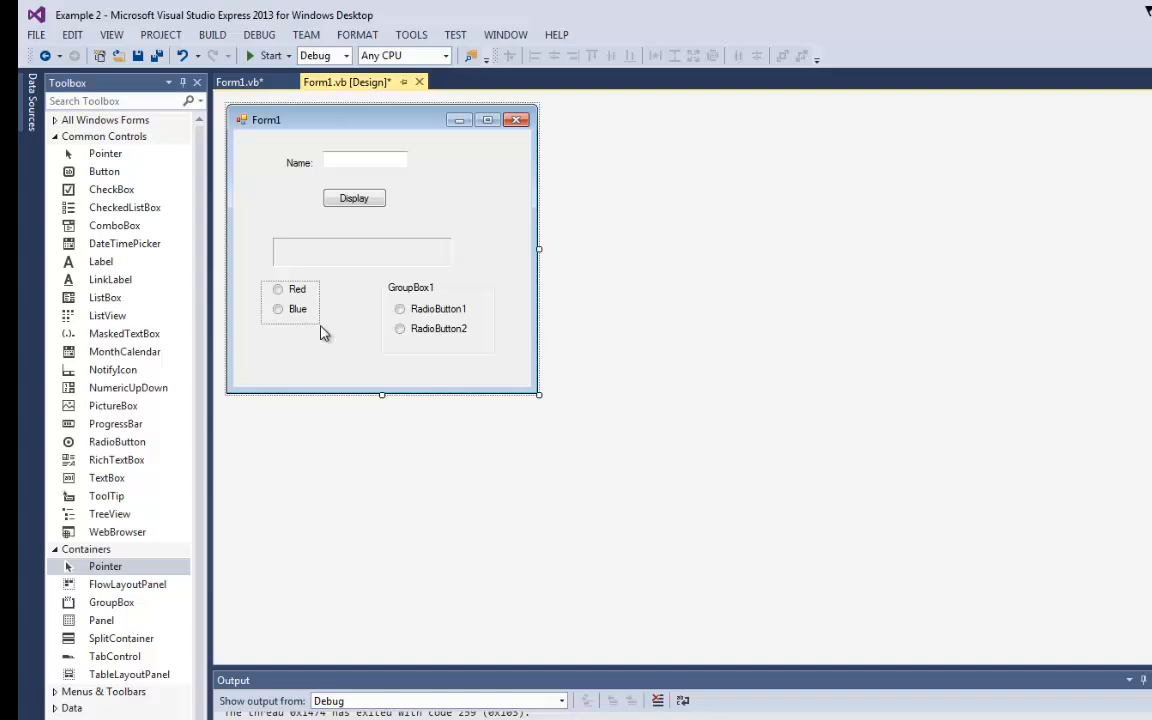
left_click_drag(297, 298, 303, 310)
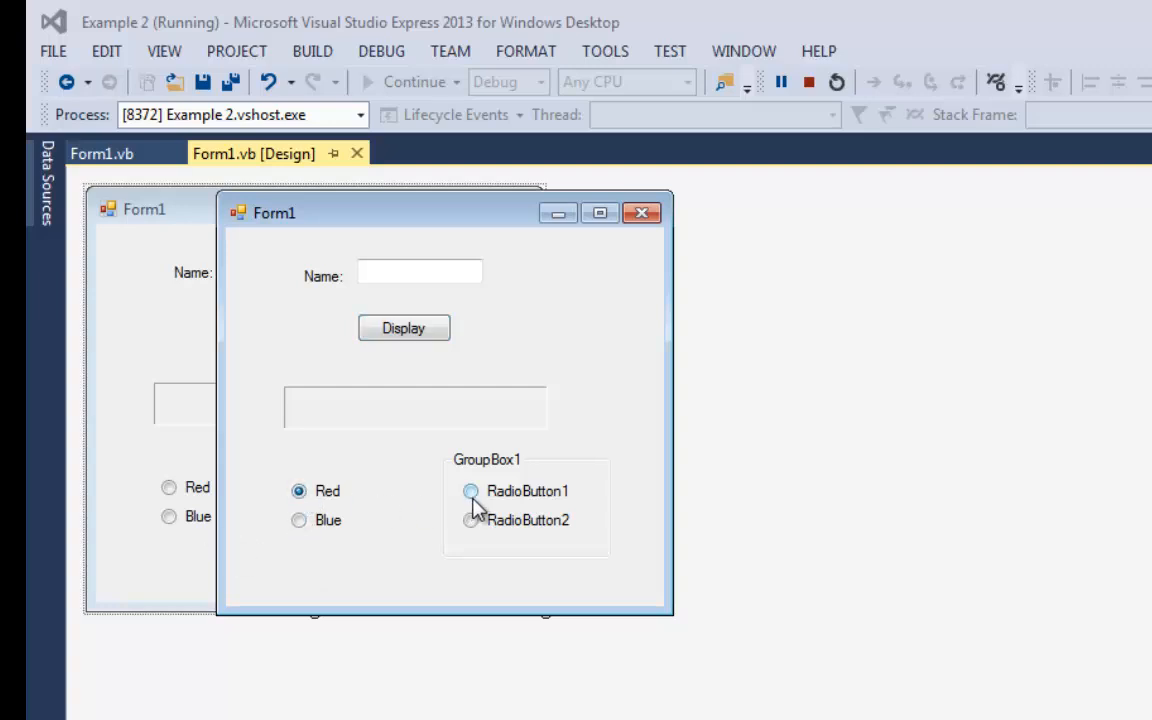
Toggle RadioButton1 and RadioButton2 while Red stays checked, then close the test form
left_click(470, 520)
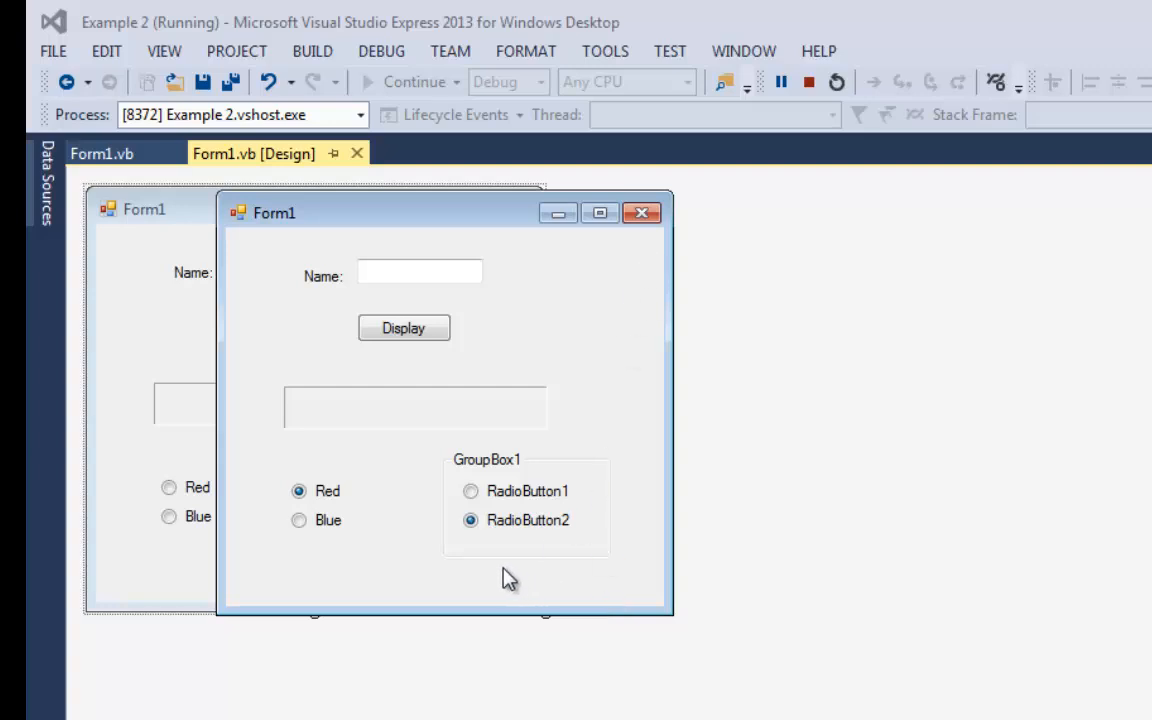
left_click(470, 491)
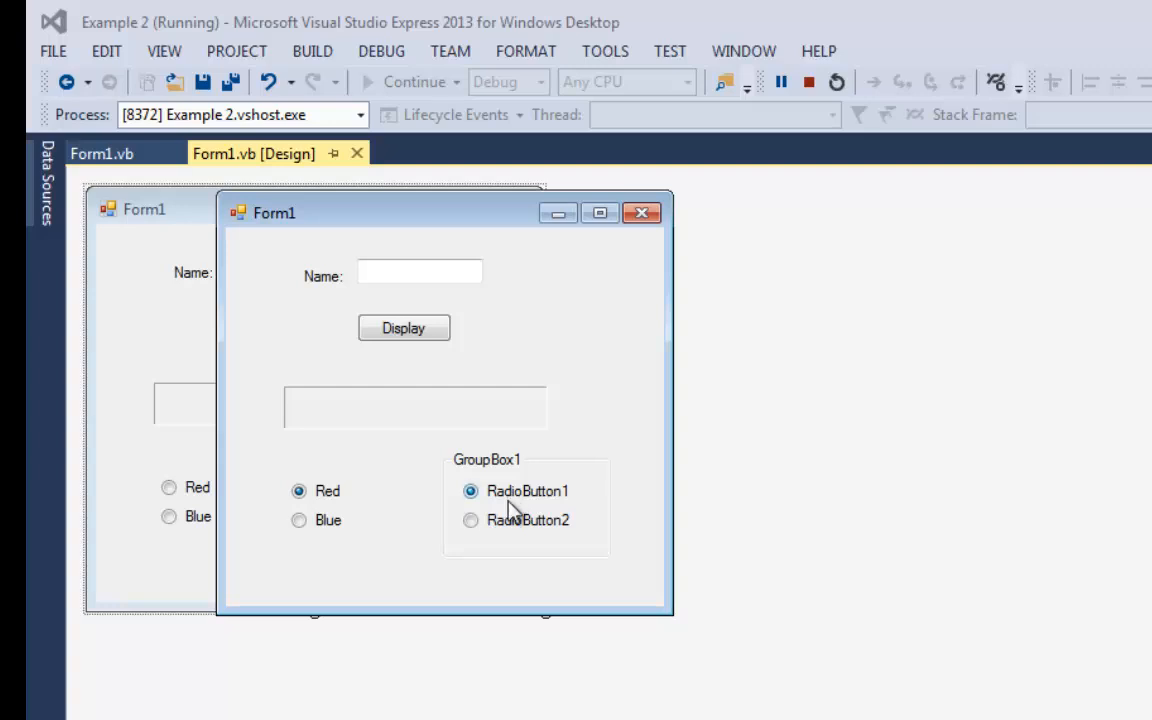
mouse_move(643, 213)
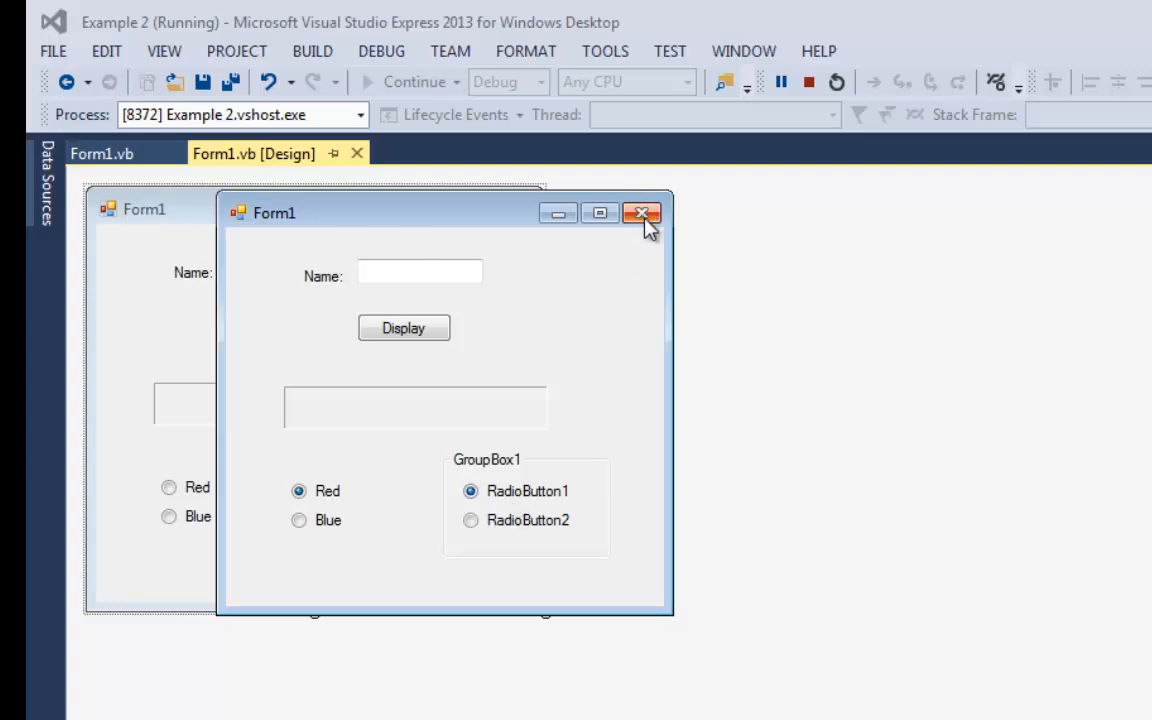
left_click(642, 213)
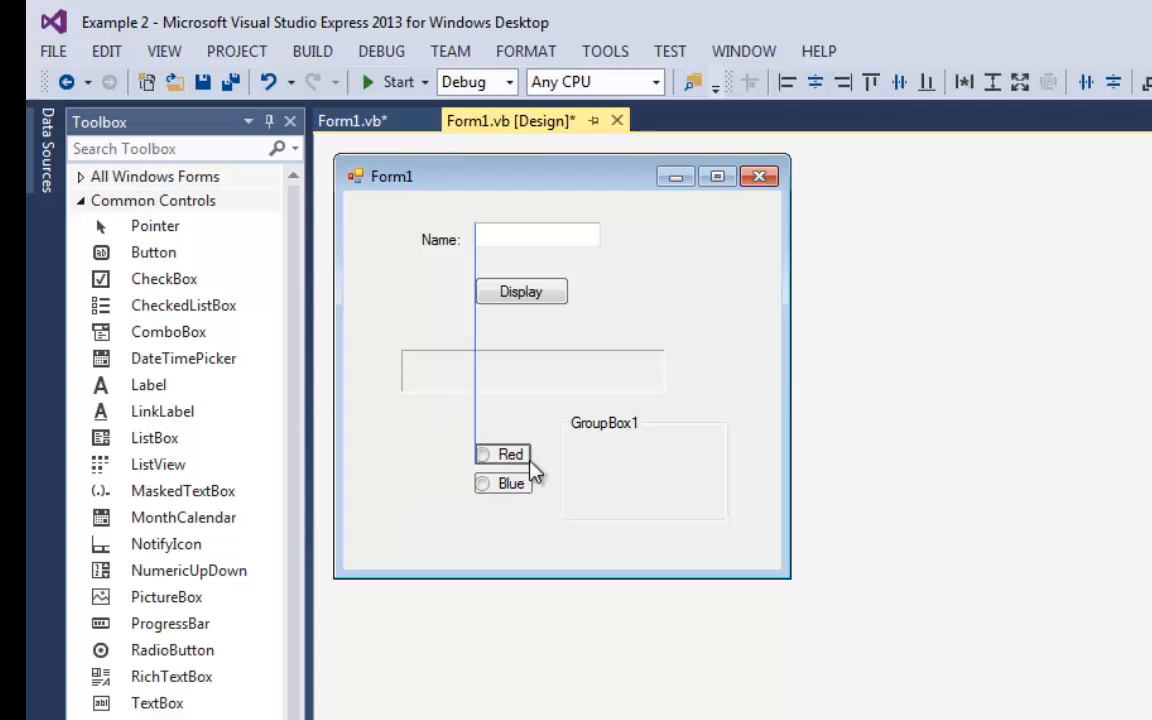
Move the Red and Blue options into the group box and caption it 'Color'
left_click_drag(510, 468, 615, 463)
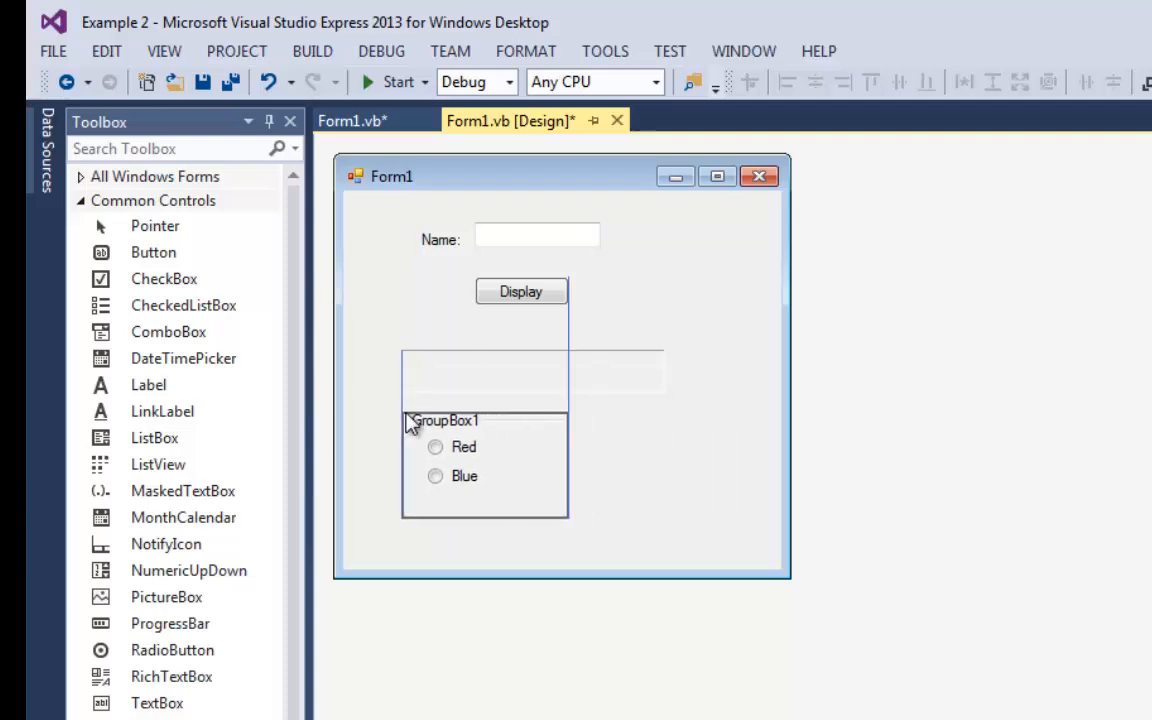
left_click(445, 420)
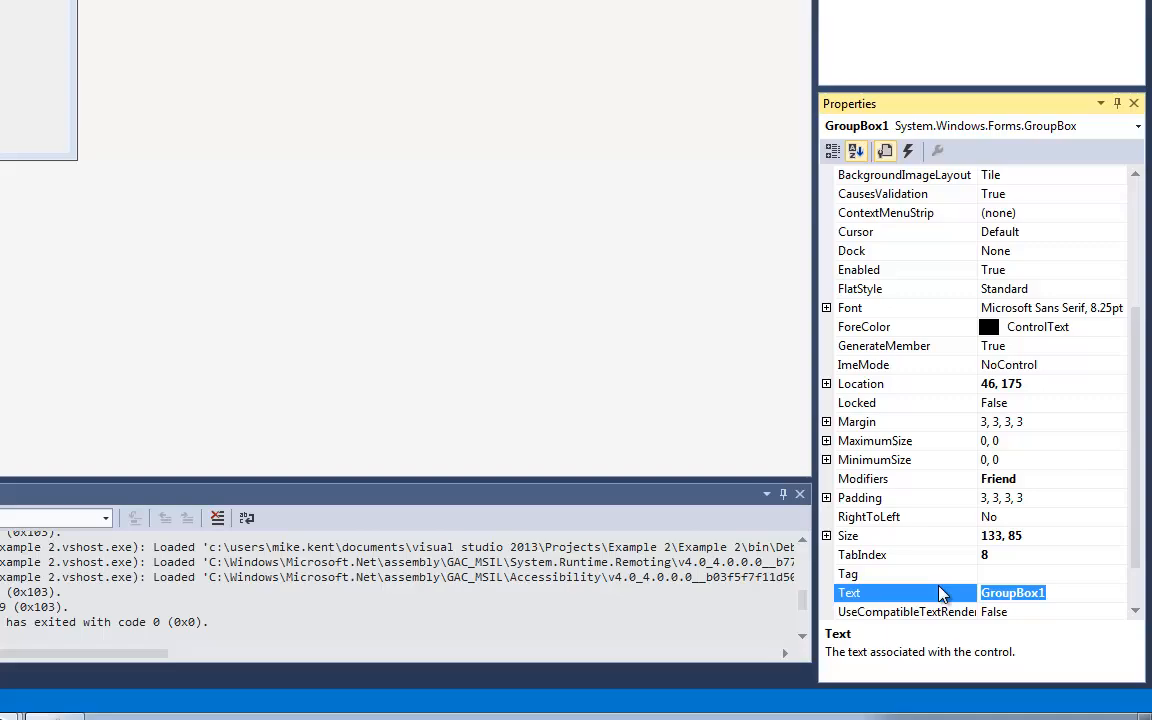
type("Color")
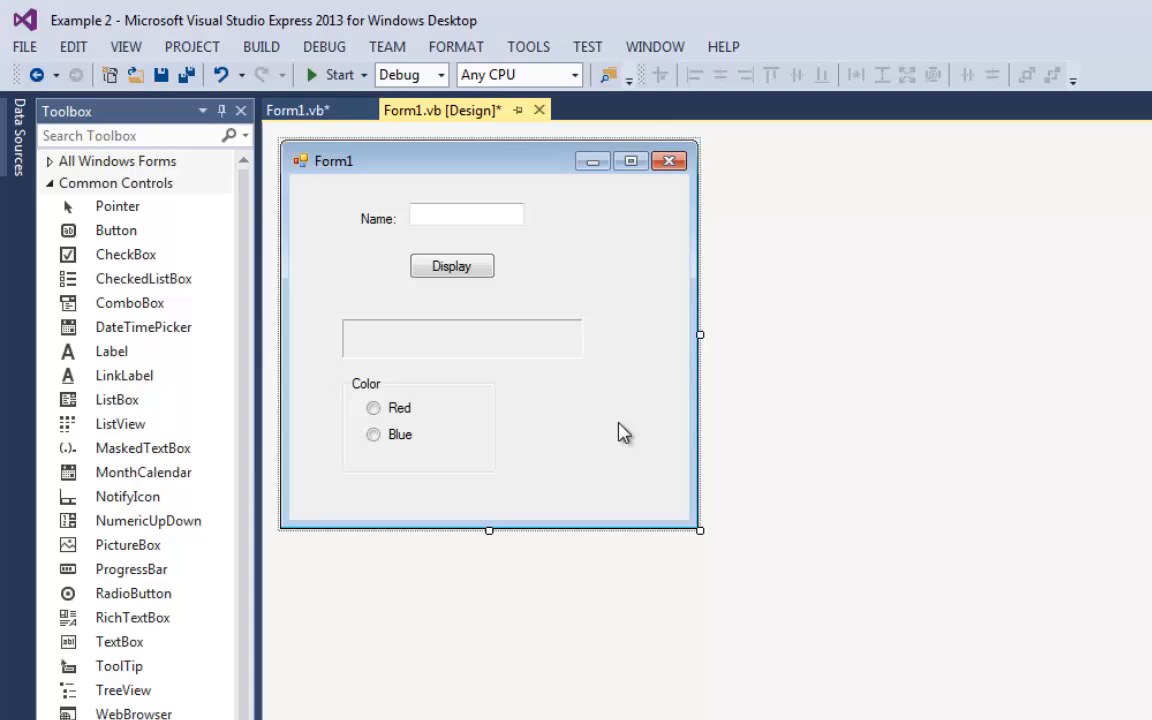
mouse_move(567, 446)
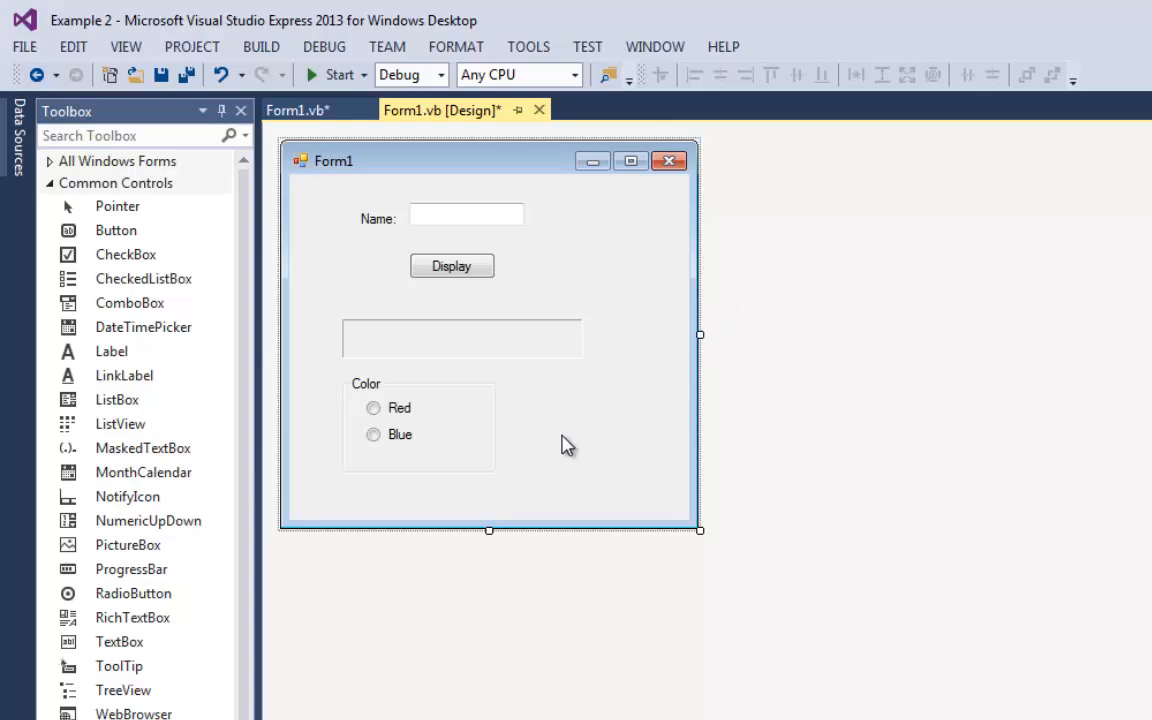
Set tab order: Name, name box, Display, output box, then Red (4.4) and Blue (4.5)
left_click(125, 46)
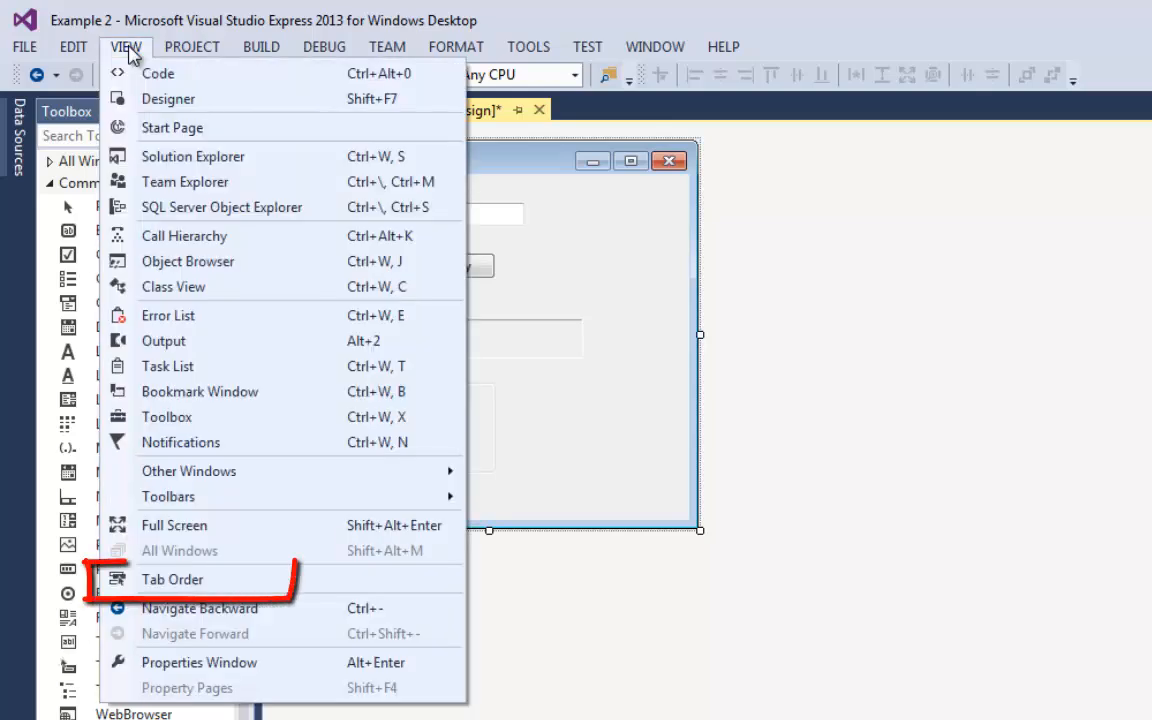
mouse_move(205, 580)
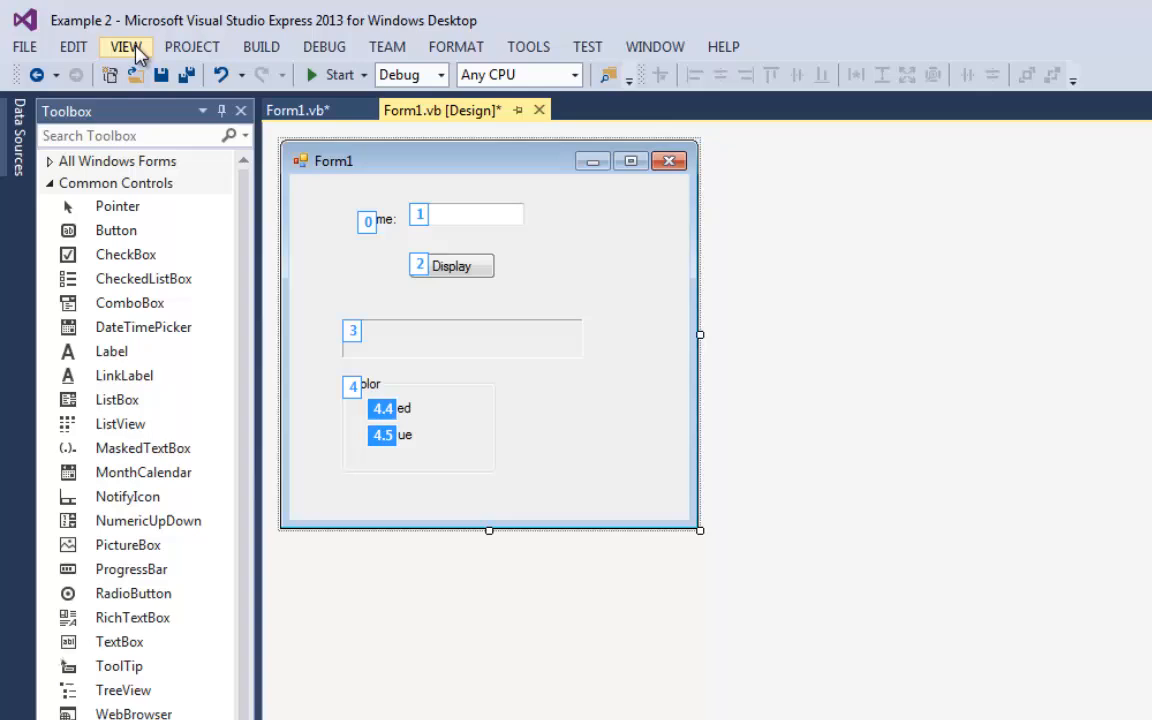
left_click(124, 46)
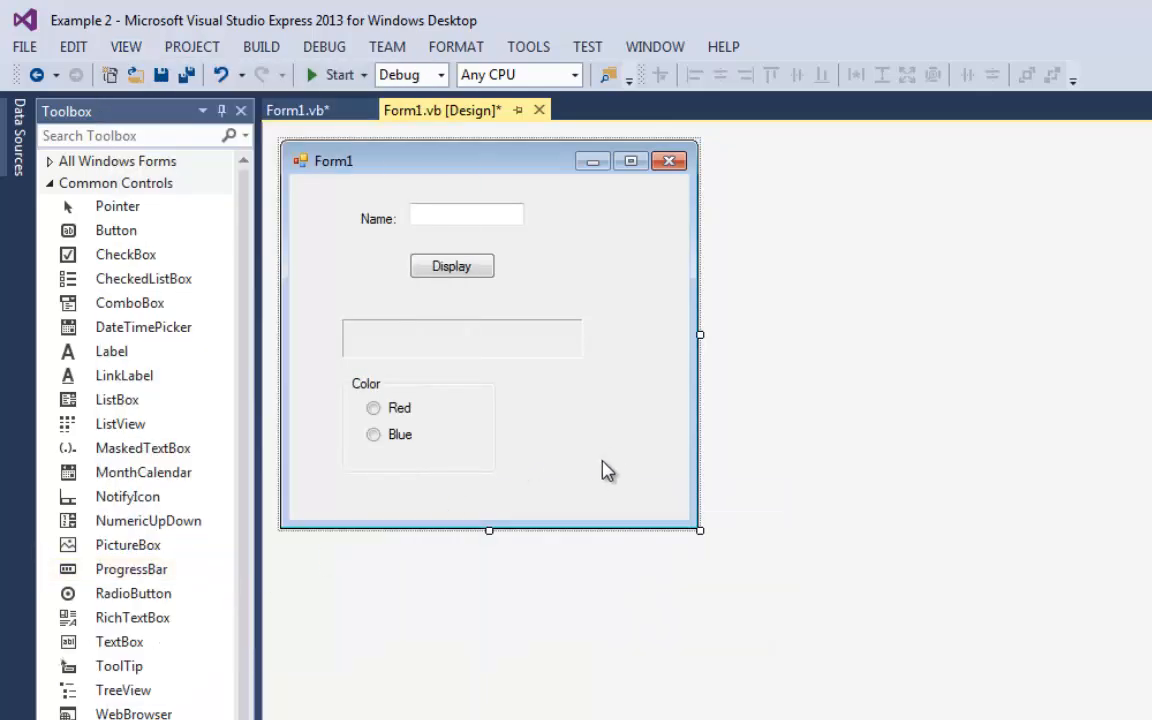
left_click(333, 74)
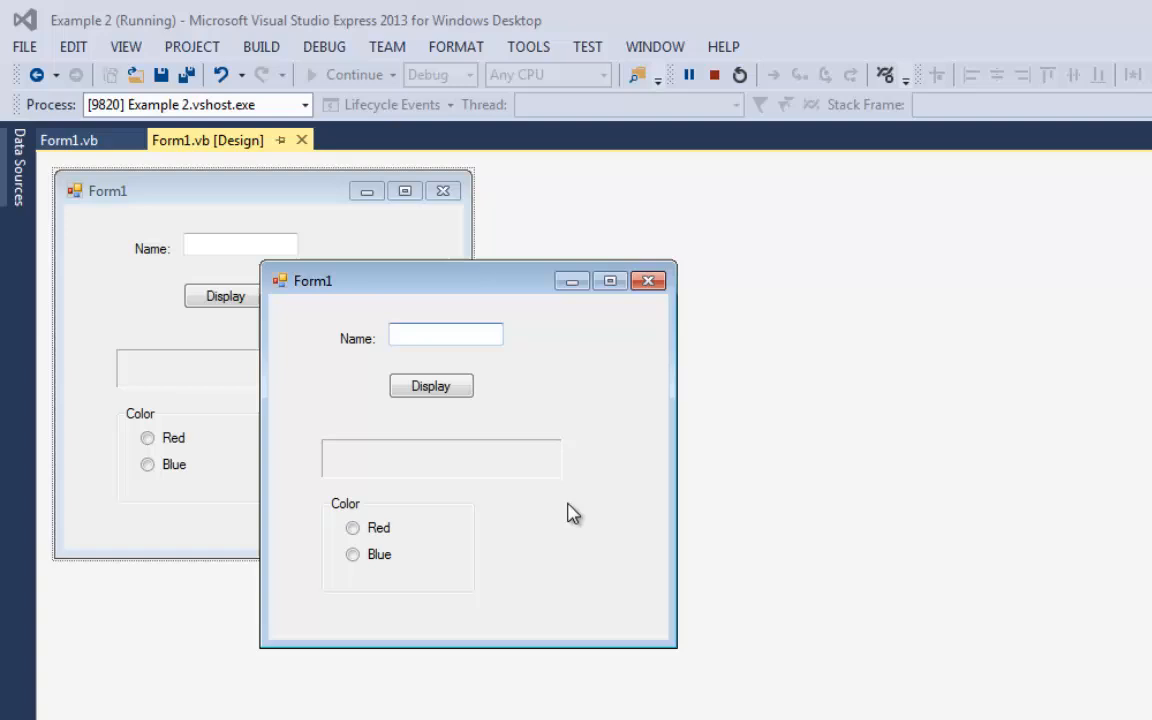
Tab from the name box to Display in the running form, then close it
left_click(431, 386)
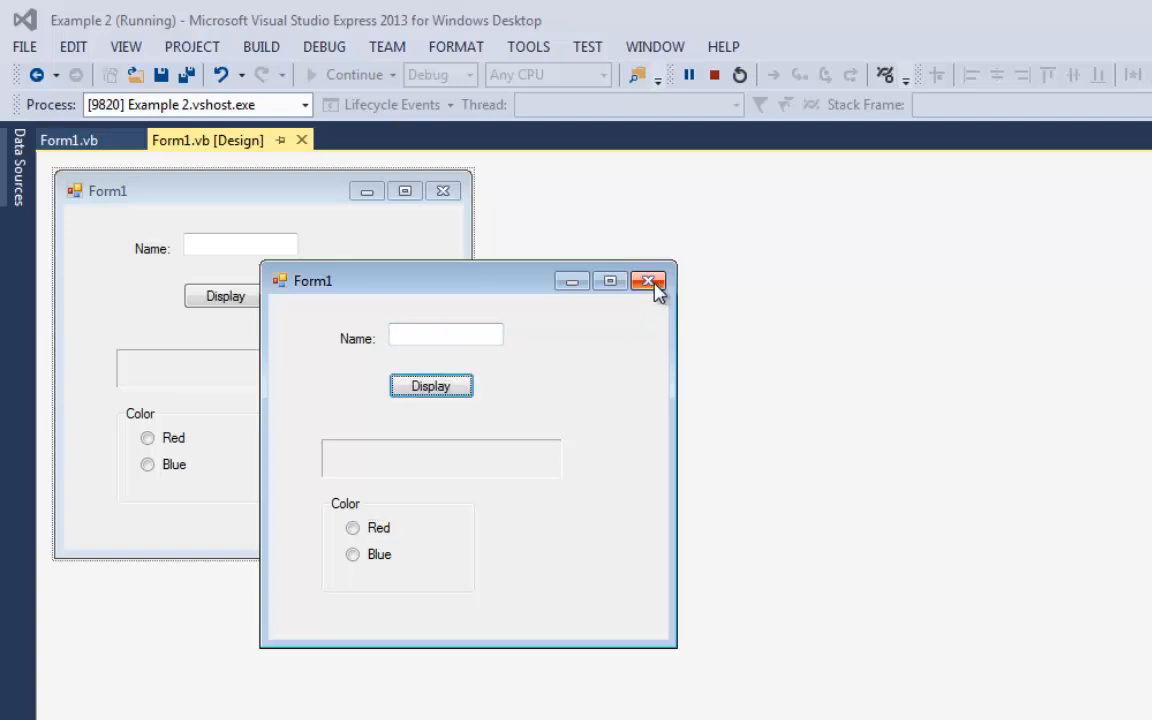
left_click(648, 280)
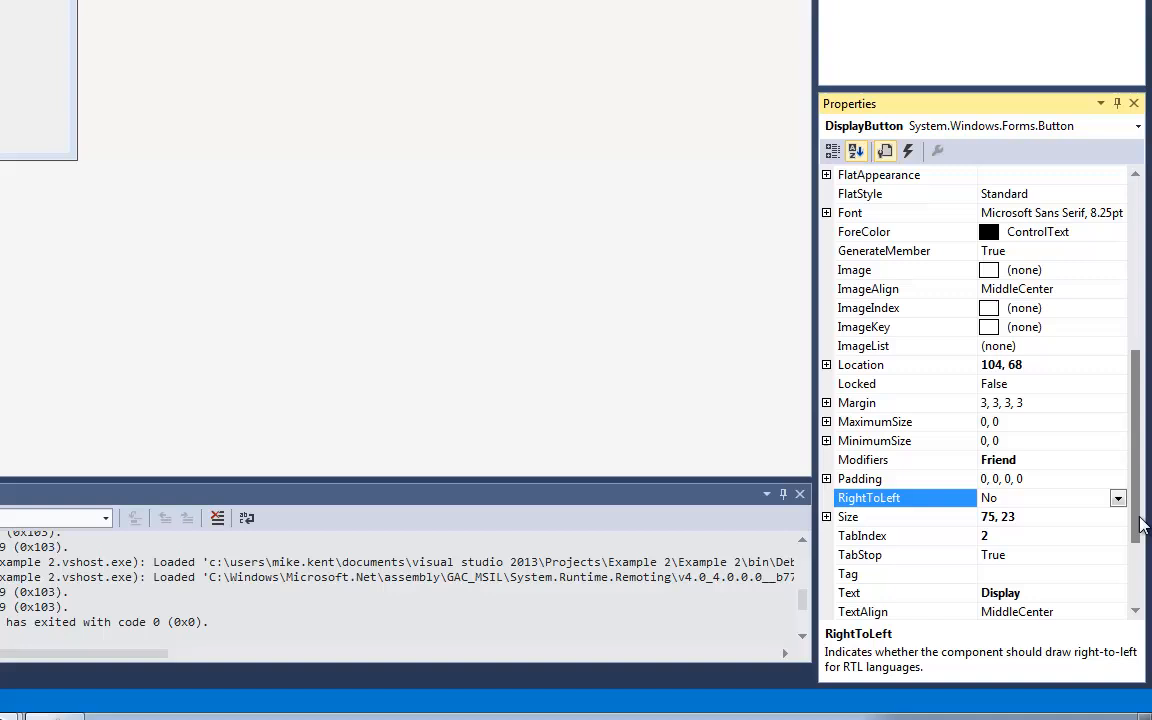
Add ampersand shortcuts to the captions: &Name:, &Display, &Red and &Blue
scroll("down", 3)
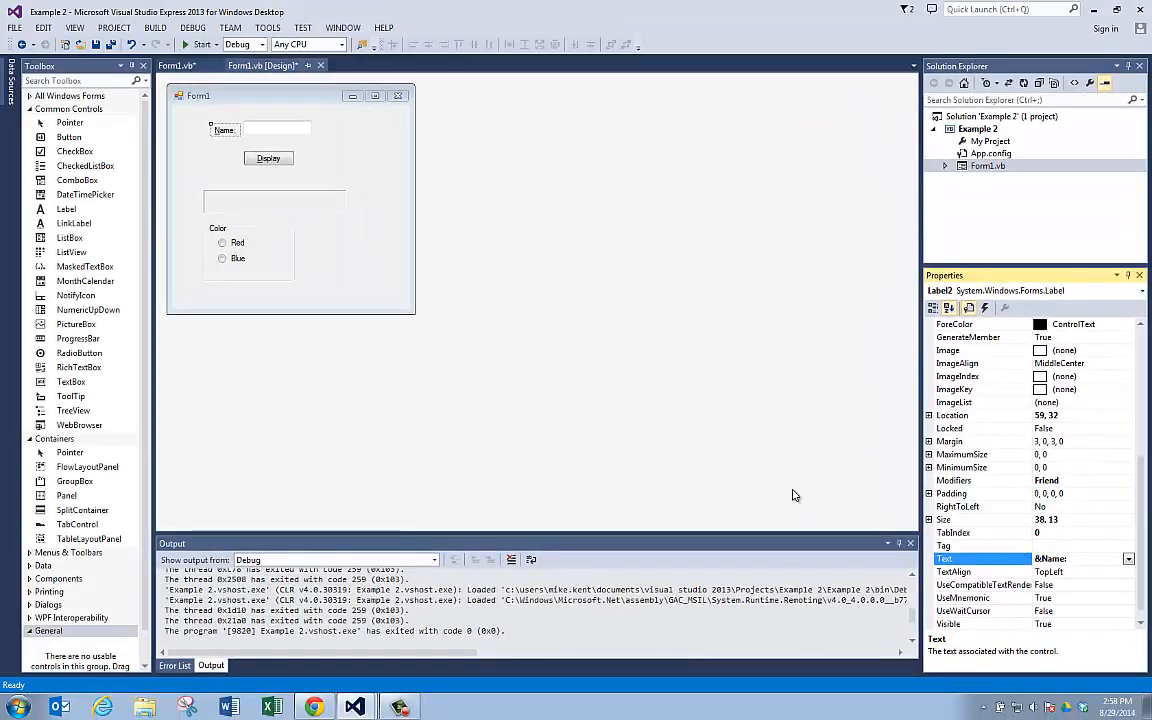
left_click(222, 242)
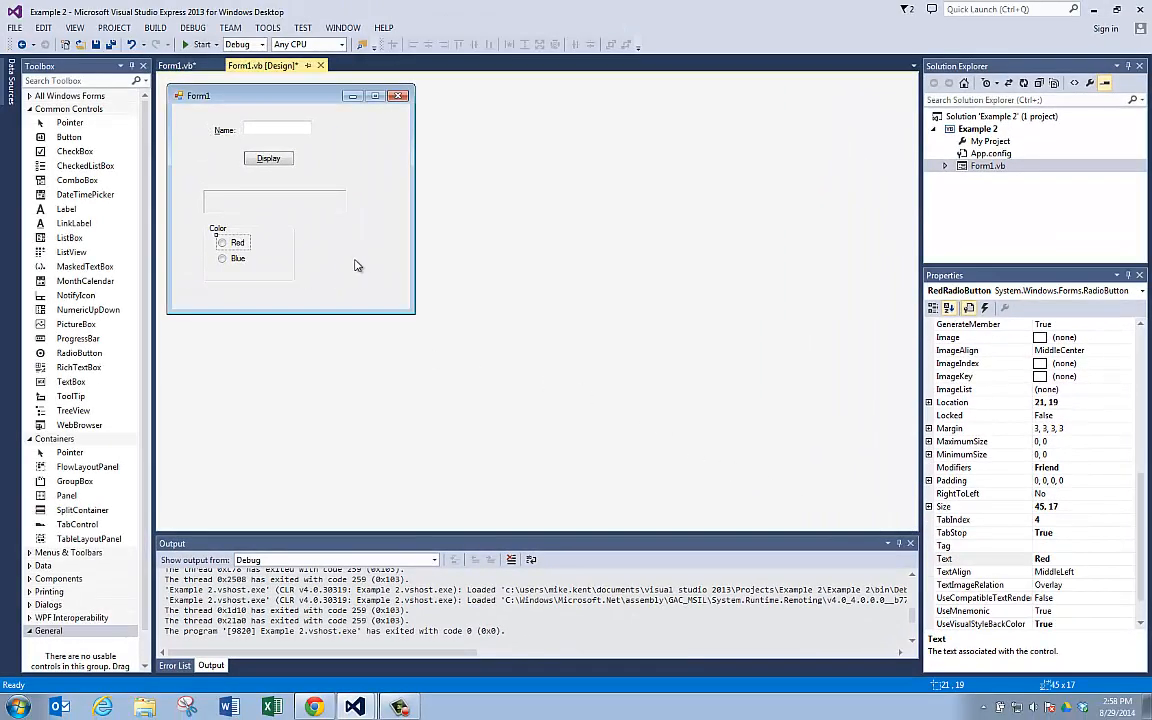
left_click(1043, 558)
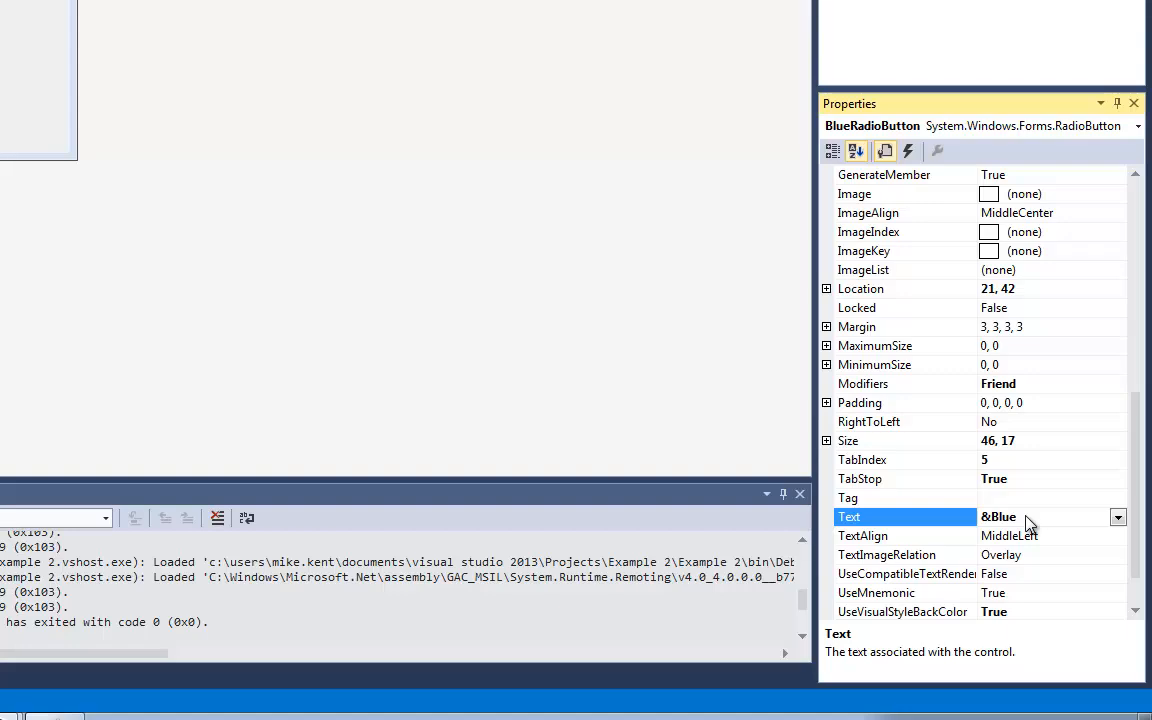
left_click(40, 110)
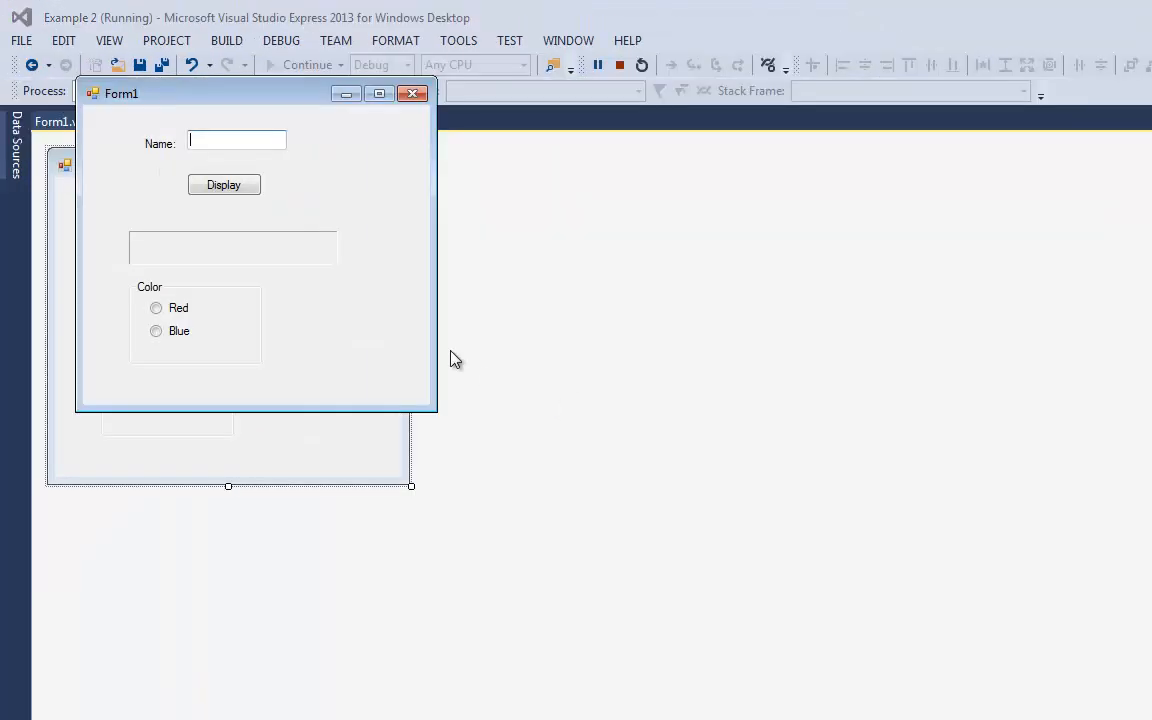
Enter 'Bubba', display 'Hello Bubba', and switch its colour to red then blue
type("Bu")
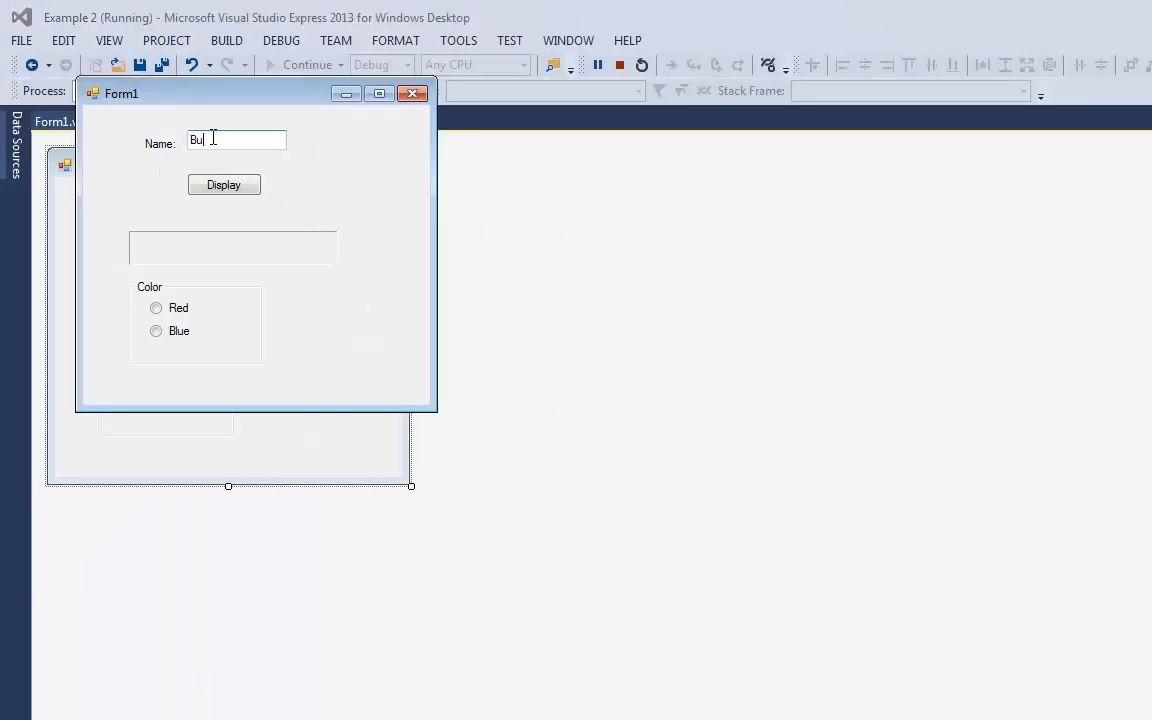
type("bba")
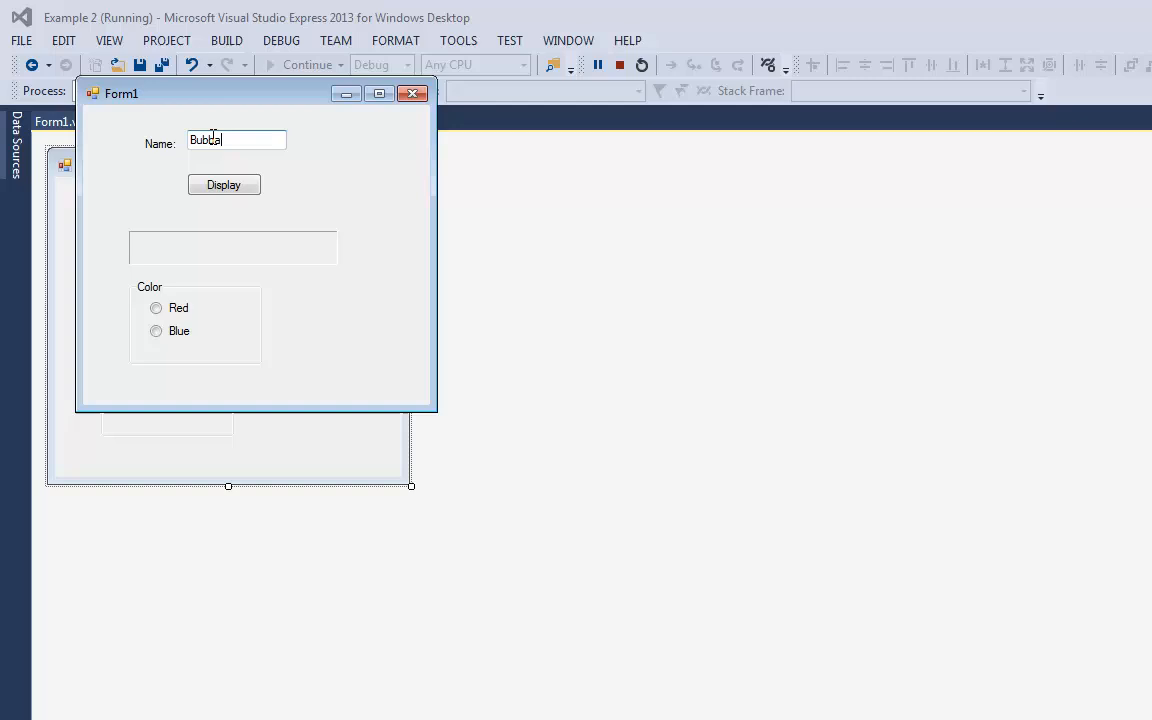
left_click(224, 184)
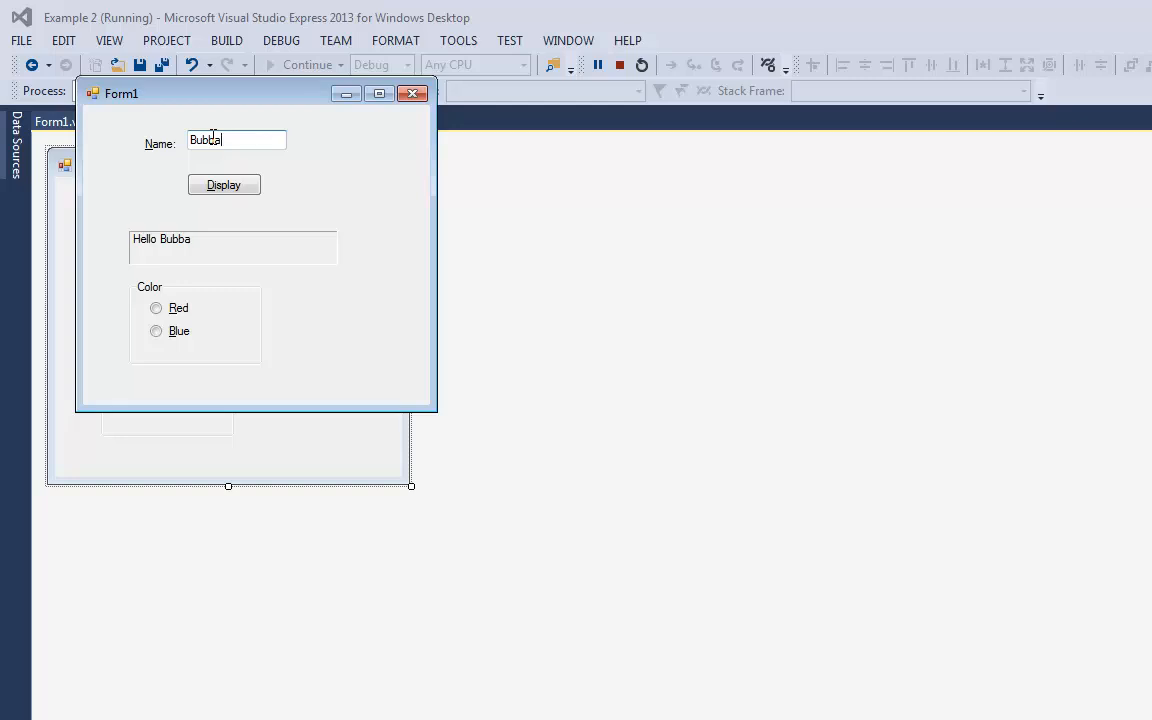
left_click(156, 307)
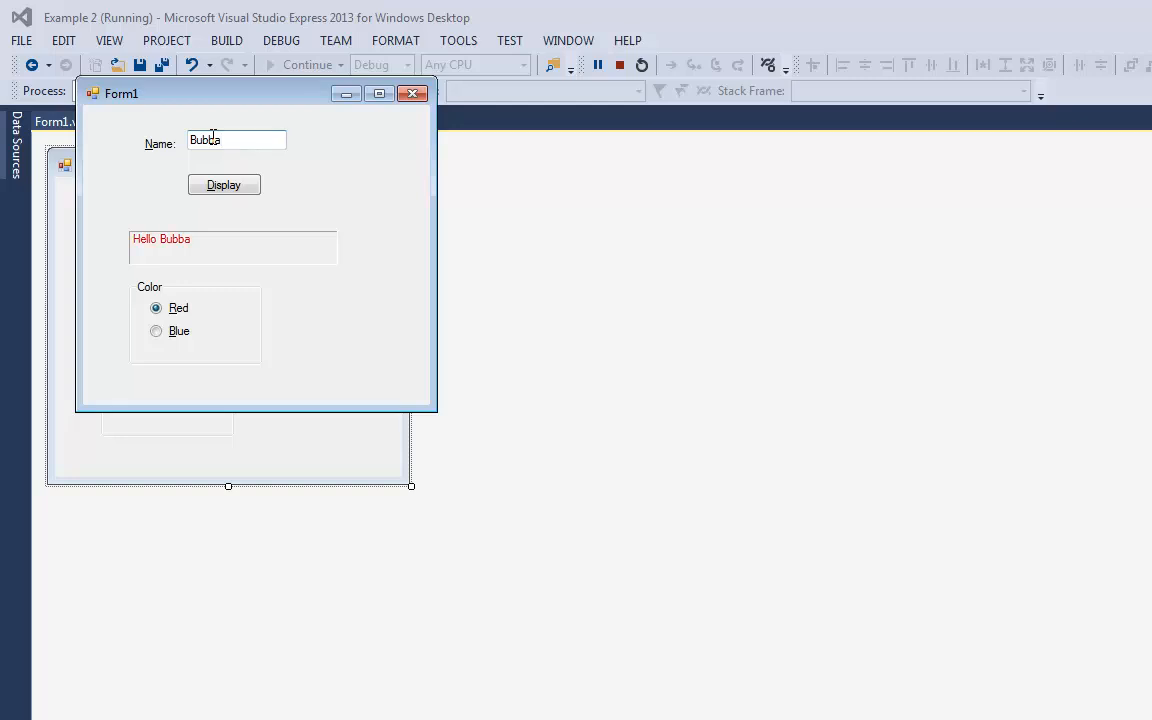
left_click(157, 331)
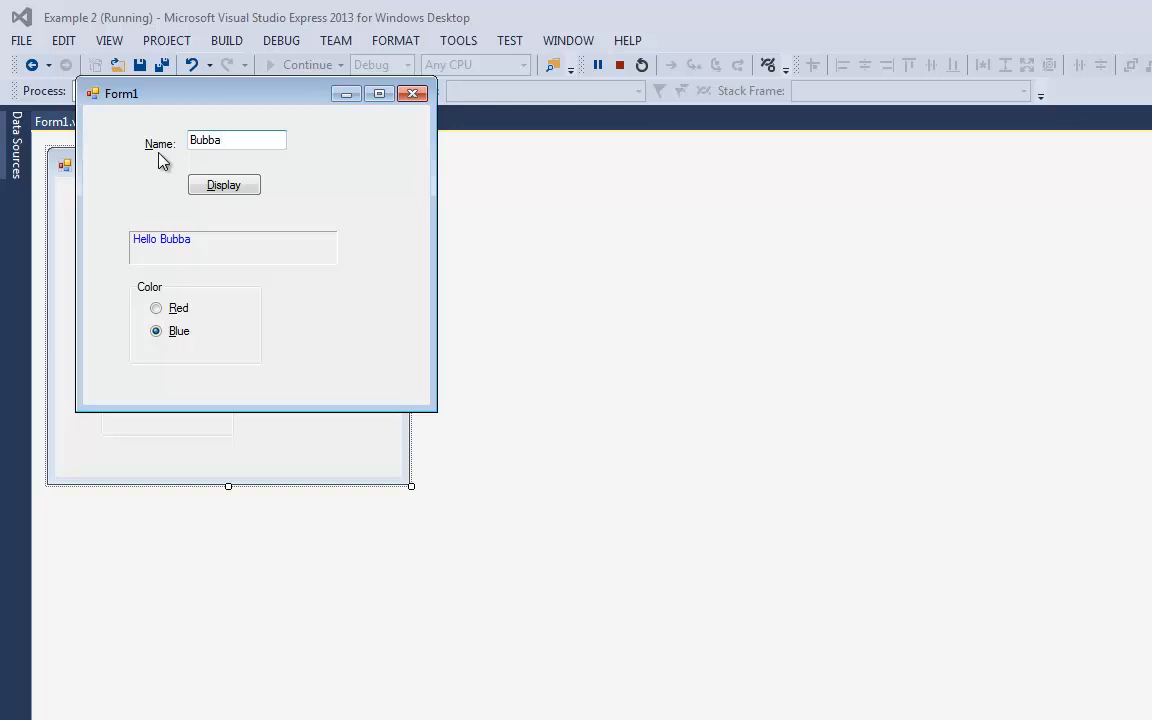
left_click(236, 139)
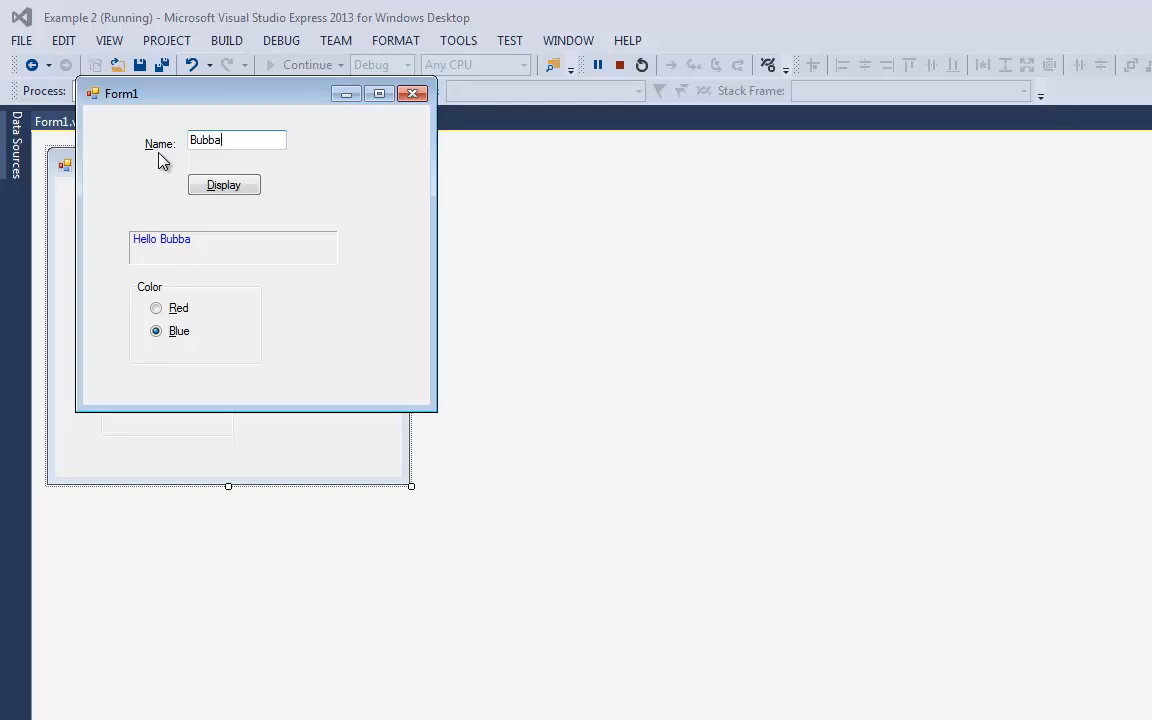